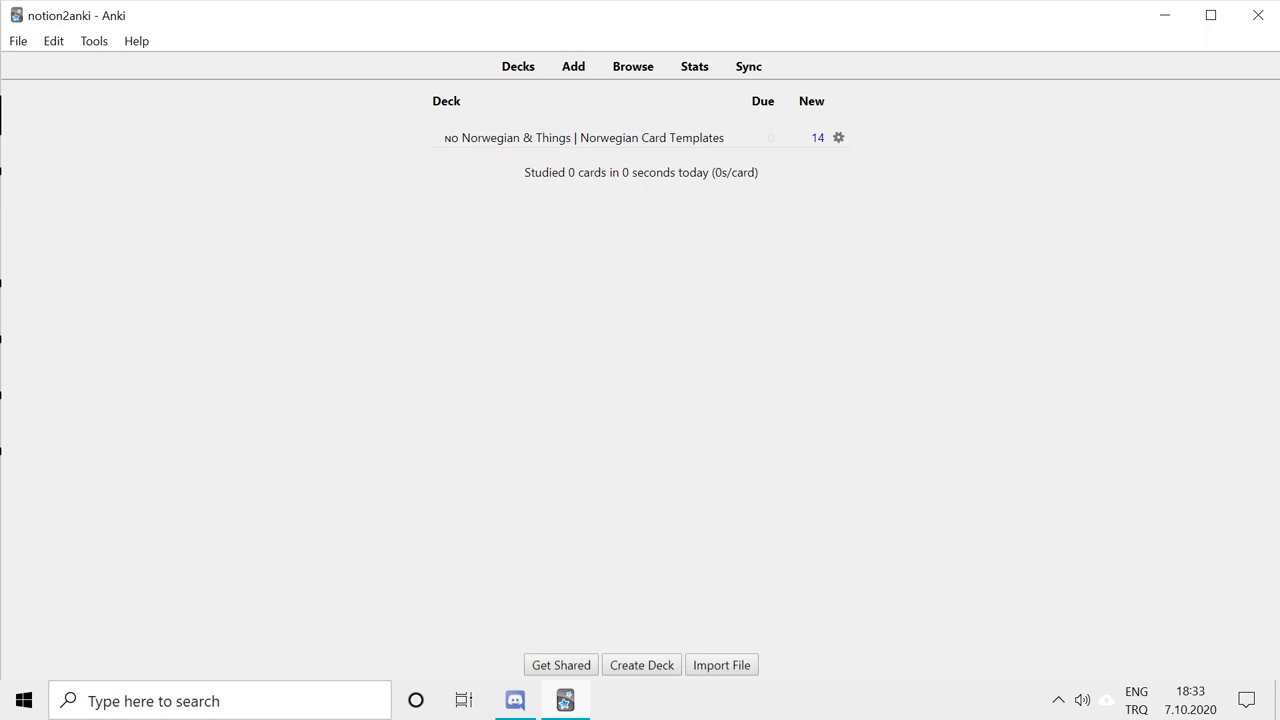
mouse_move(584, 136)
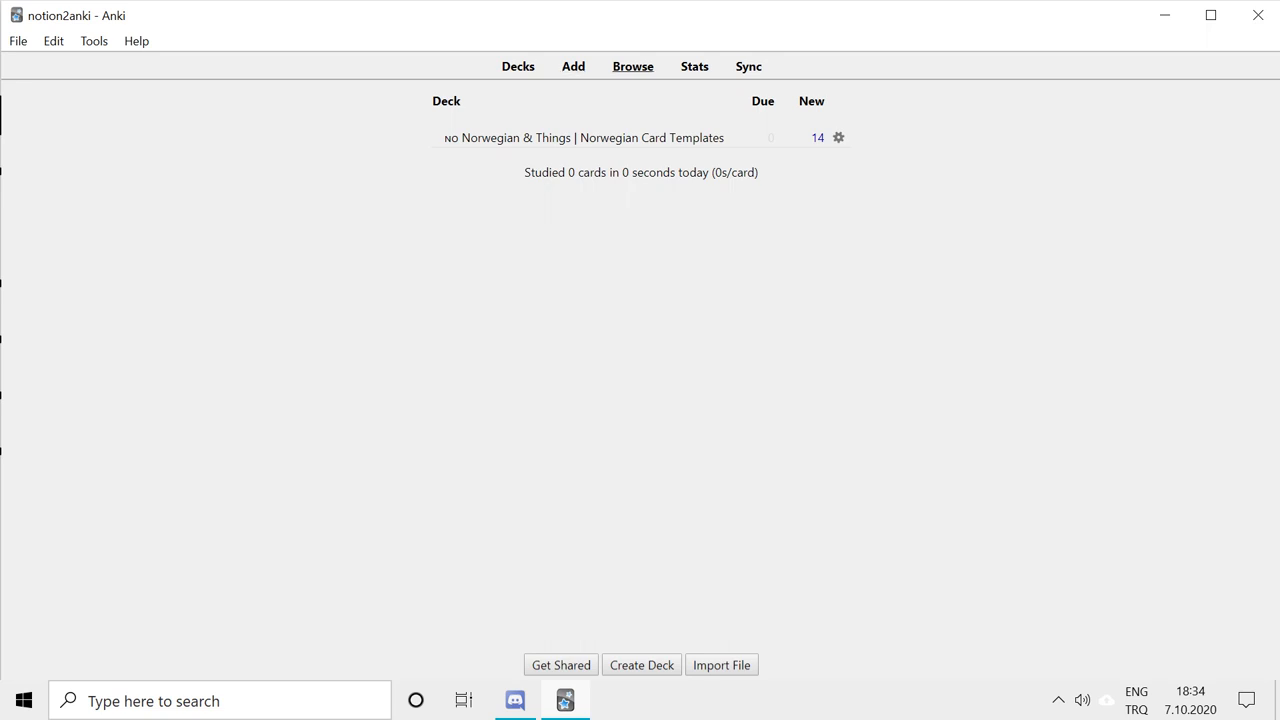
List the Norwegian & Things deck's 14 cards in the browser and view the barn note's fields
left_click(632, 66)
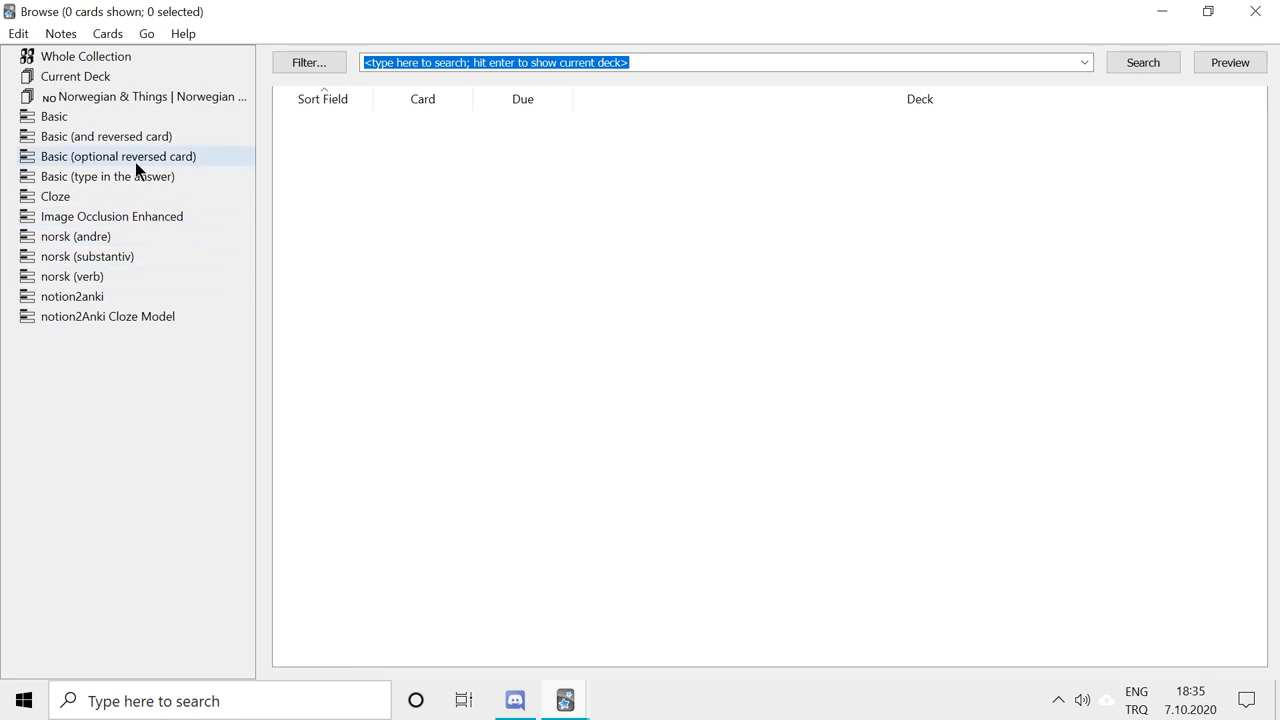
left_click(140, 96)
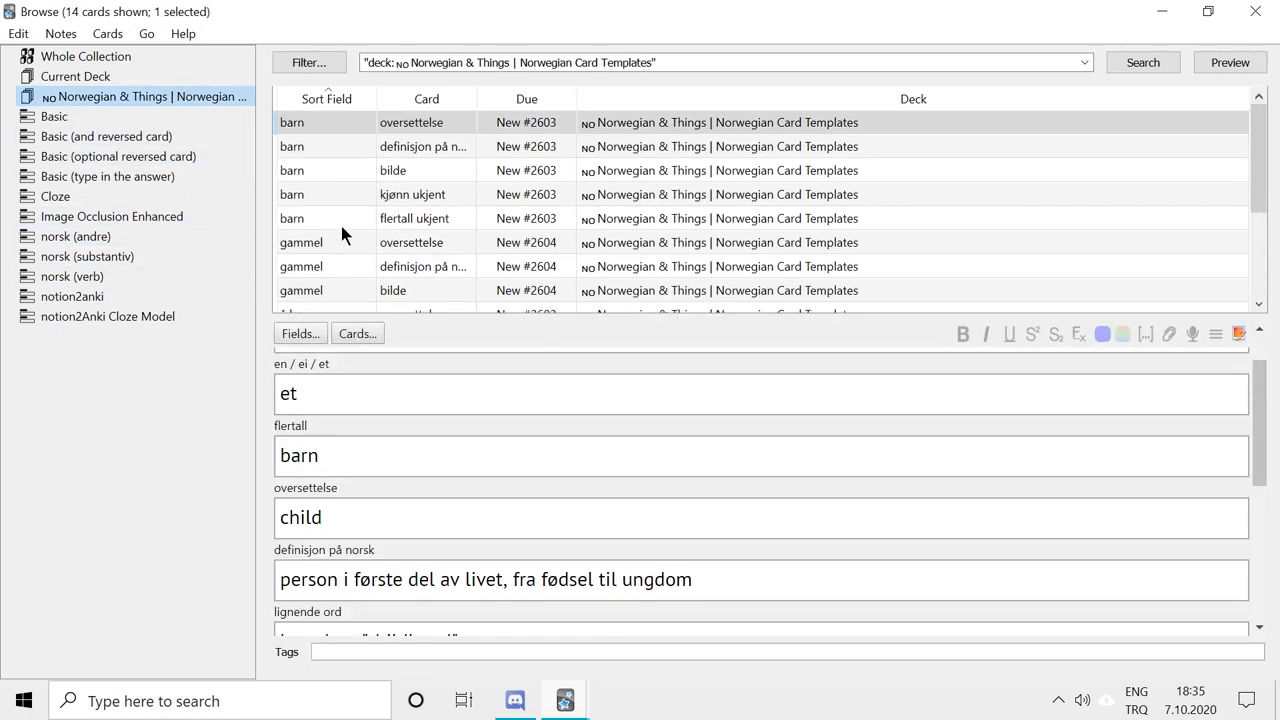
scroll("down", 3)
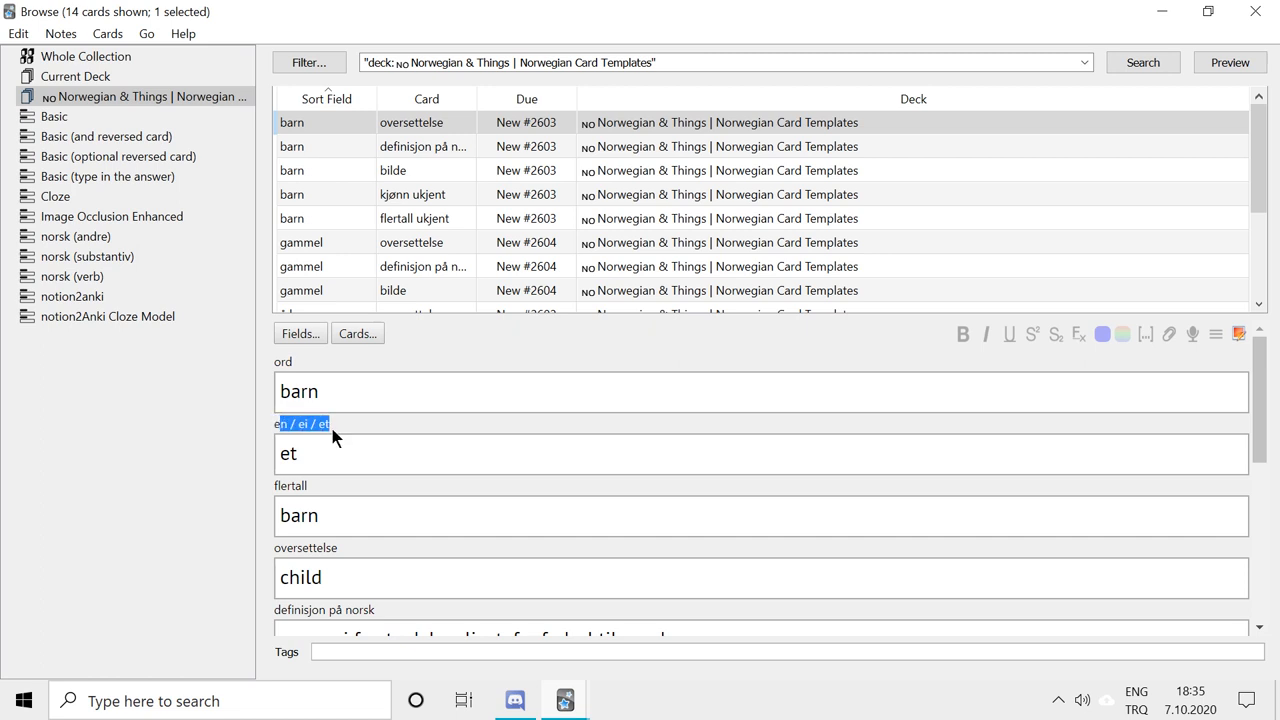
mouse_move(368, 452)
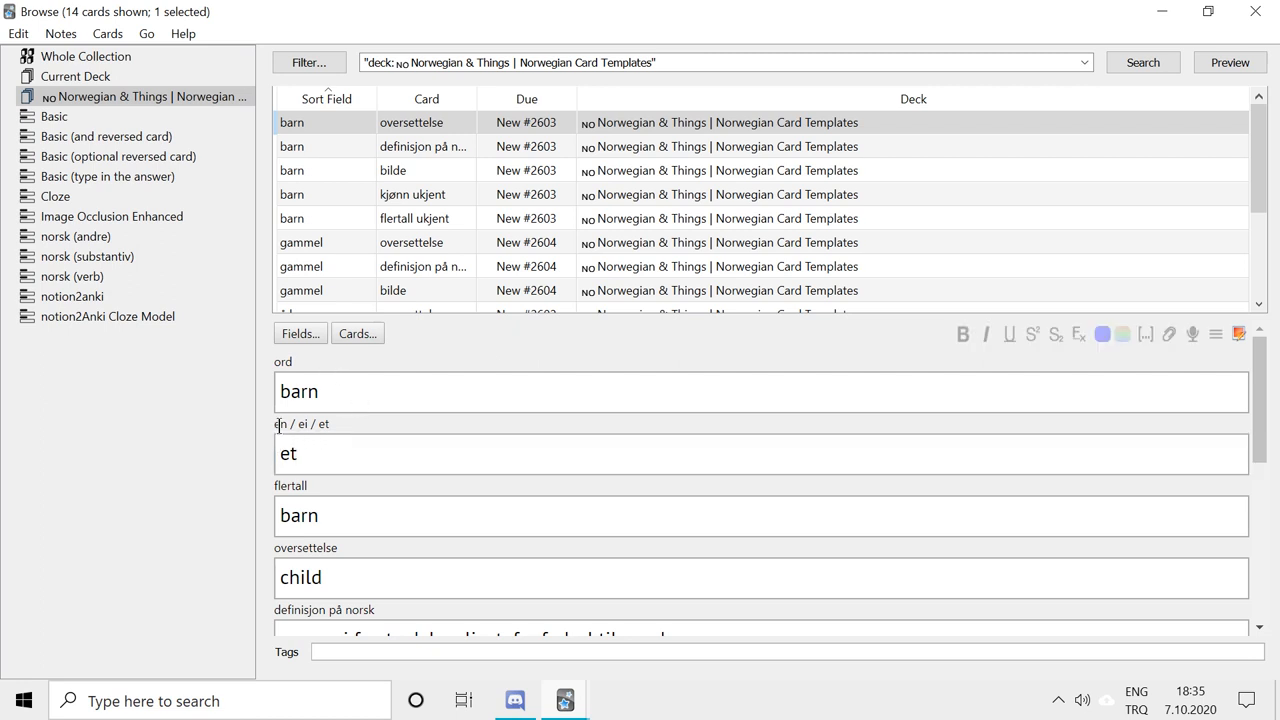
double_click(304, 424)
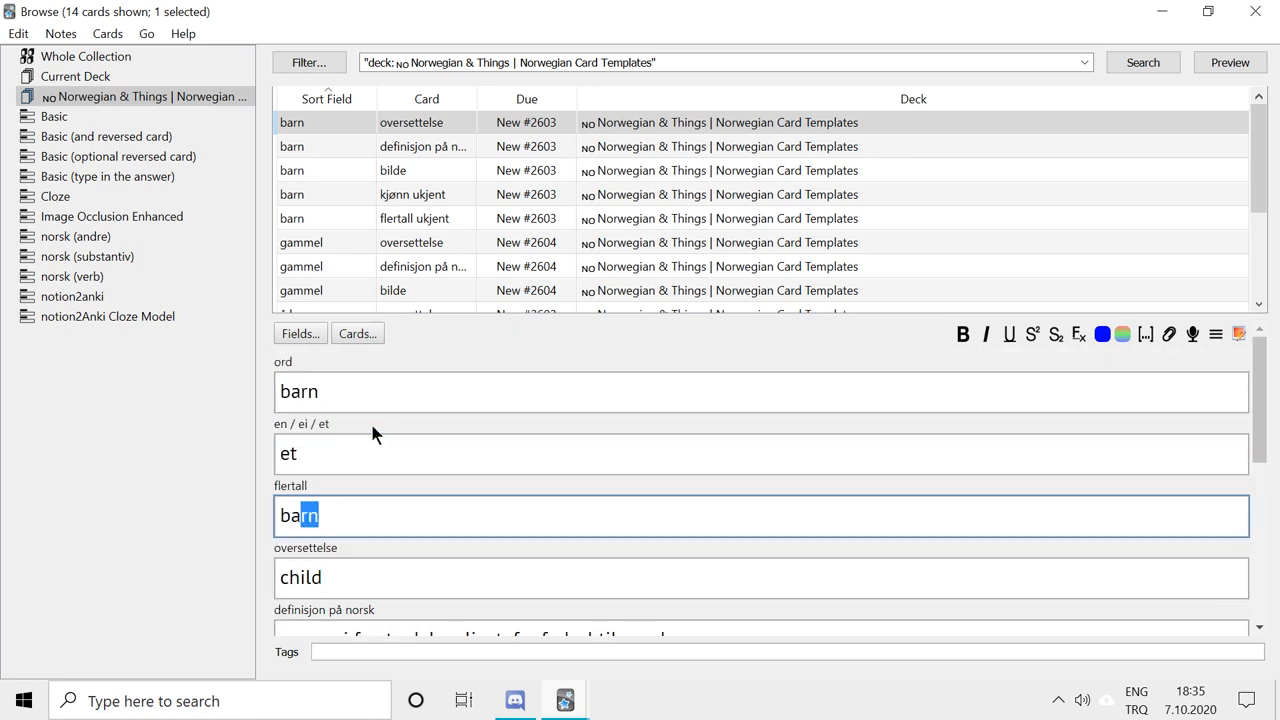
scroll("down", 3)
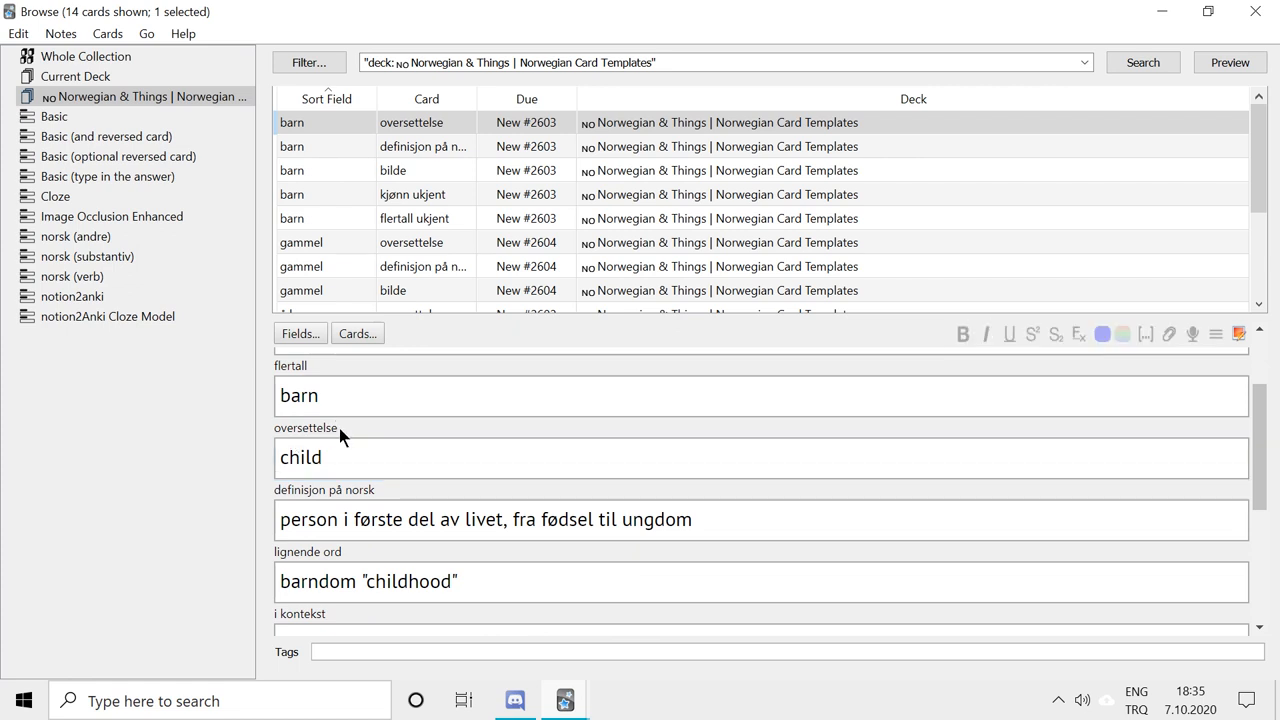
mouse_move(350, 440)
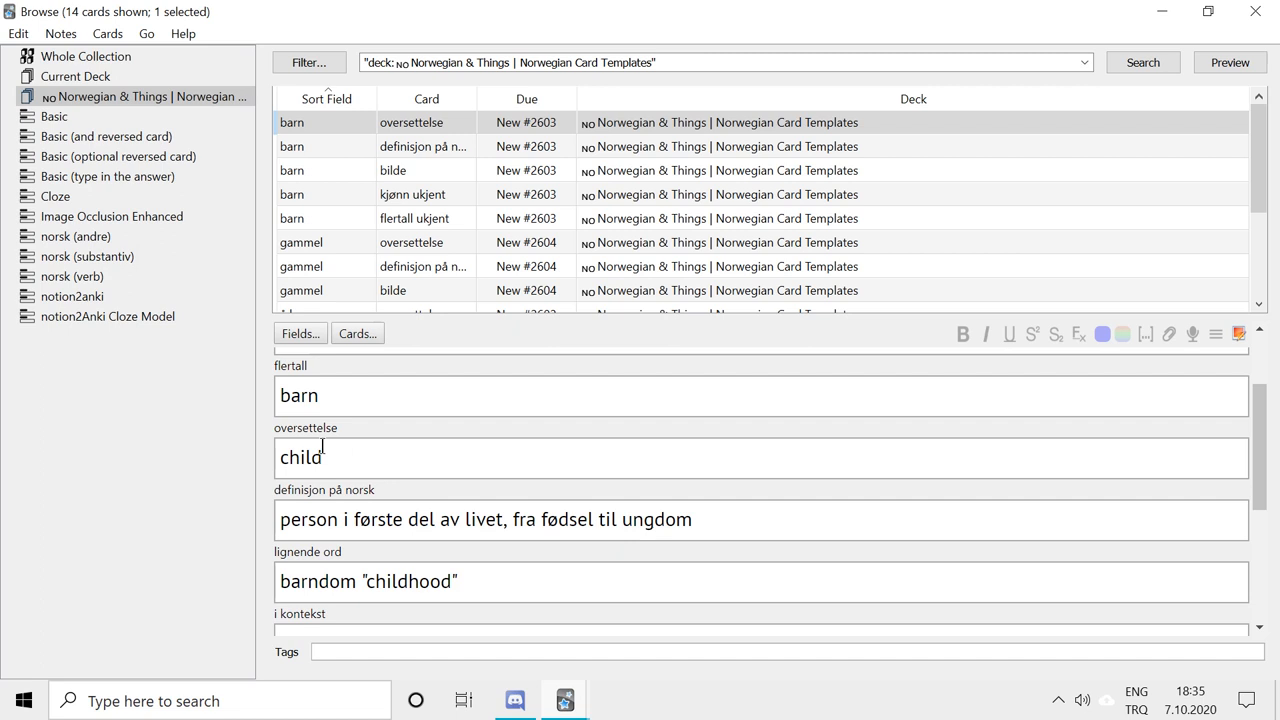
scroll("down", 3)
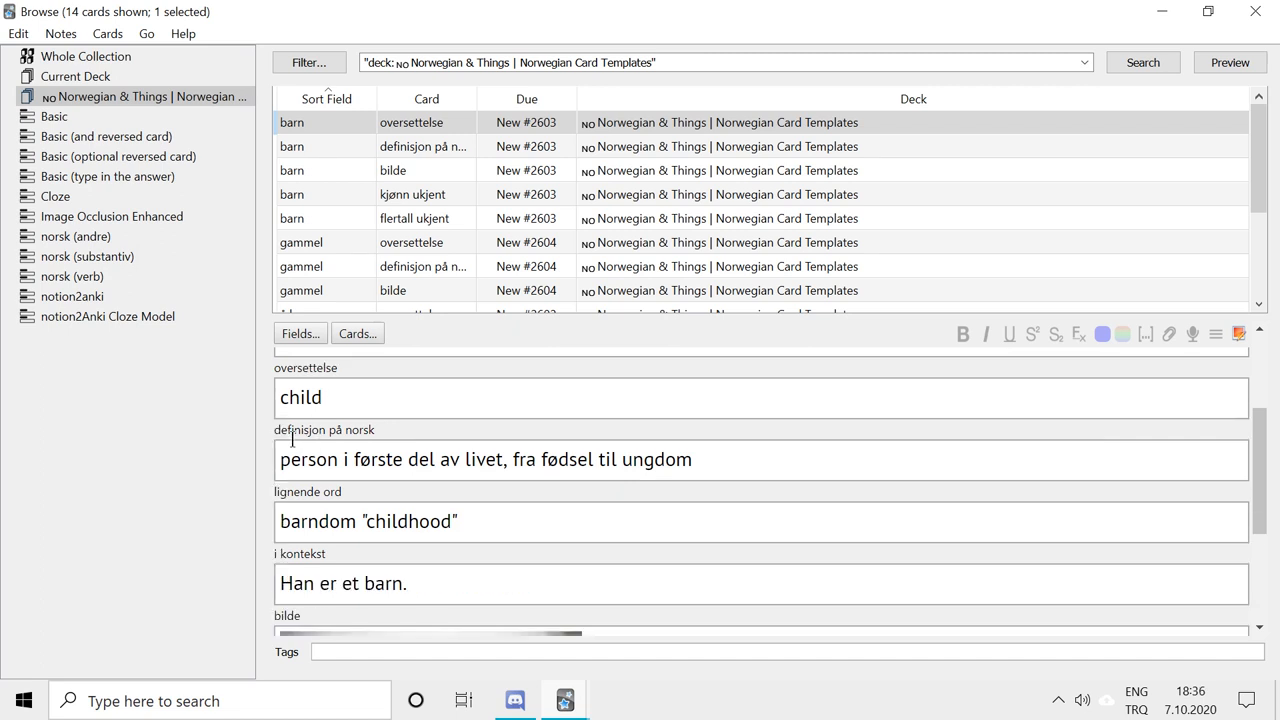
mouse_move(390, 448)
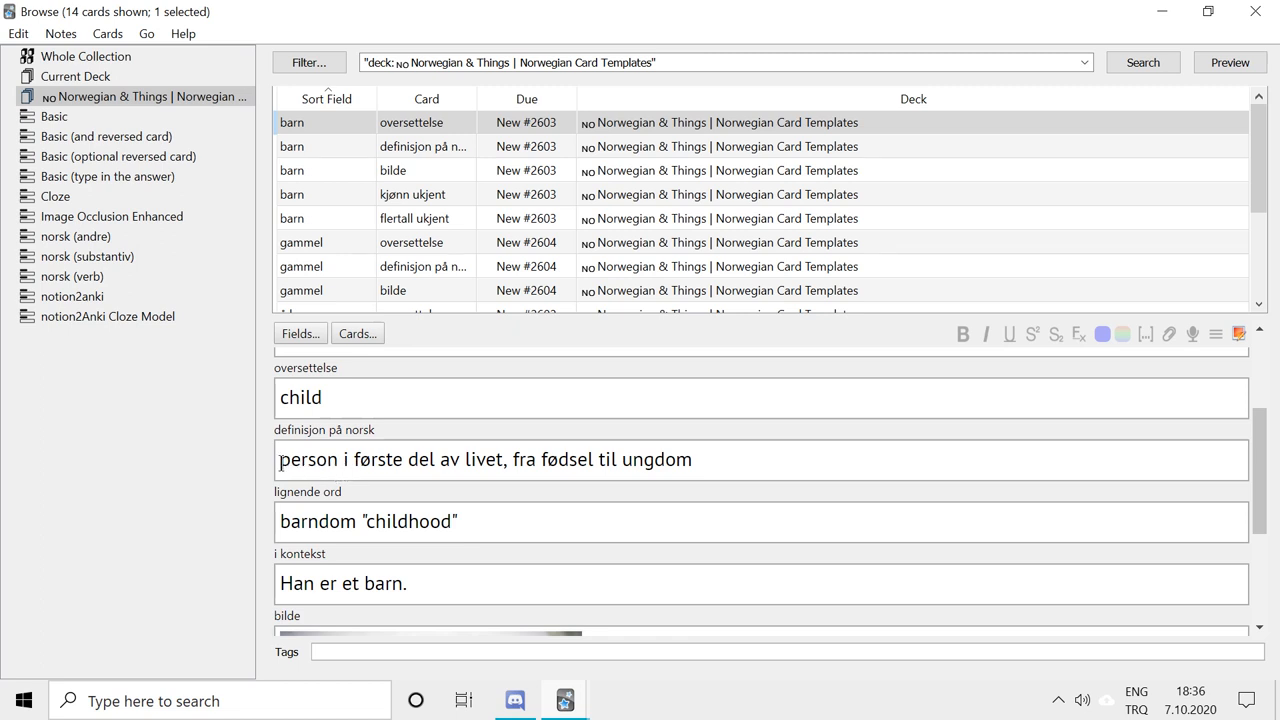
scroll("down", 3)
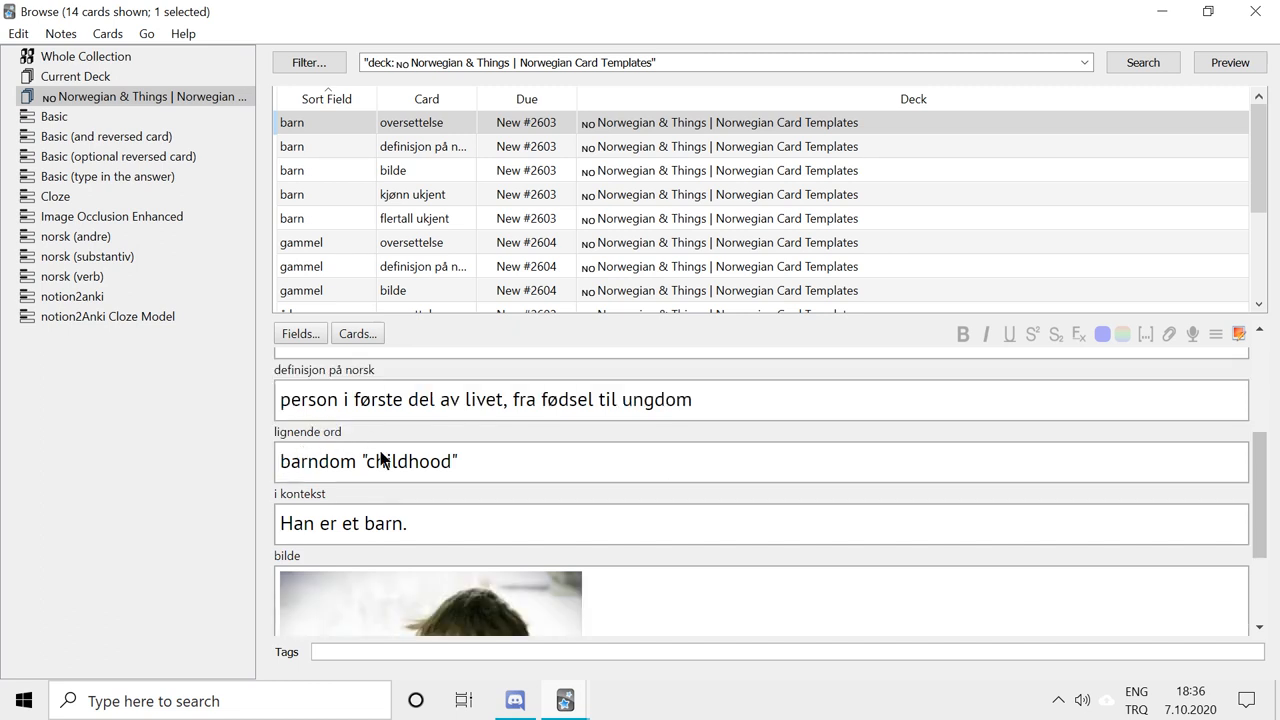
scroll("up", 3)
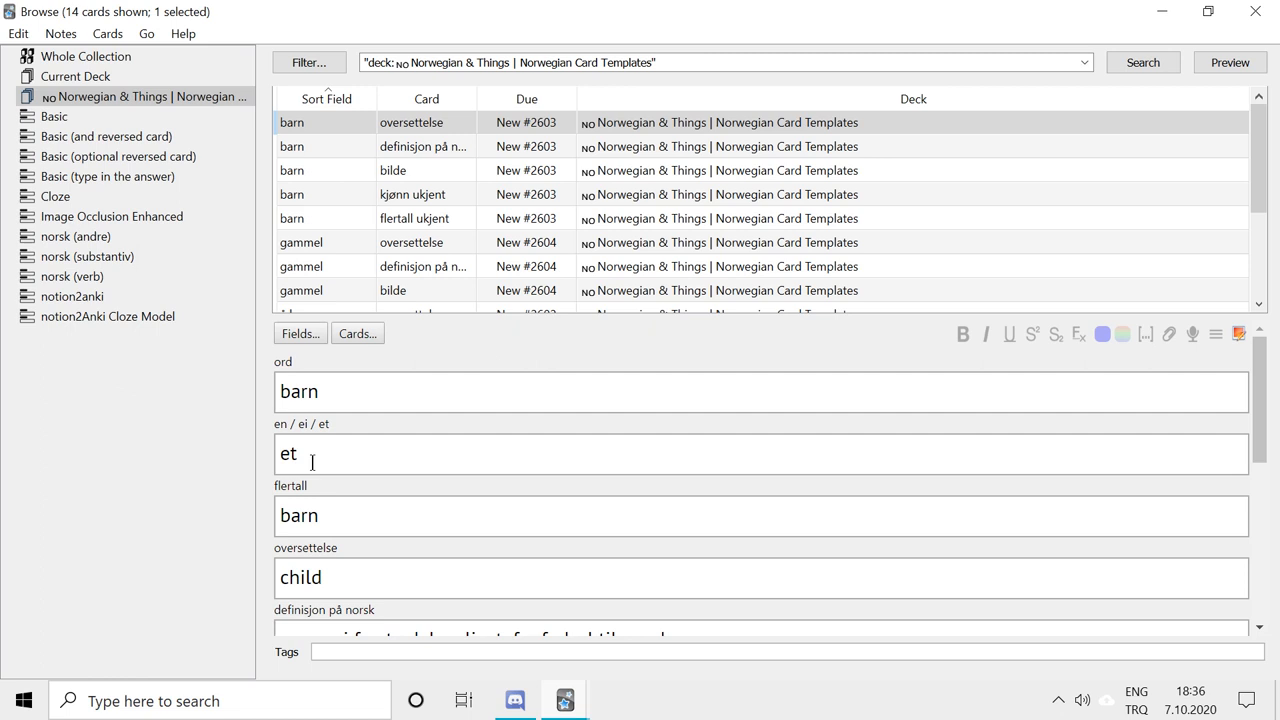
scroll("down", 3)
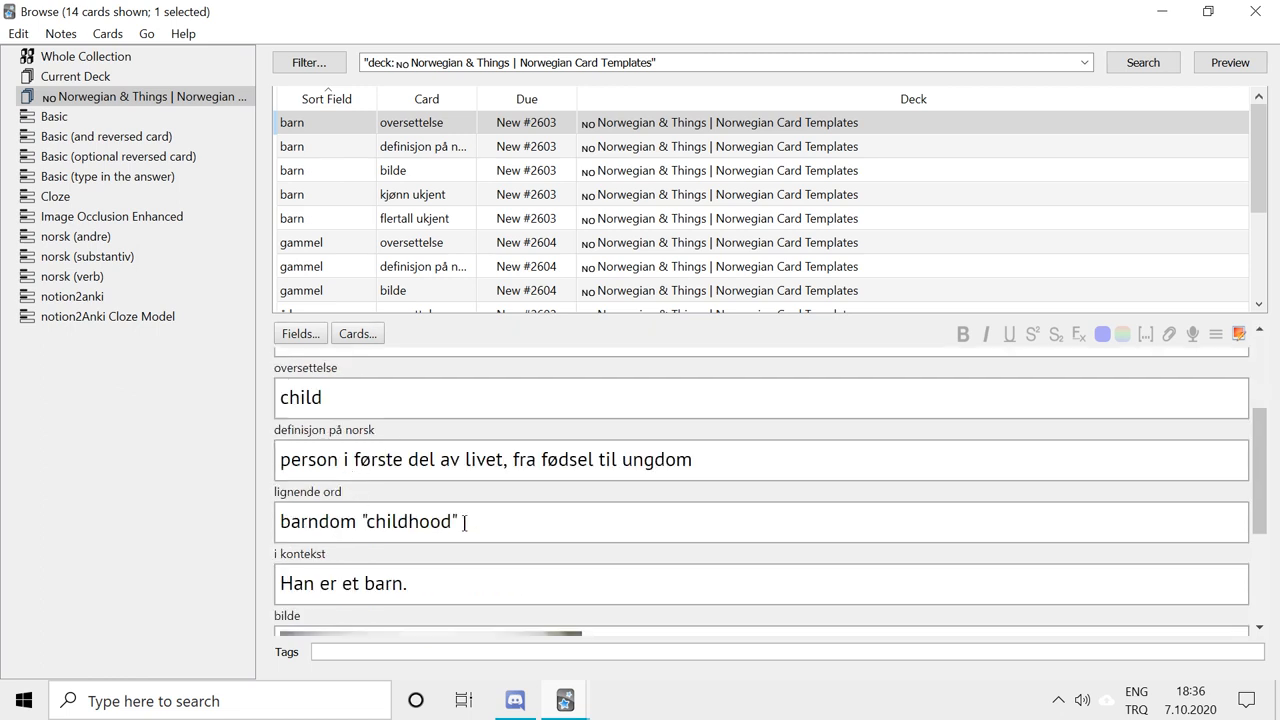
scroll("down", 3)
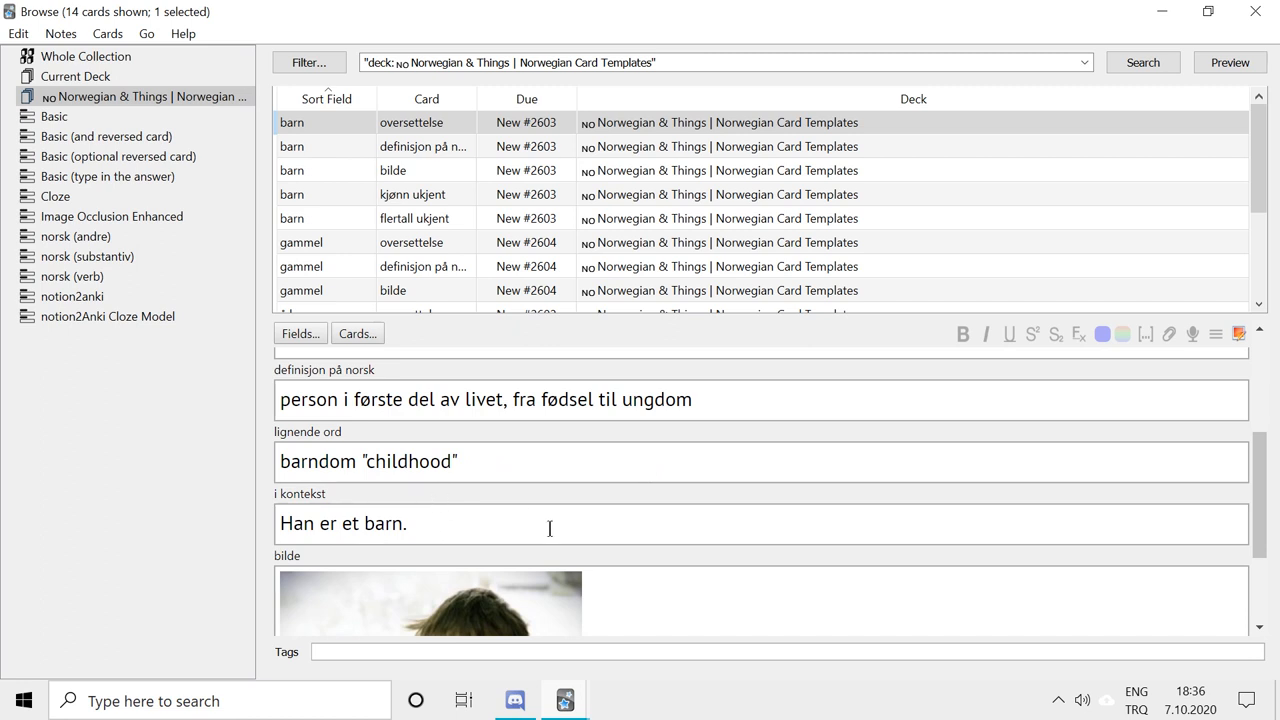
scroll("down", 3)
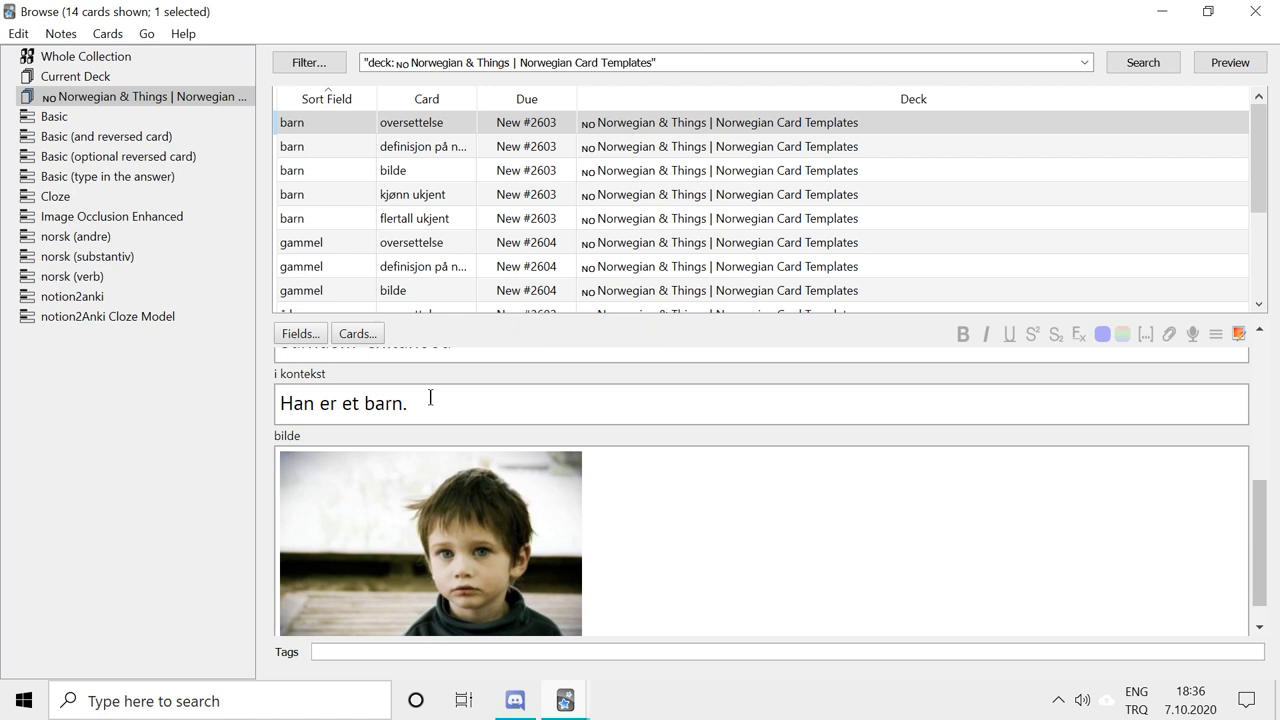
mouse_move(376, 388)
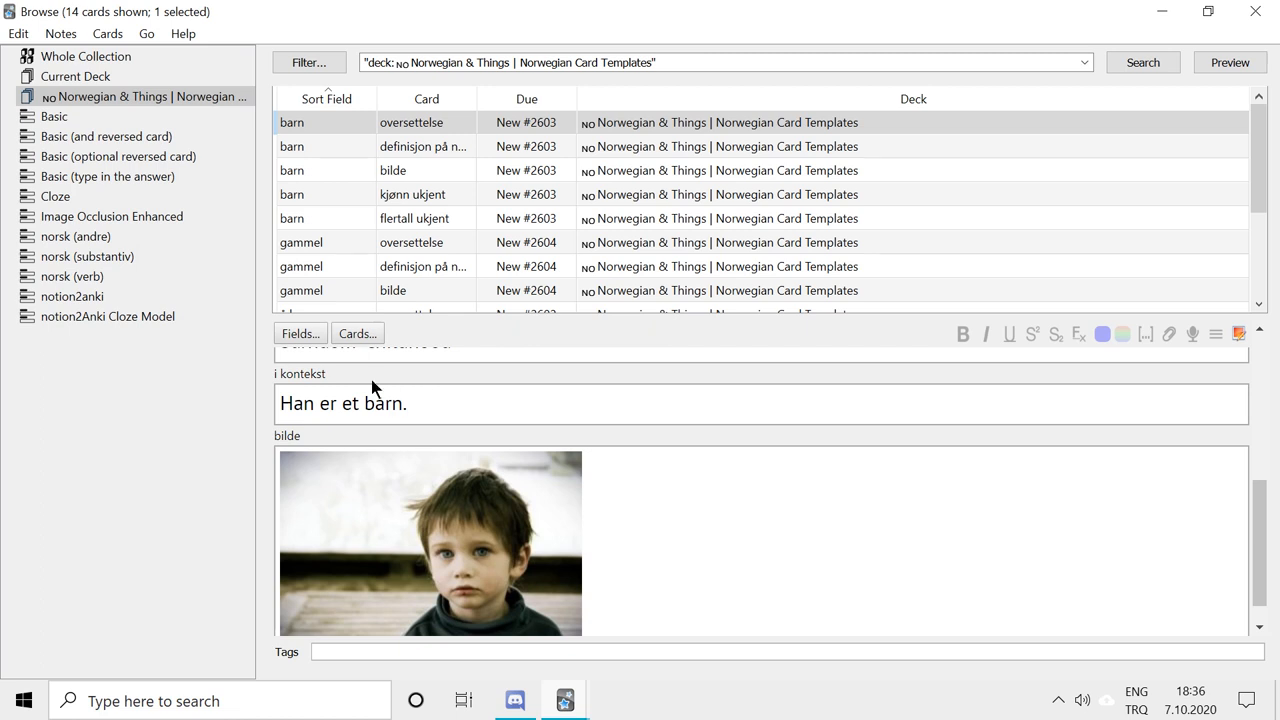
scroll("up", 3)
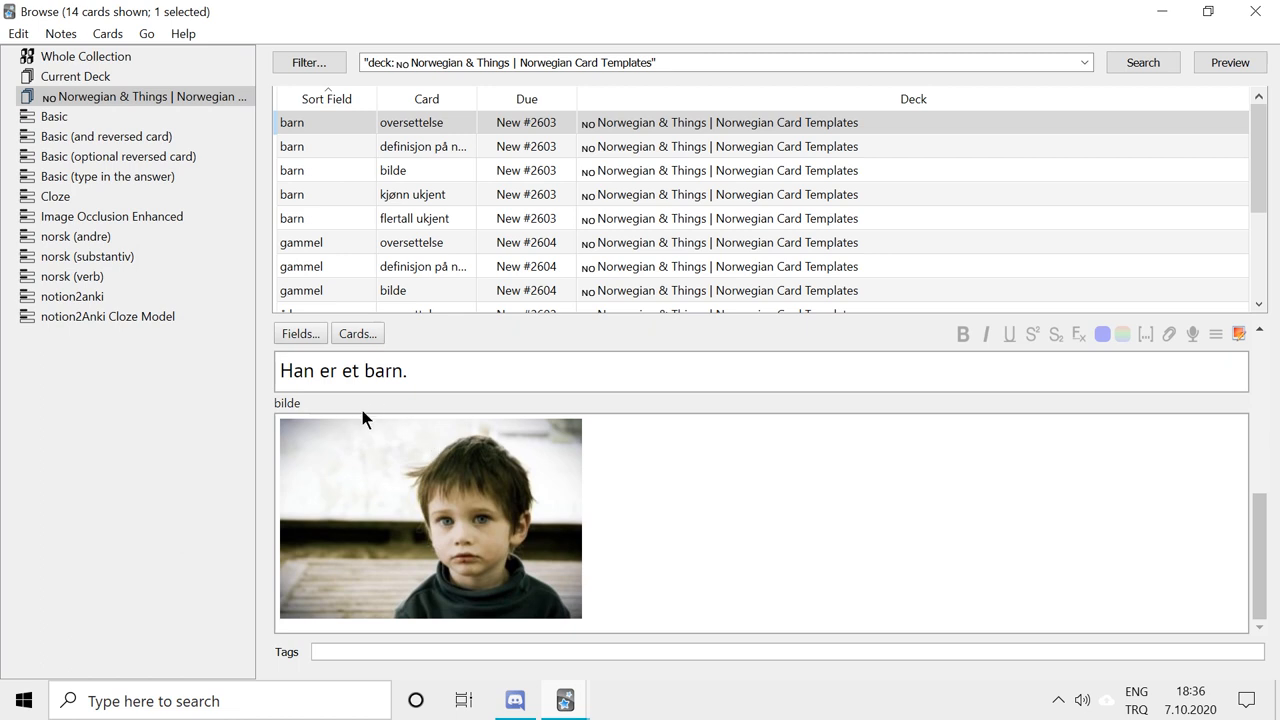
mouse_move(596, 508)
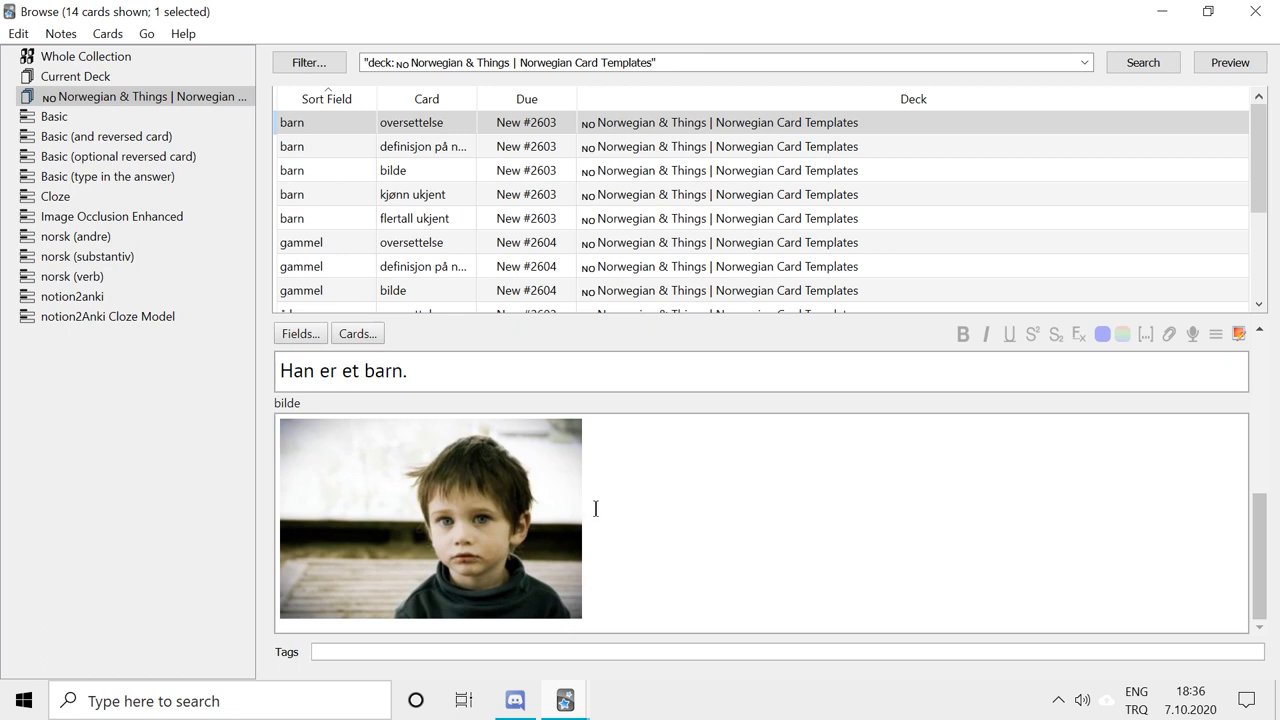
mouse_move(540, 486)
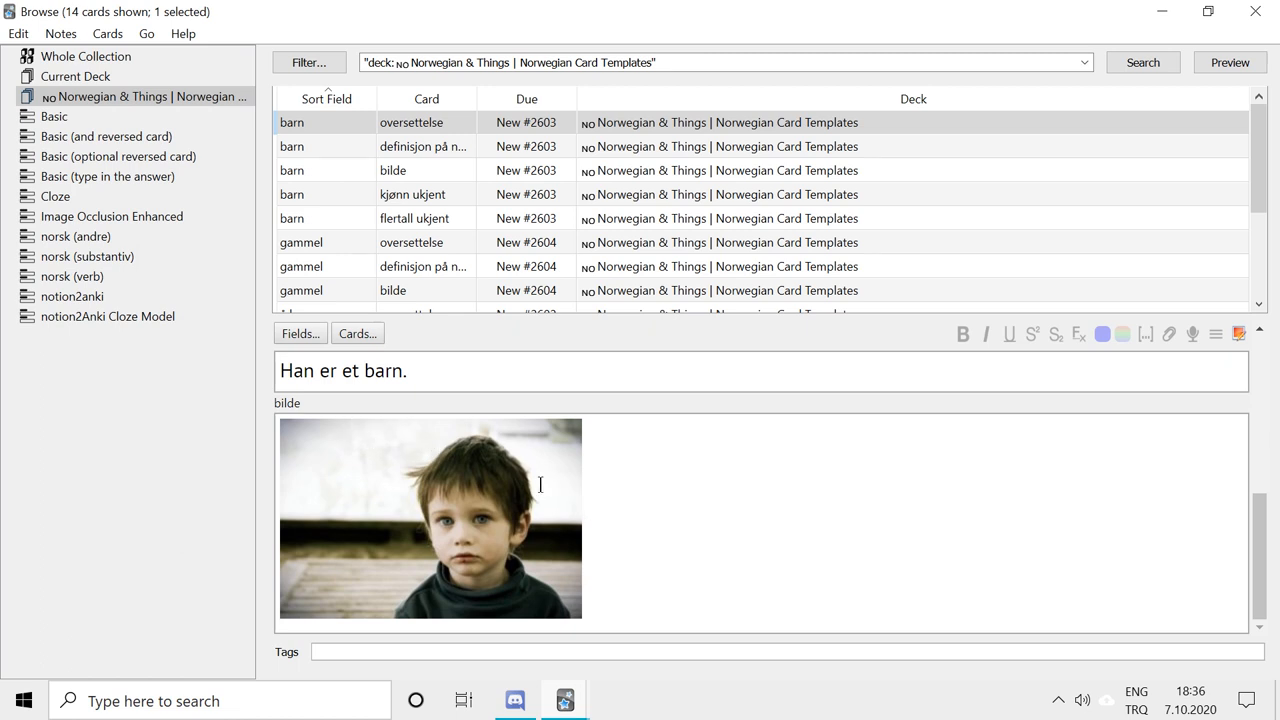
mouse_move(500, 560)
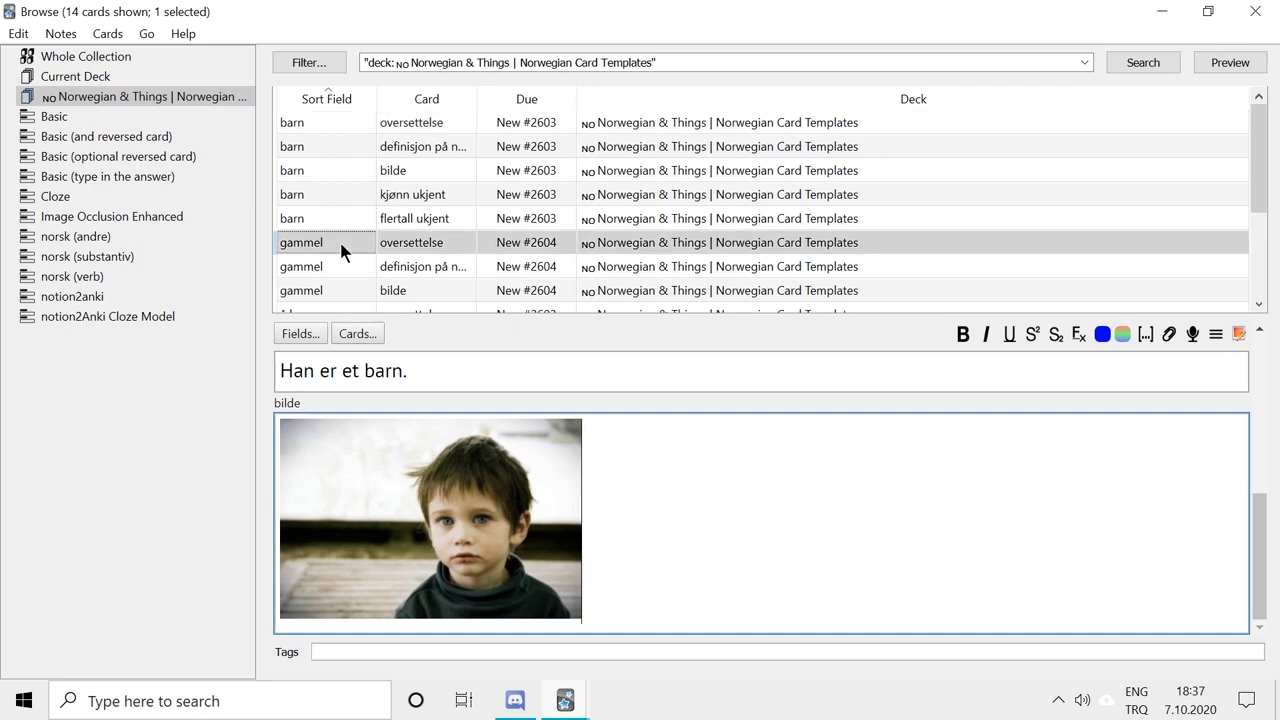
Select the gammel note and highlight the word gammel in its fields
left_click(392, 170)
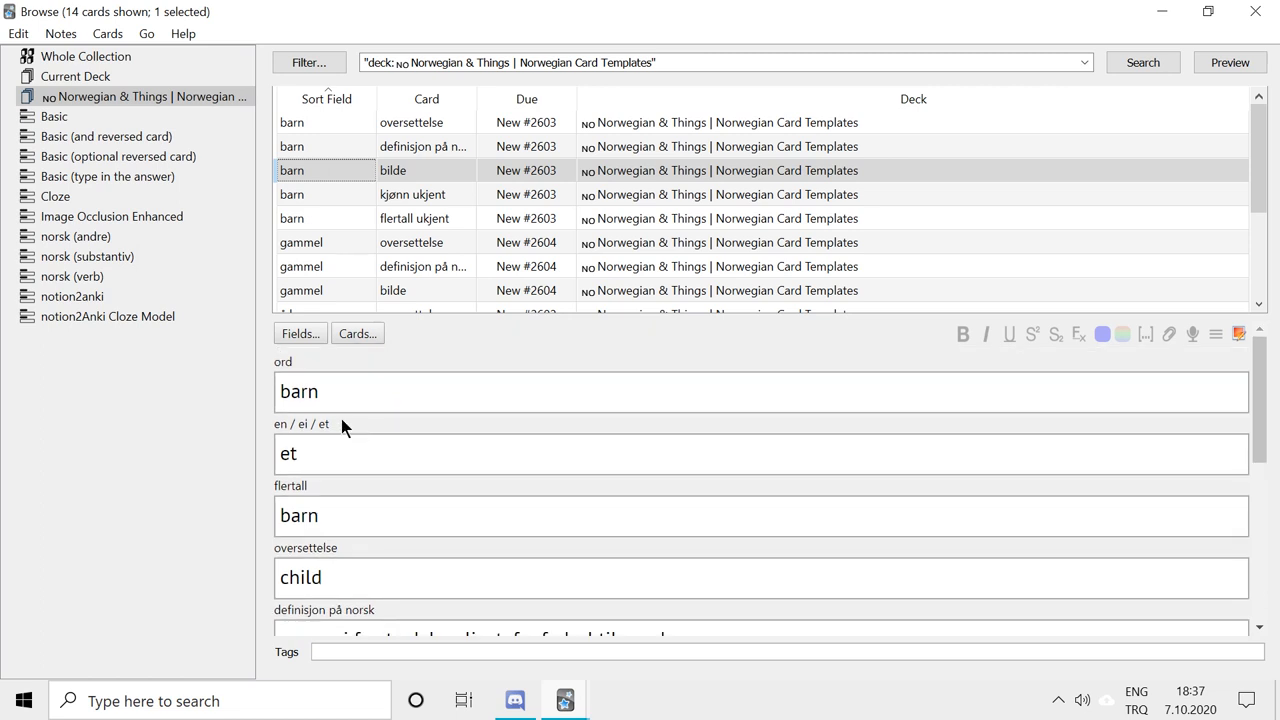
mouse_move(312, 312)
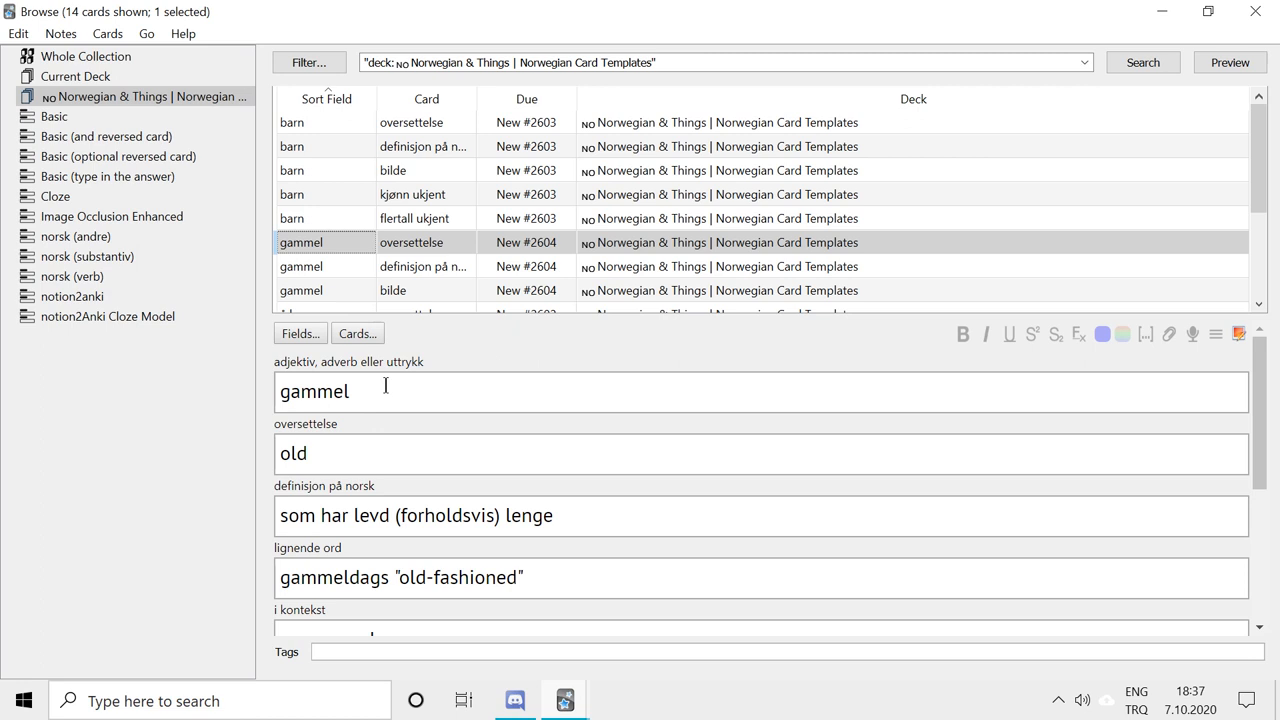
double_click(284, 360)
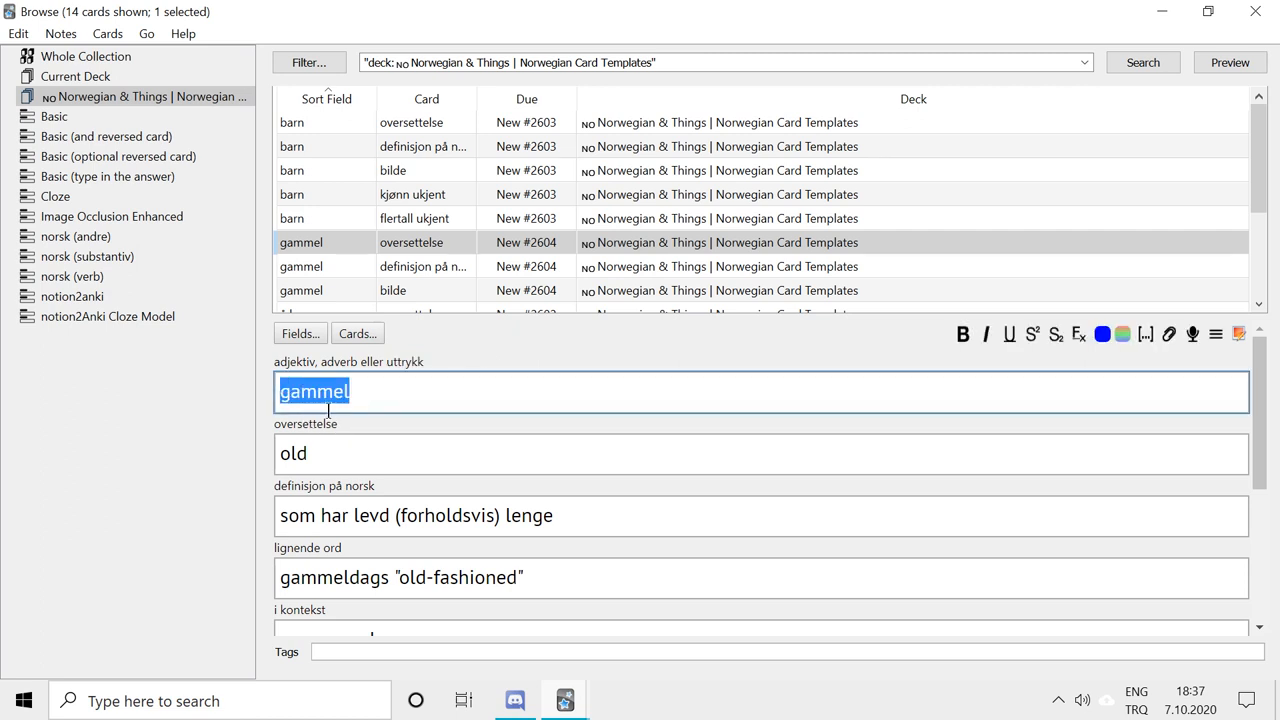
left_click(366, 396)
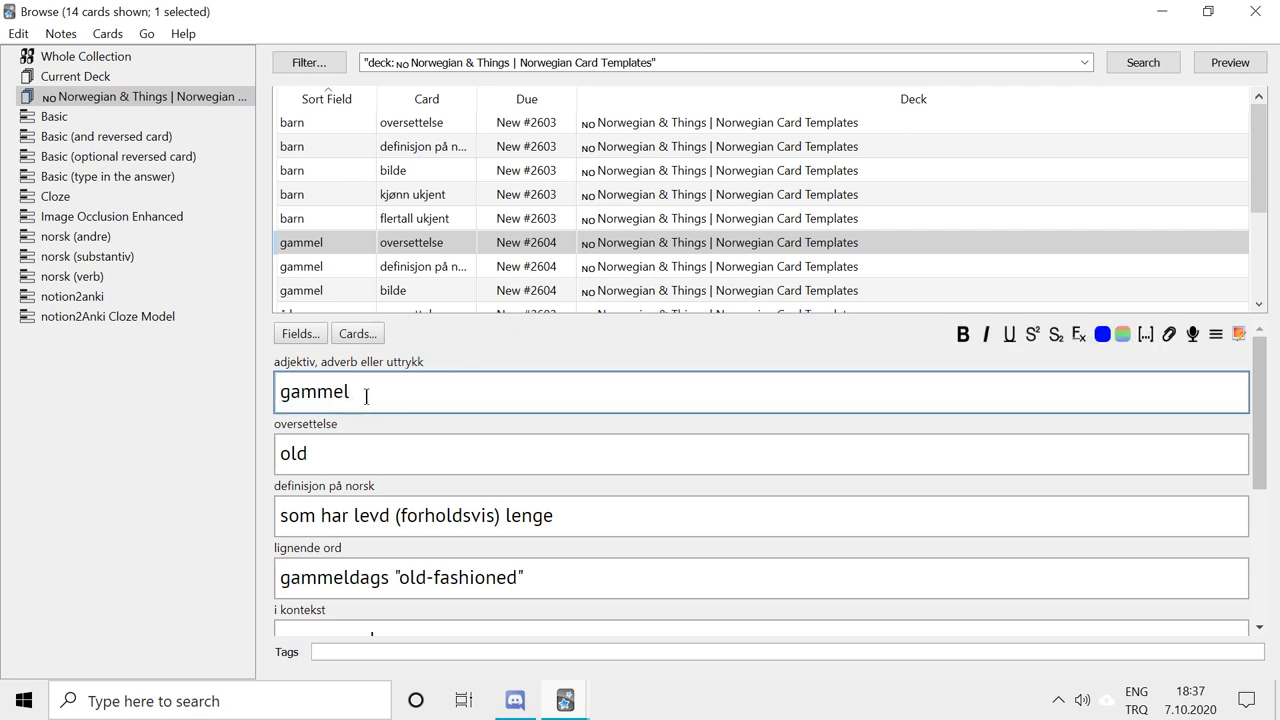
double_click(316, 390)
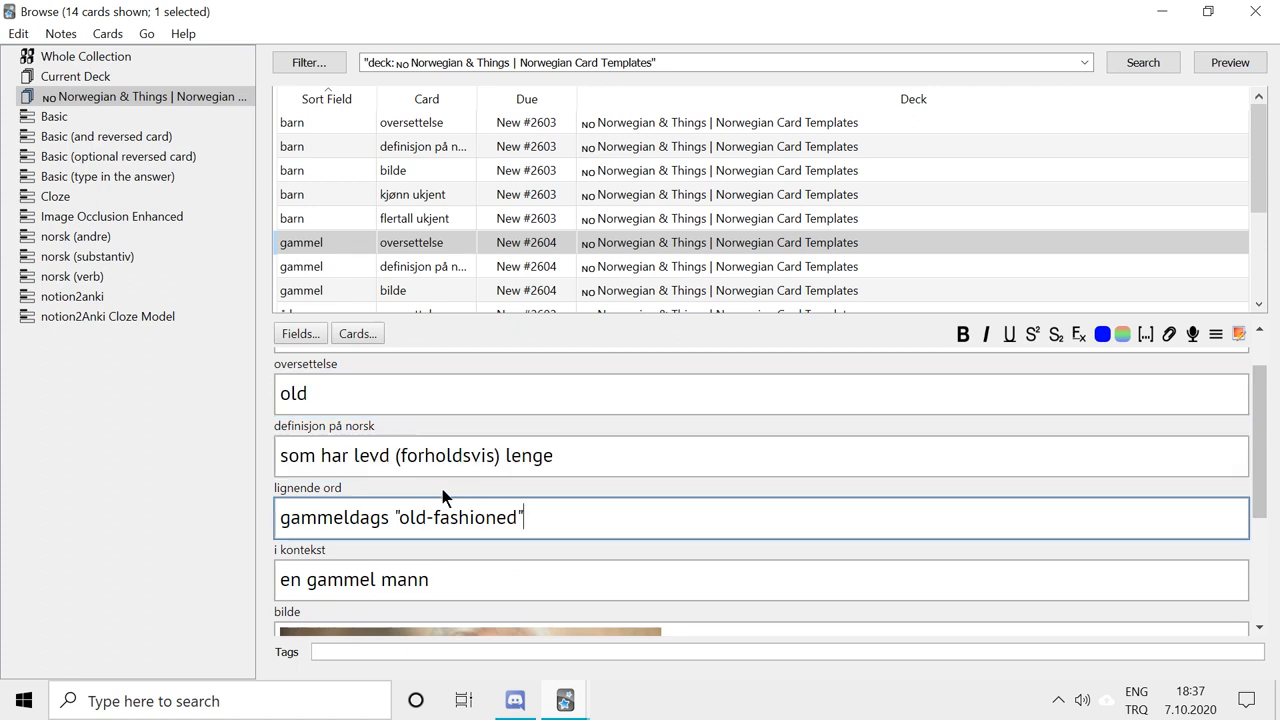
Scroll through the gammel note's fields down to 'en gammel mann' and its photo, reaching å lære
scroll("down", 3)
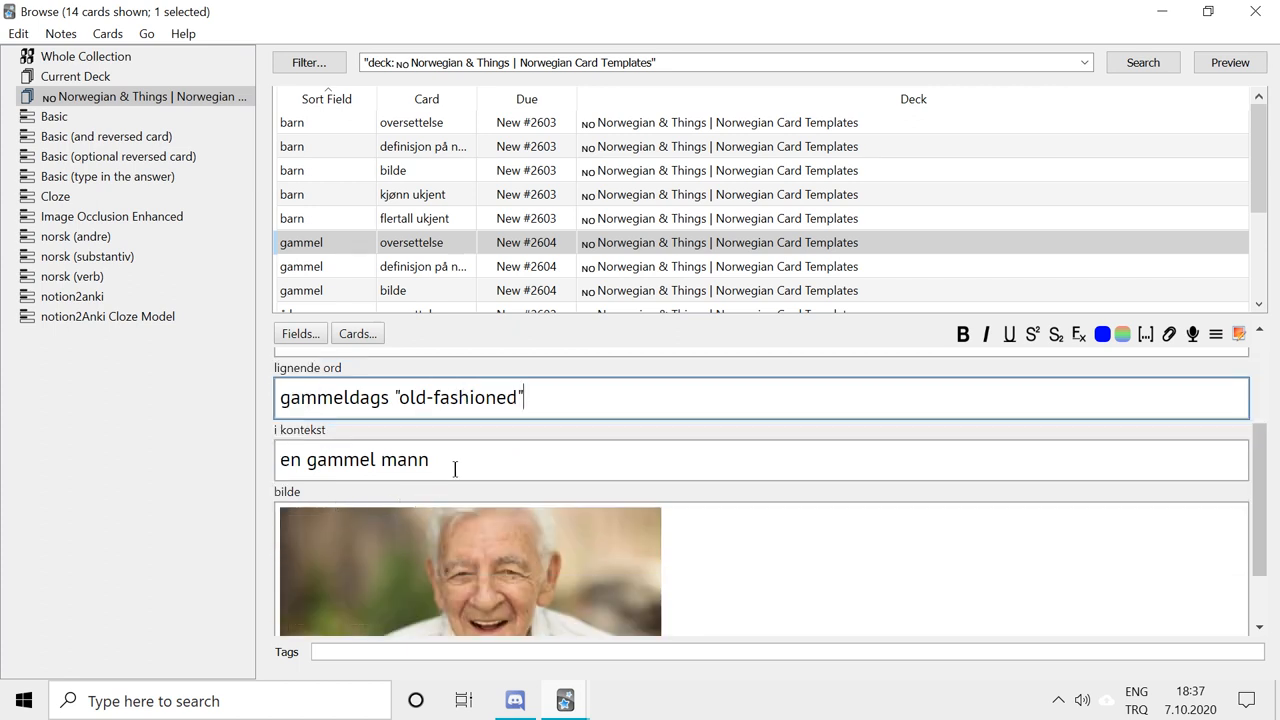
scroll("down", 3)
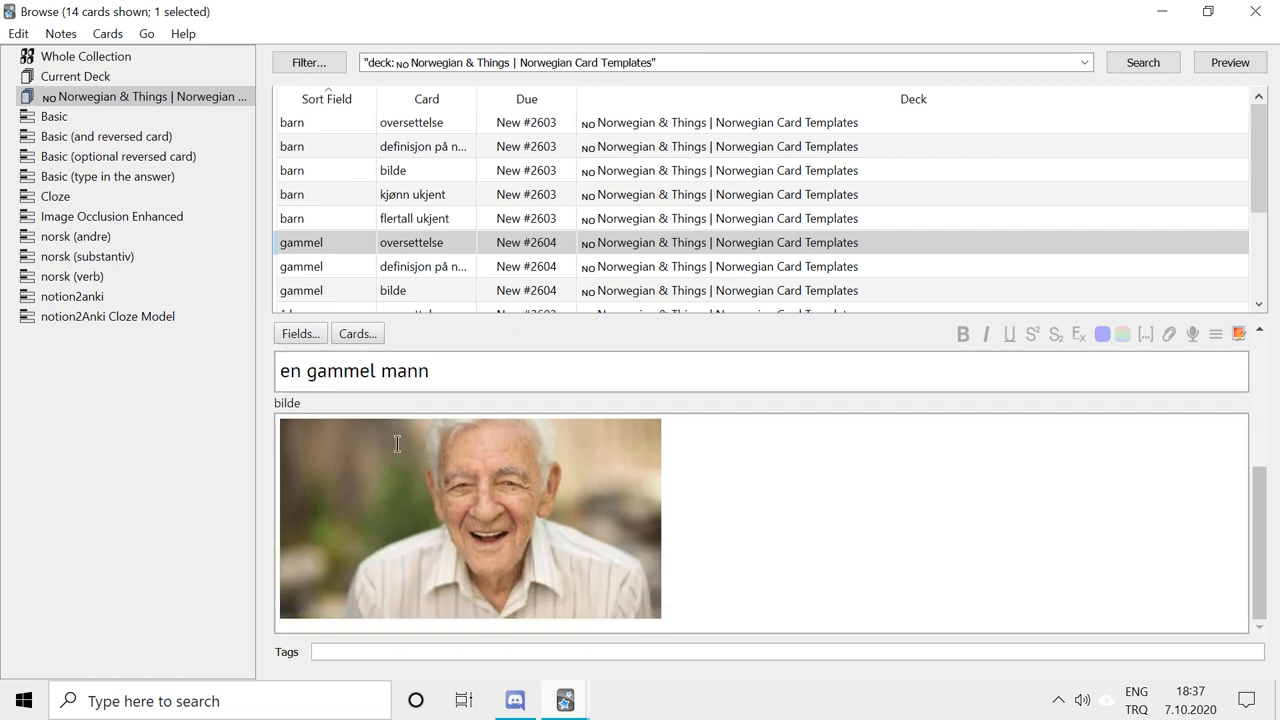
mouse_move(708, 540)
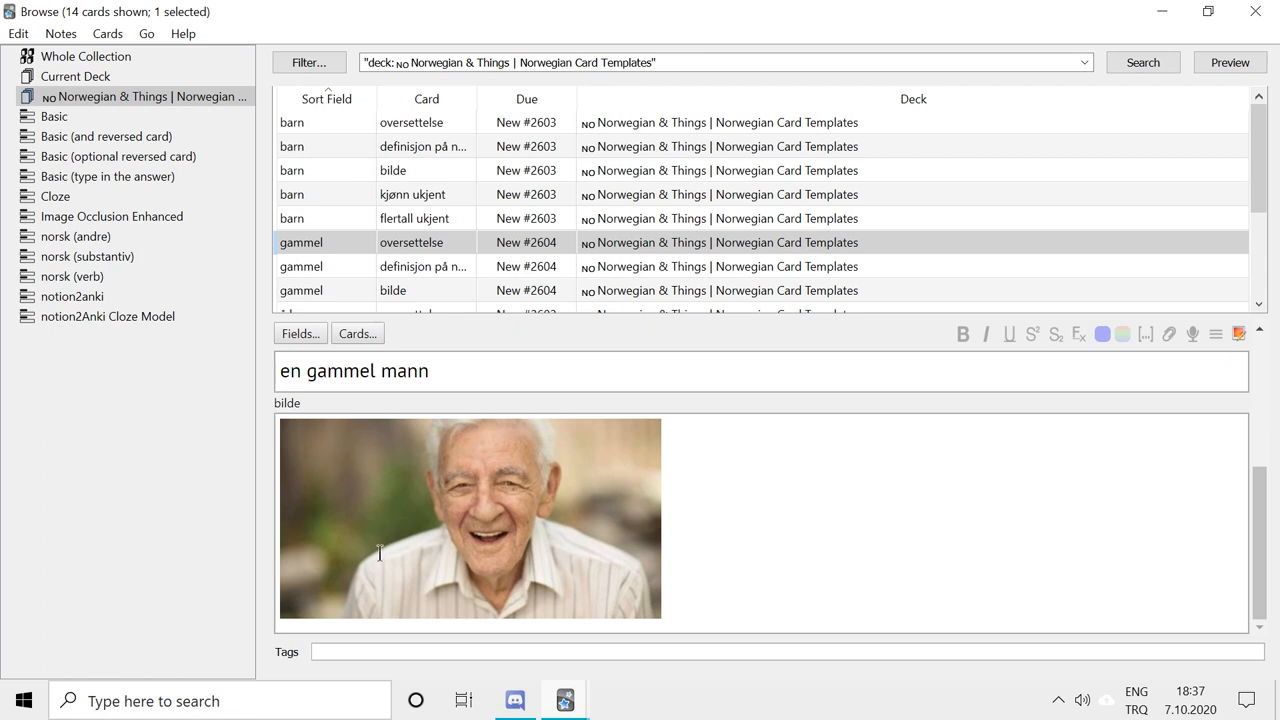
scroll("down", 3)
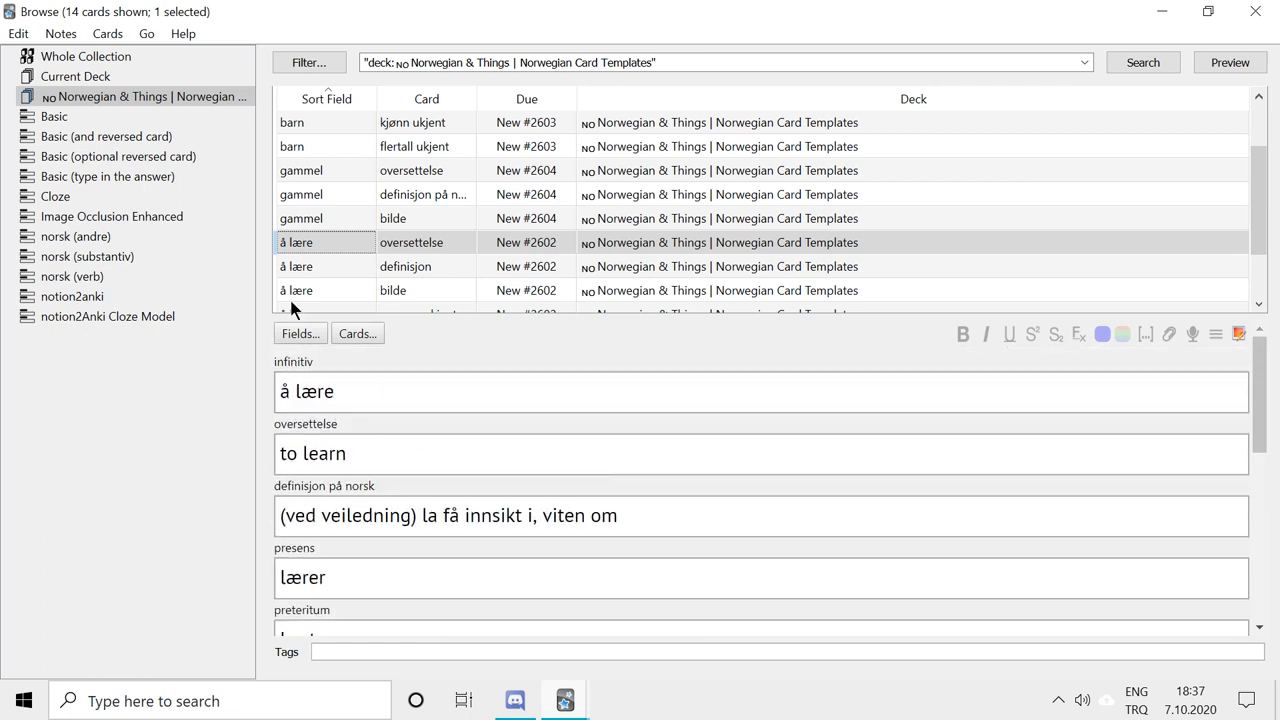
mouse_move(348, 362)
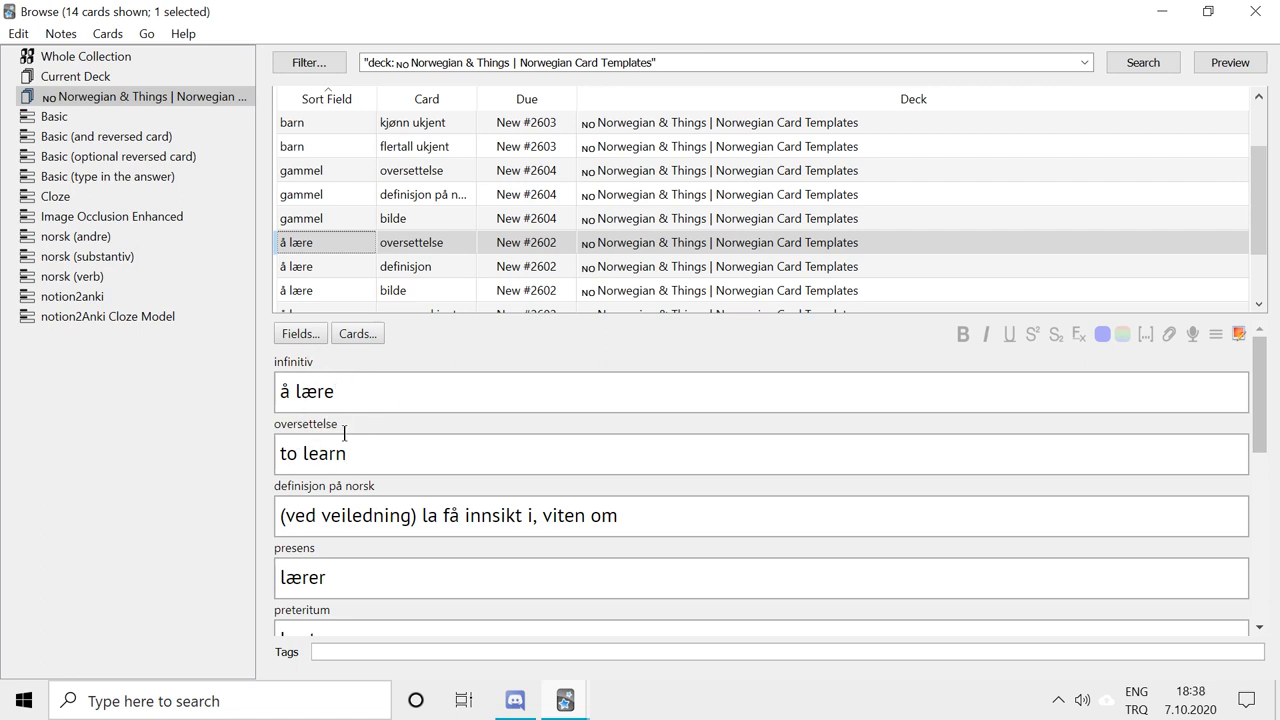
Scroll through the å lære note's fields down to 'Vi lærer norsk.' and return to the barn note
scroll("down", 3)
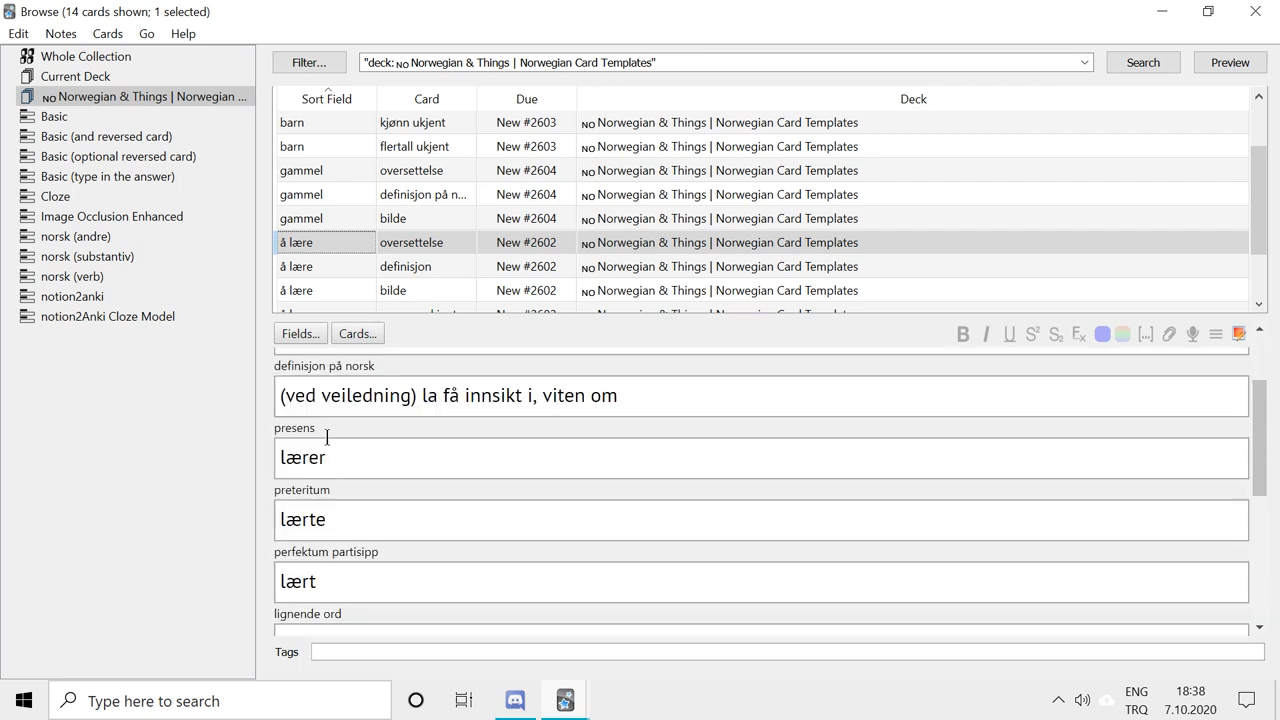
scroll("down", 3)
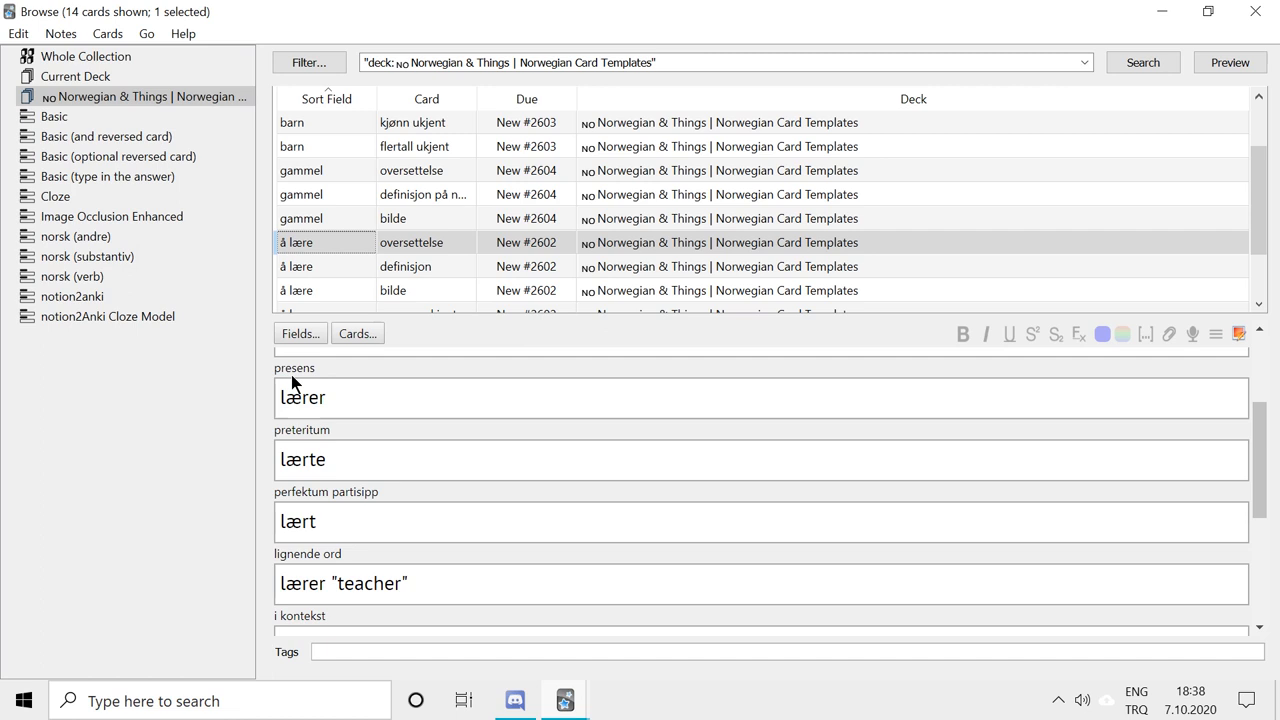
mouse_move(380, 444)
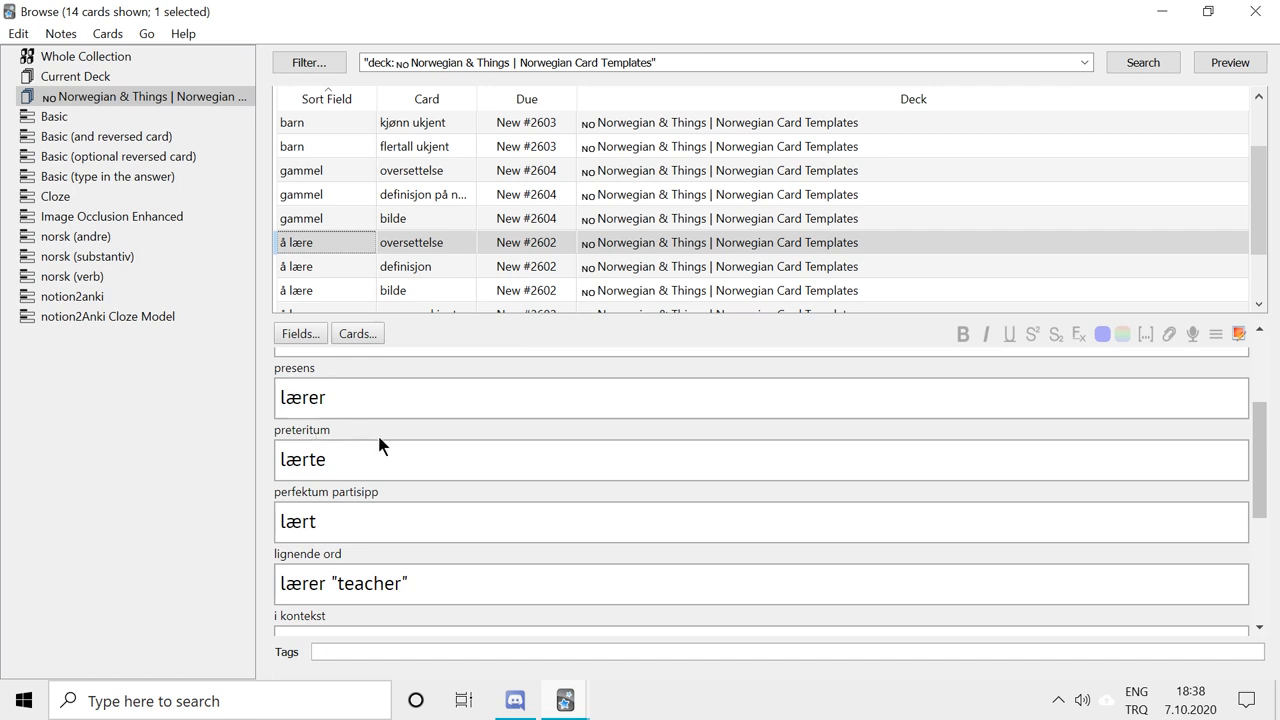
mouse_move(368, 494)
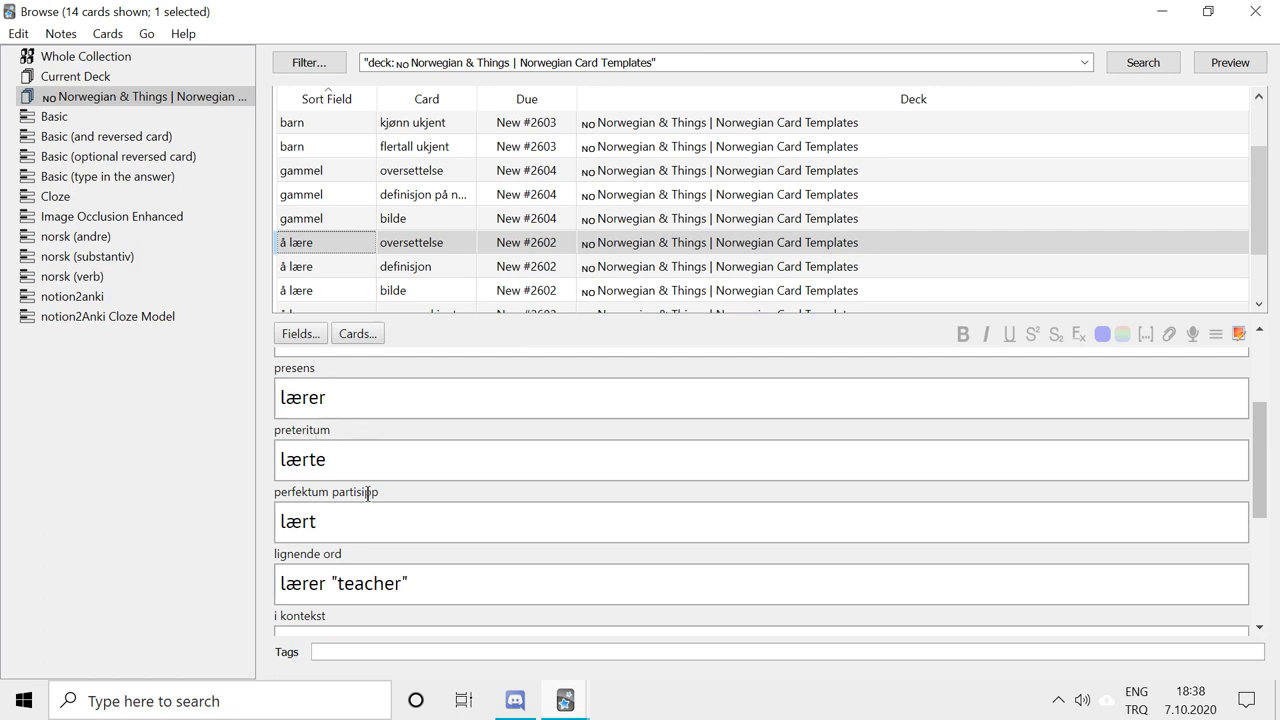
mouse_move(402, 504)
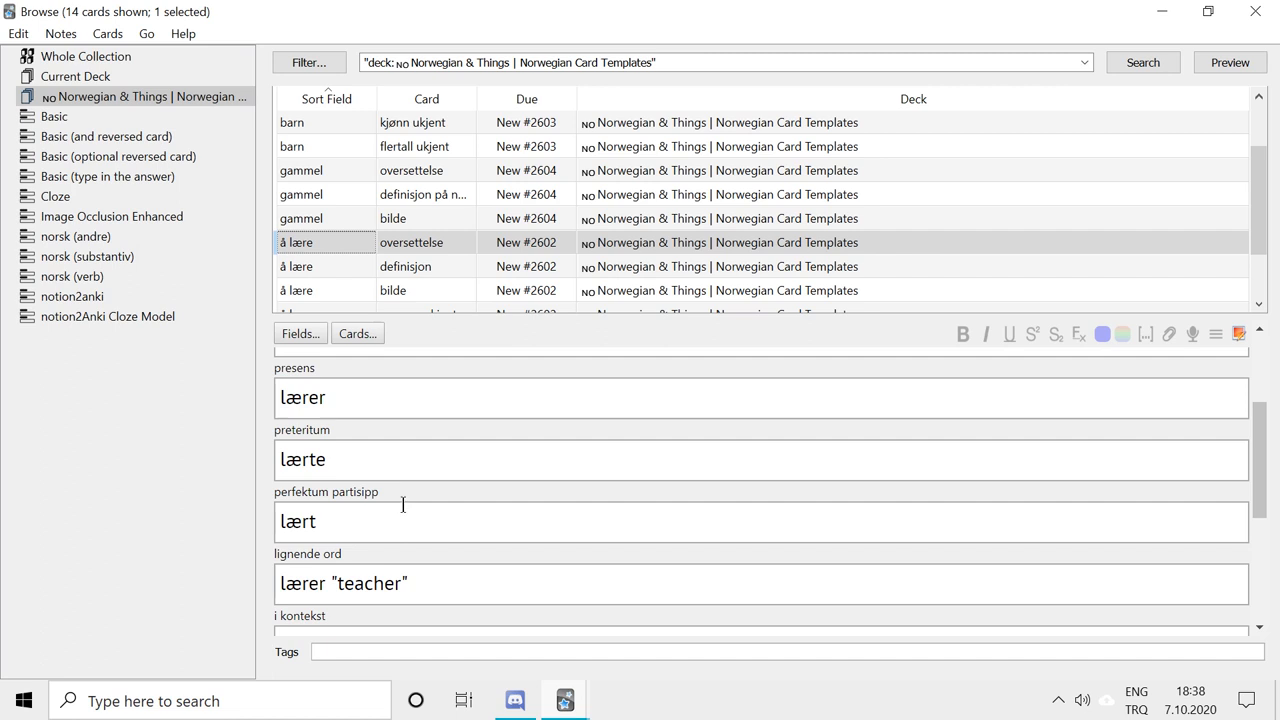
mouse_move(452, 540)
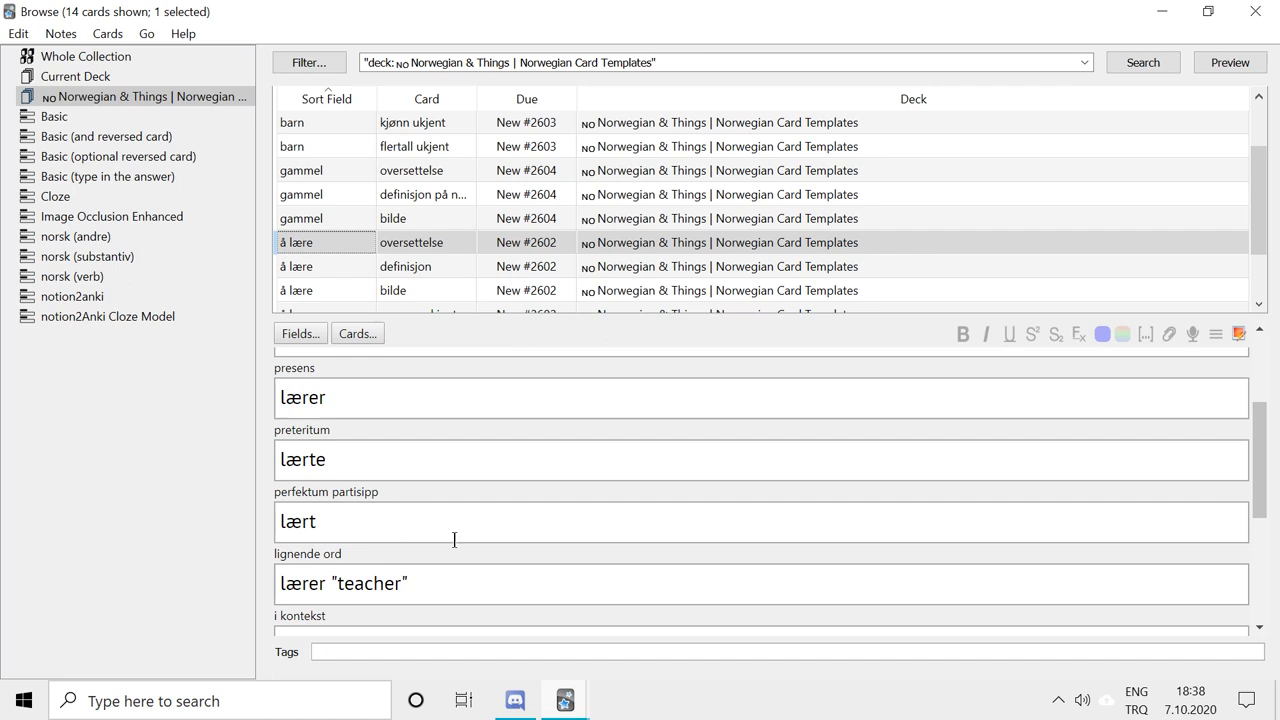
scroll("down", 3)
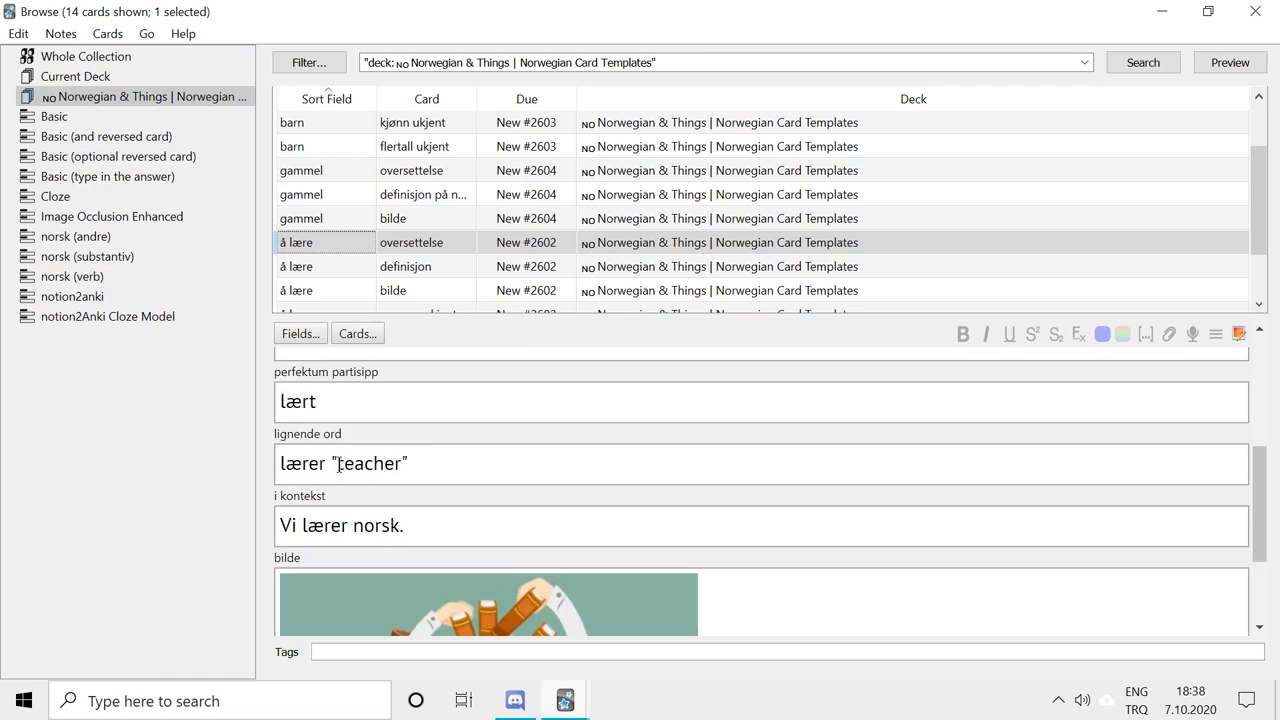
mouse_move(428, 512)
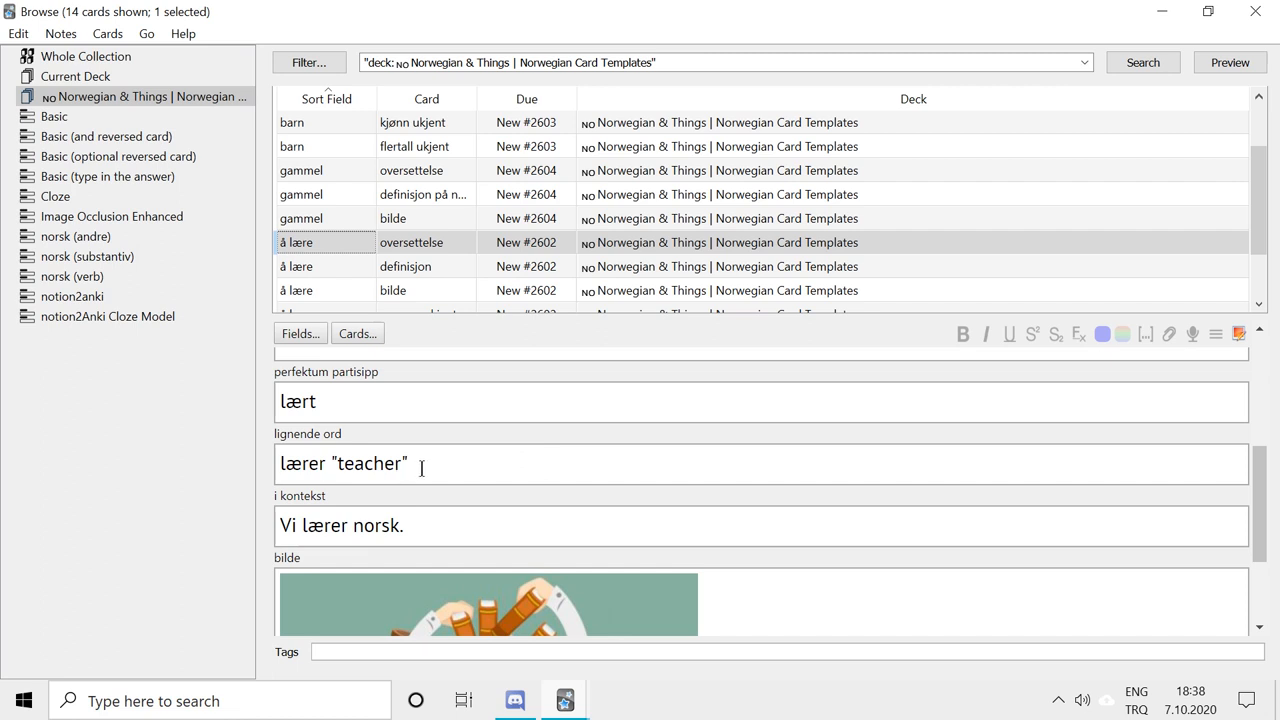
scroll("down", 3)
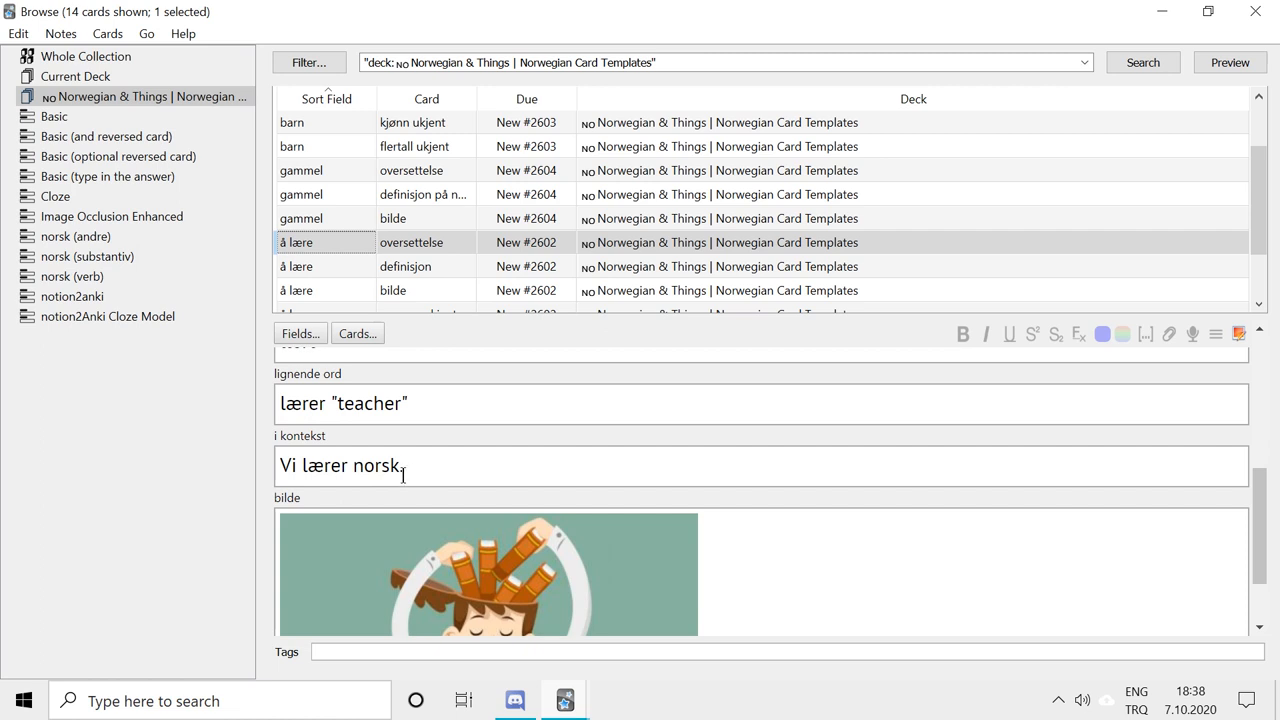
scroll("down", 3)
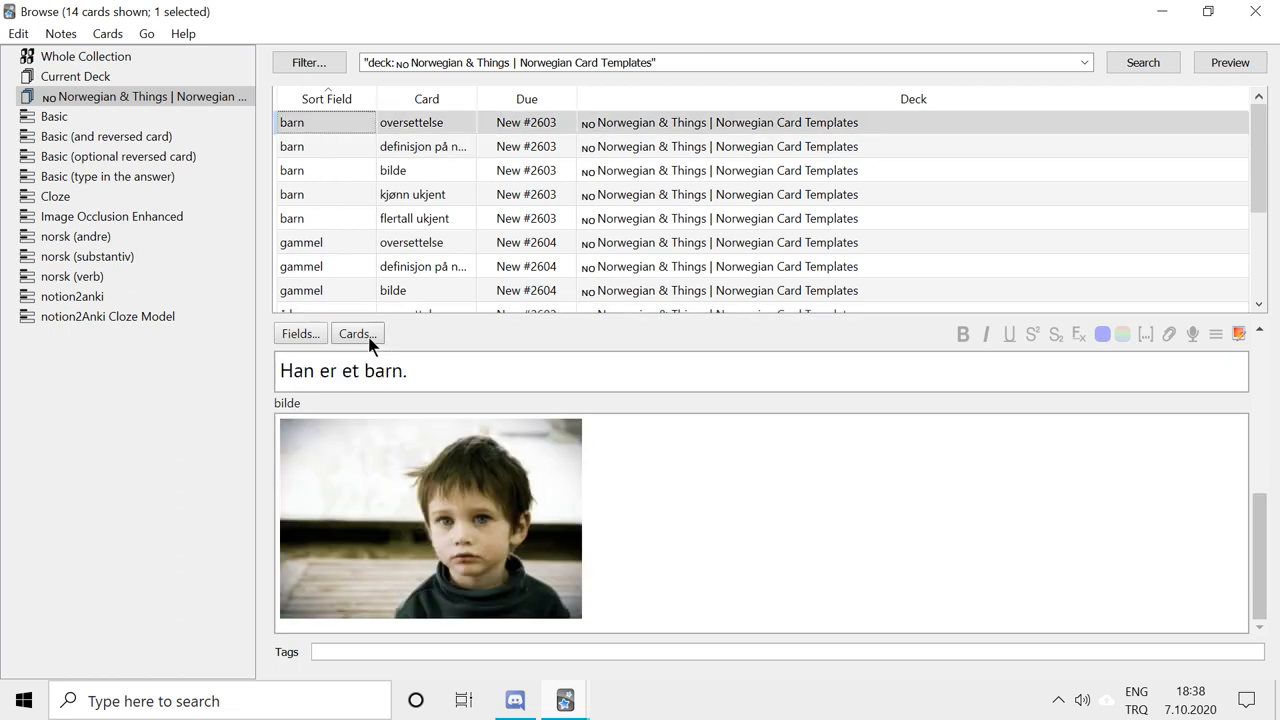
Preview the barn noun note's translation and picture card templates, front and back
left_click(356, 332)
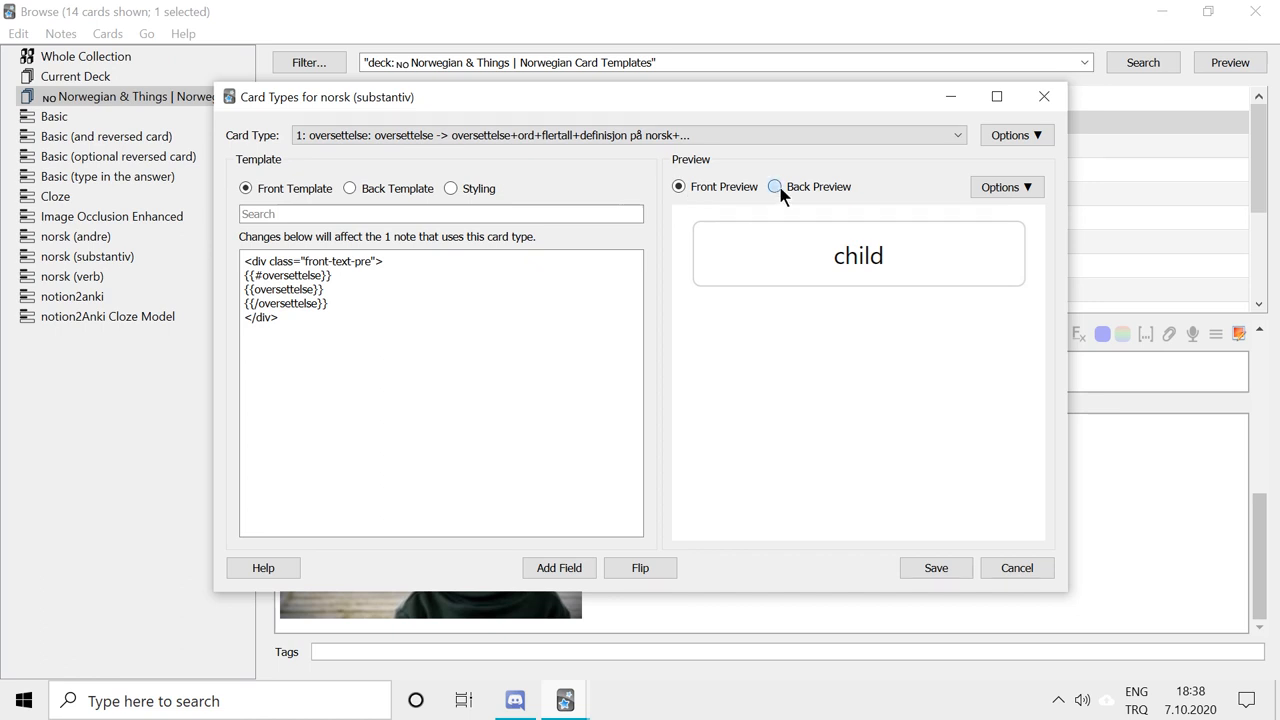
left_click(776, 186)
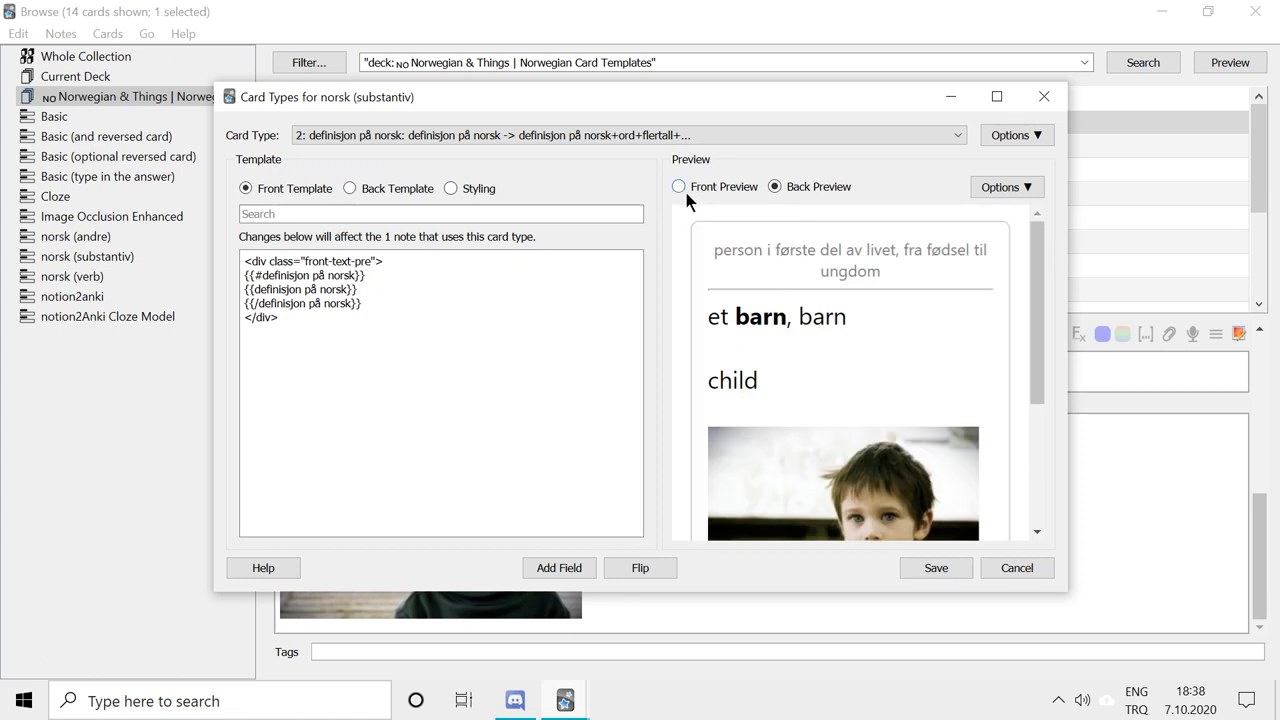
left_click(680, 186)
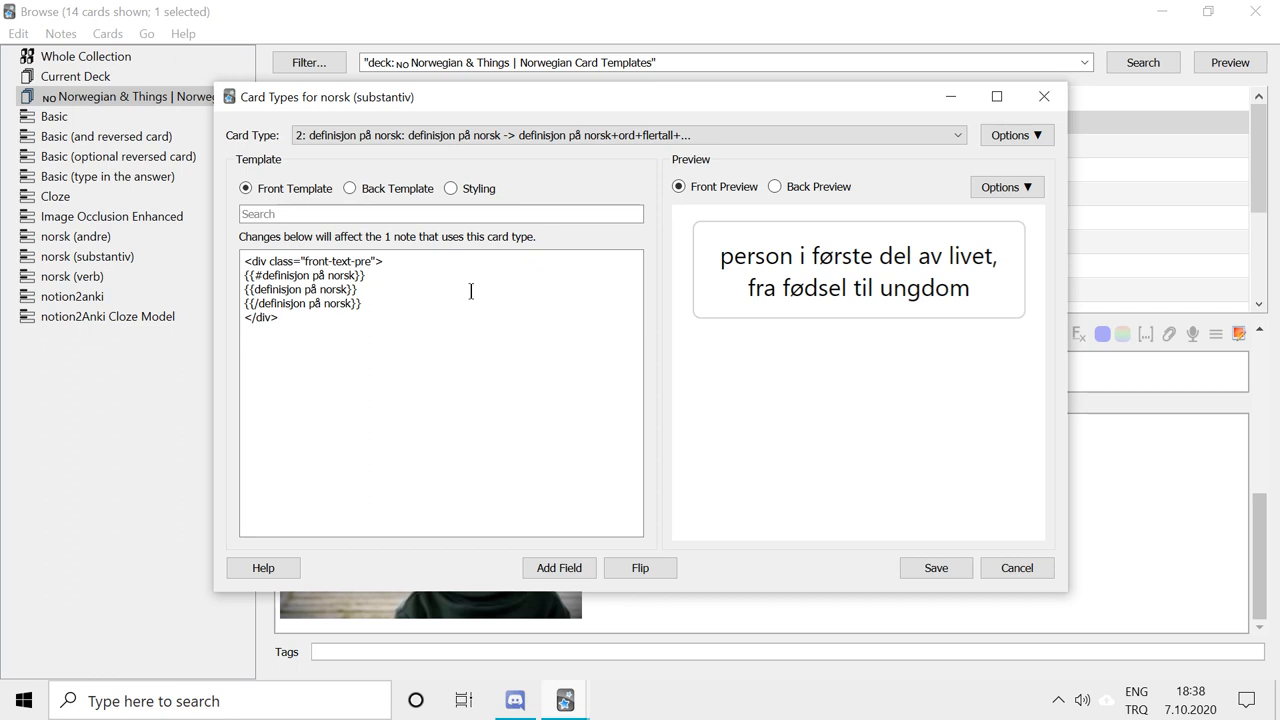
mouse_move(792, 336)
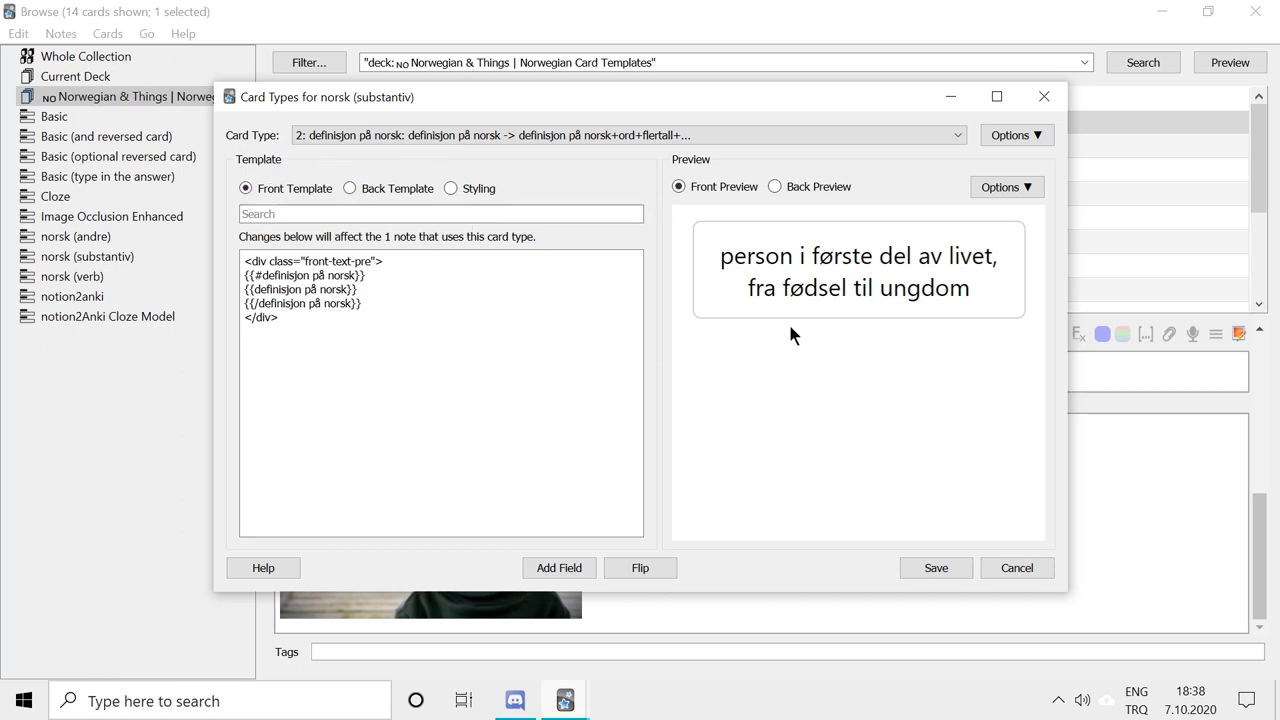
mouse_move(844, 364)
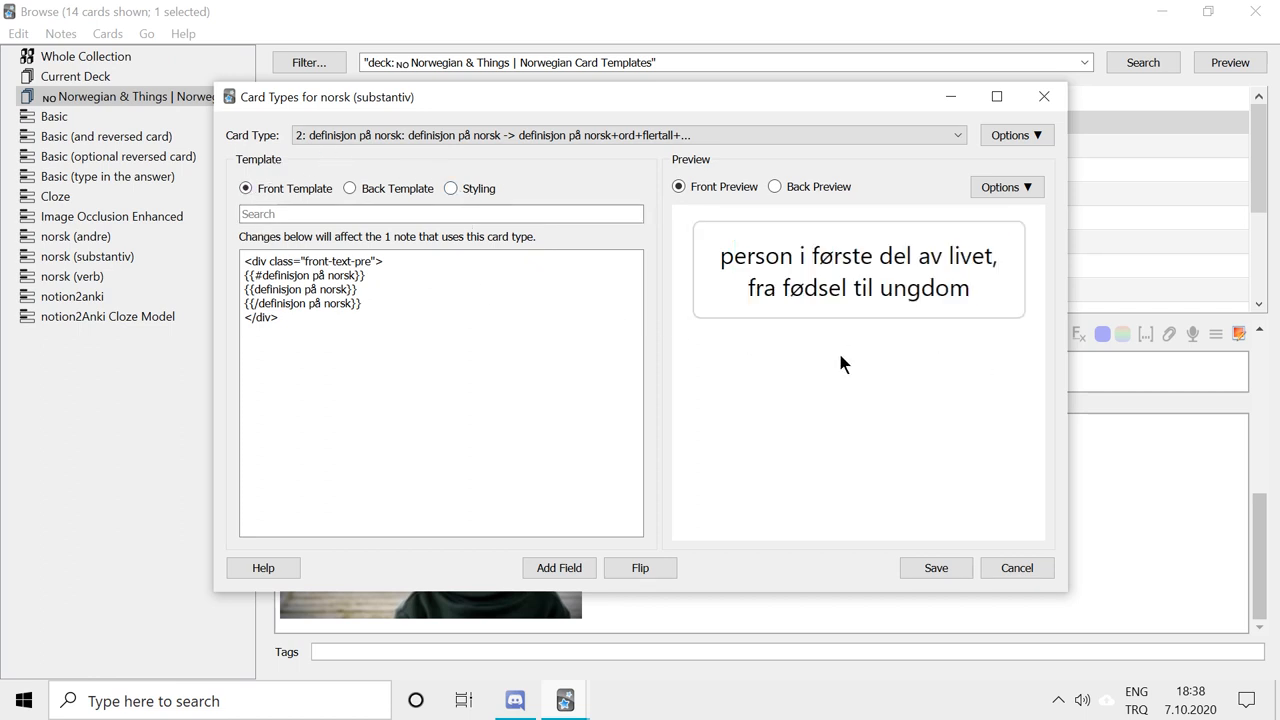
left_click(956, 136)
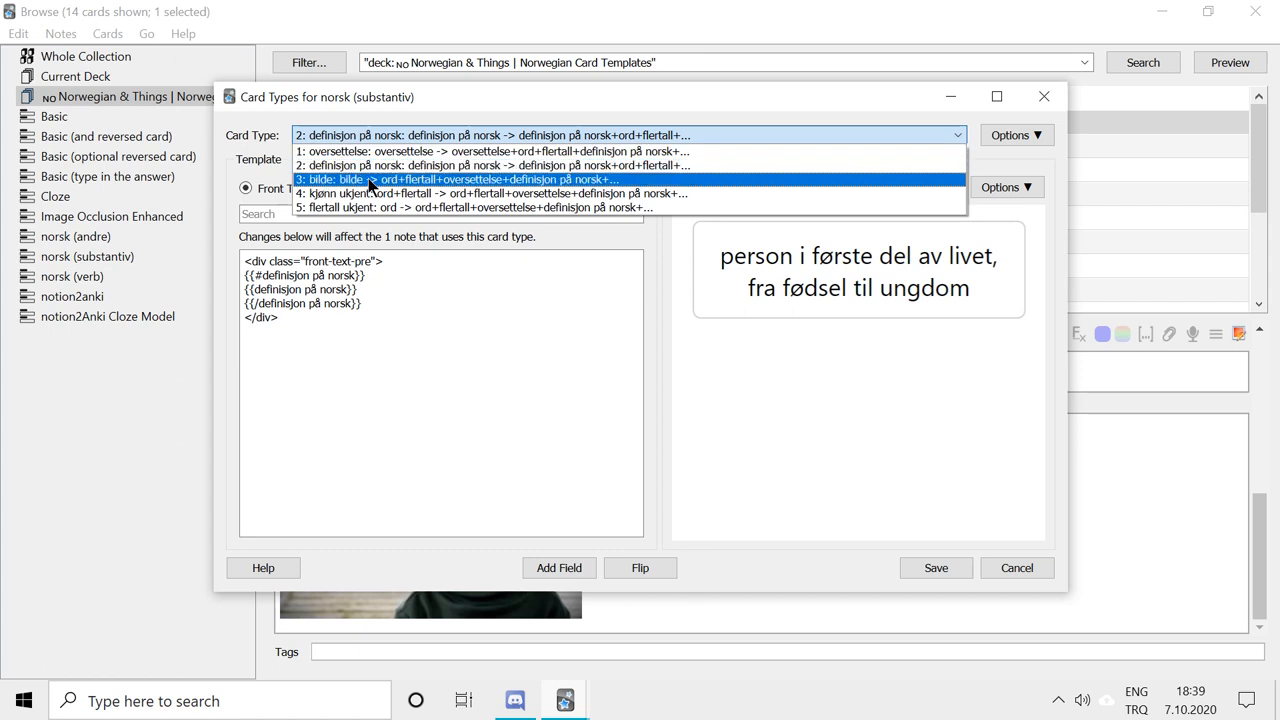
left_click(470, 180)
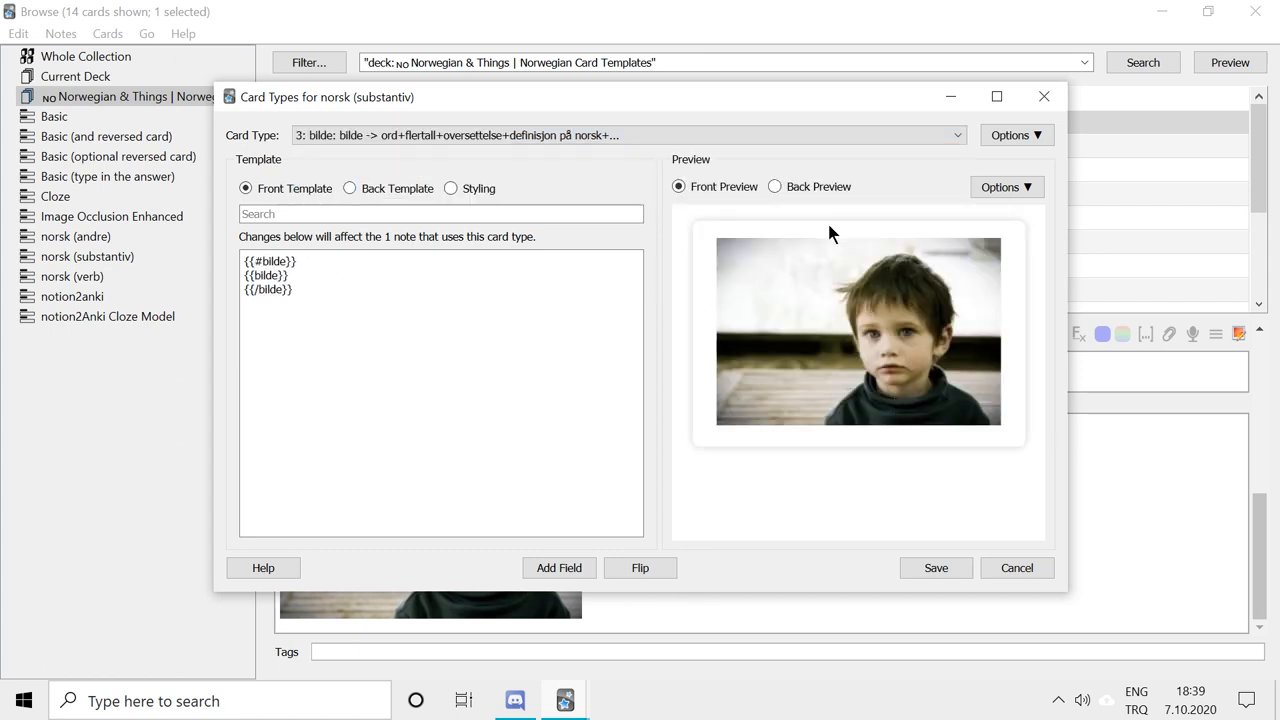
left_click(956, 136)
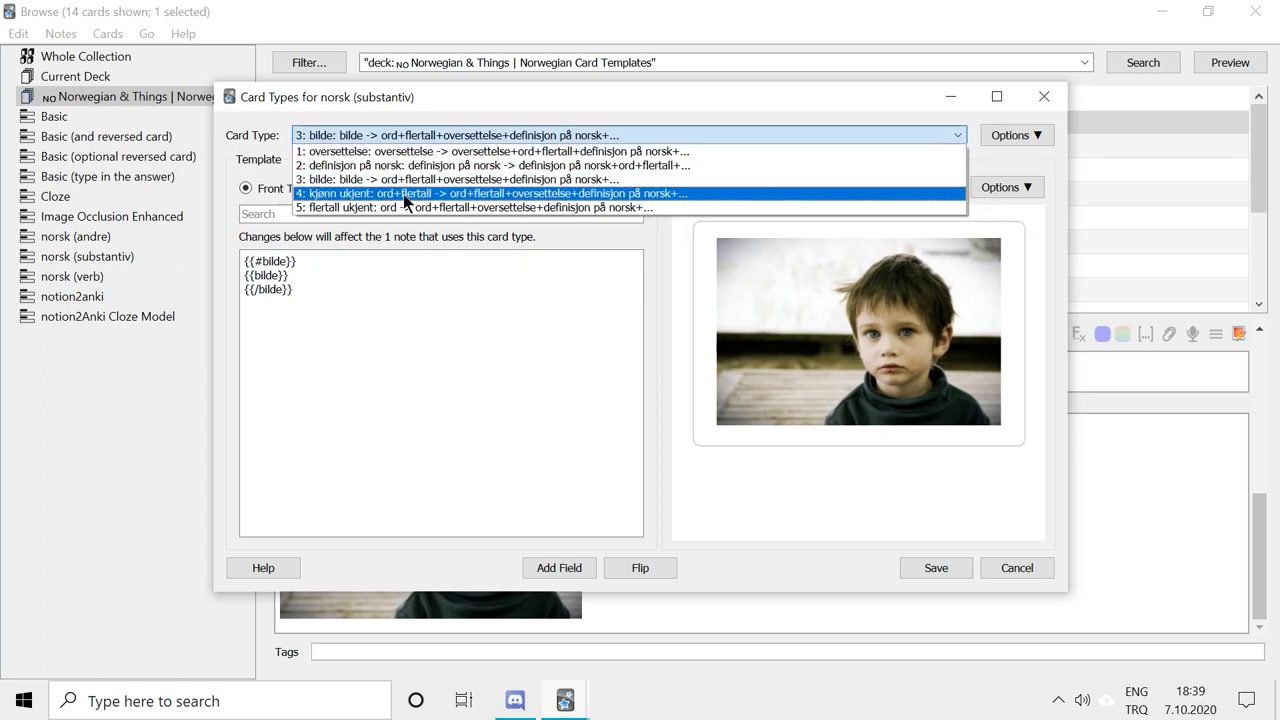
left_click(490, 180)
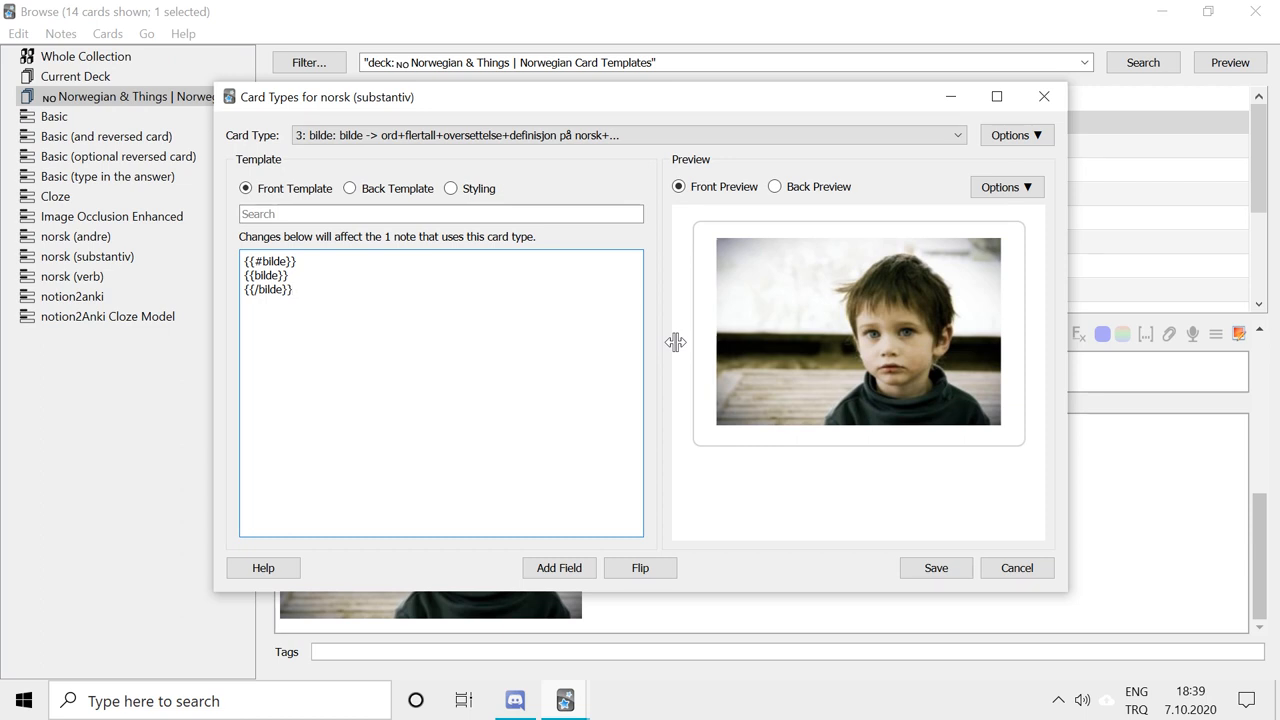
Preview the gender-guess and plural-guess (flertall ukjent) card templates, front and back
left_click(296, 288)
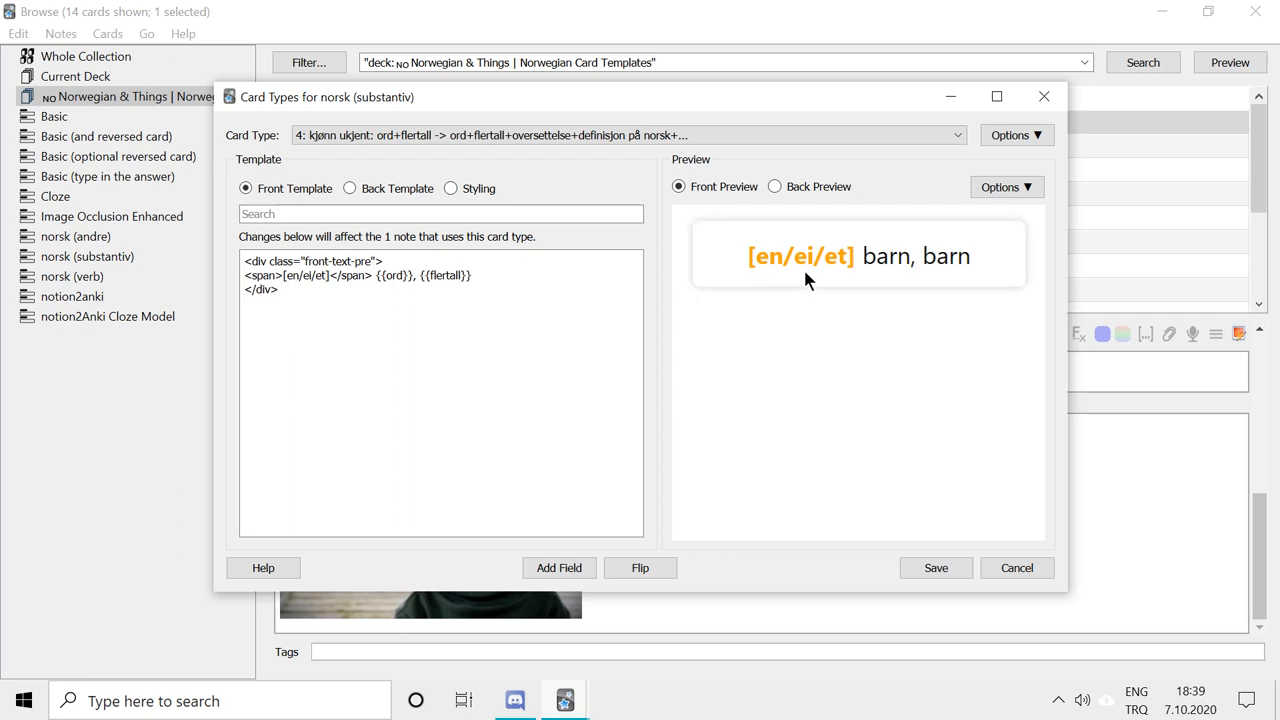
double_click(800, 256)
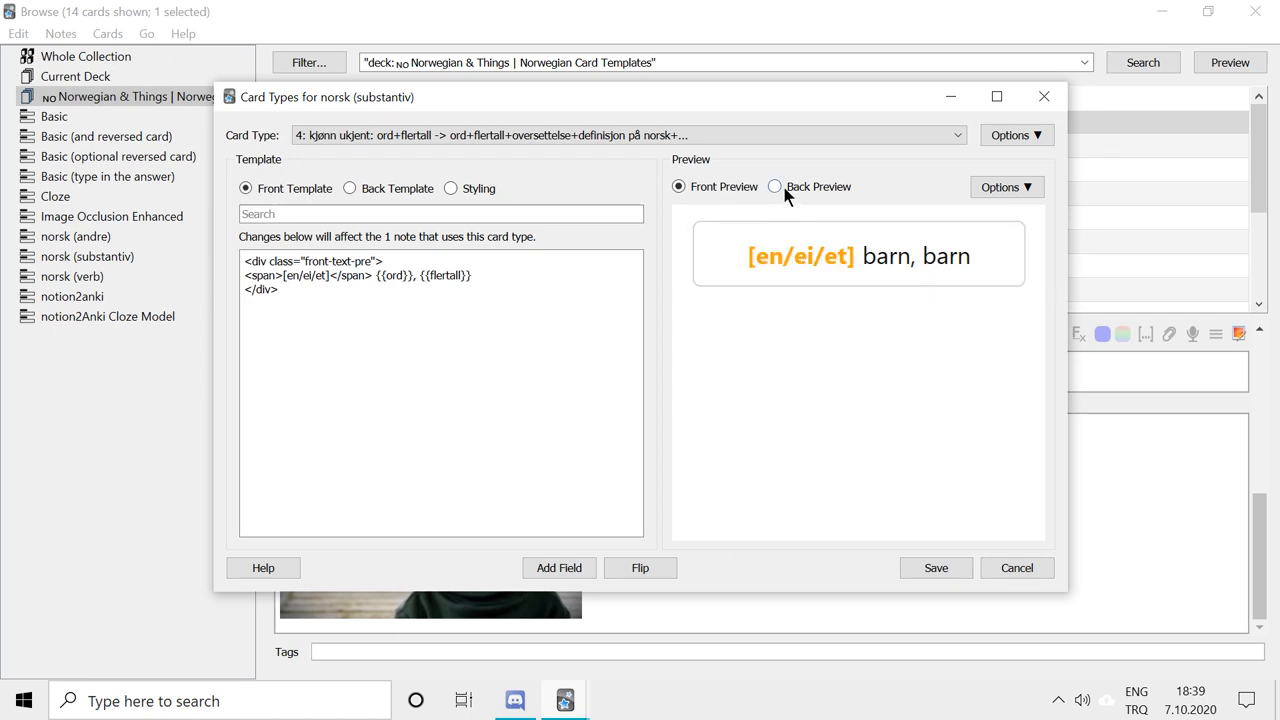
left_click(776, 186)
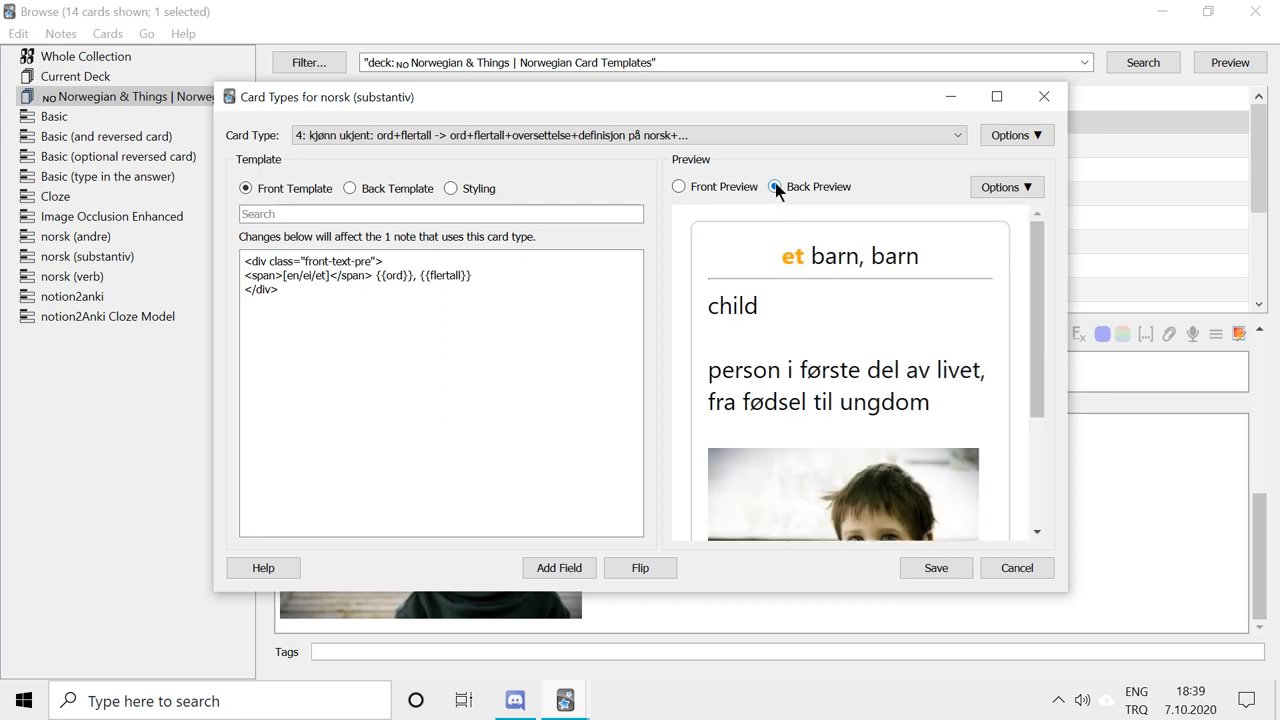
left_click(776, 186)
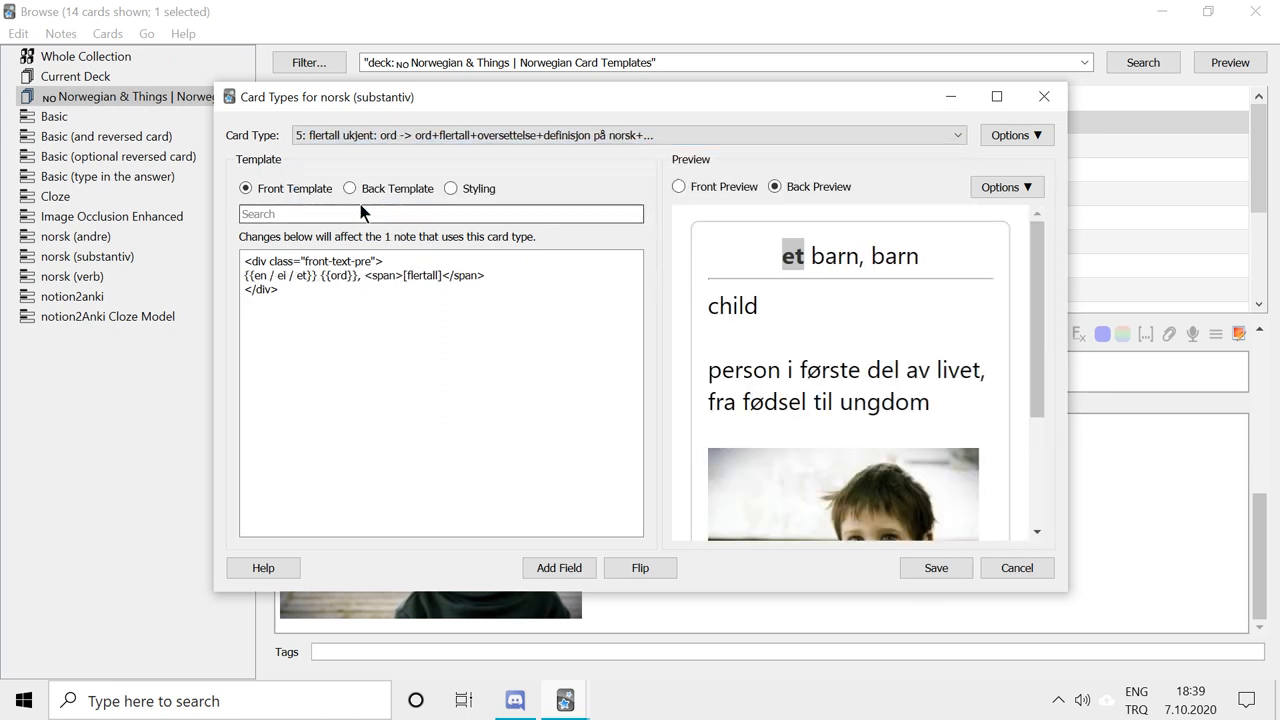
left_click(680, 186)
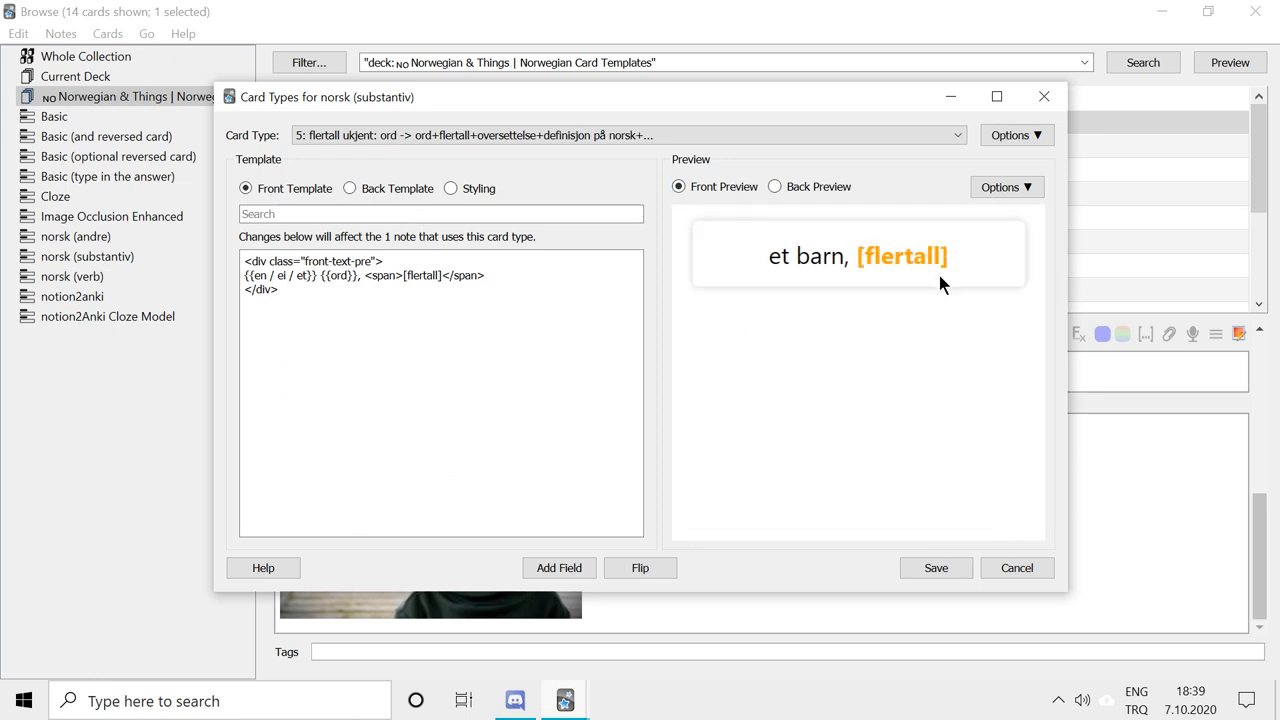
left_click(776, 186)
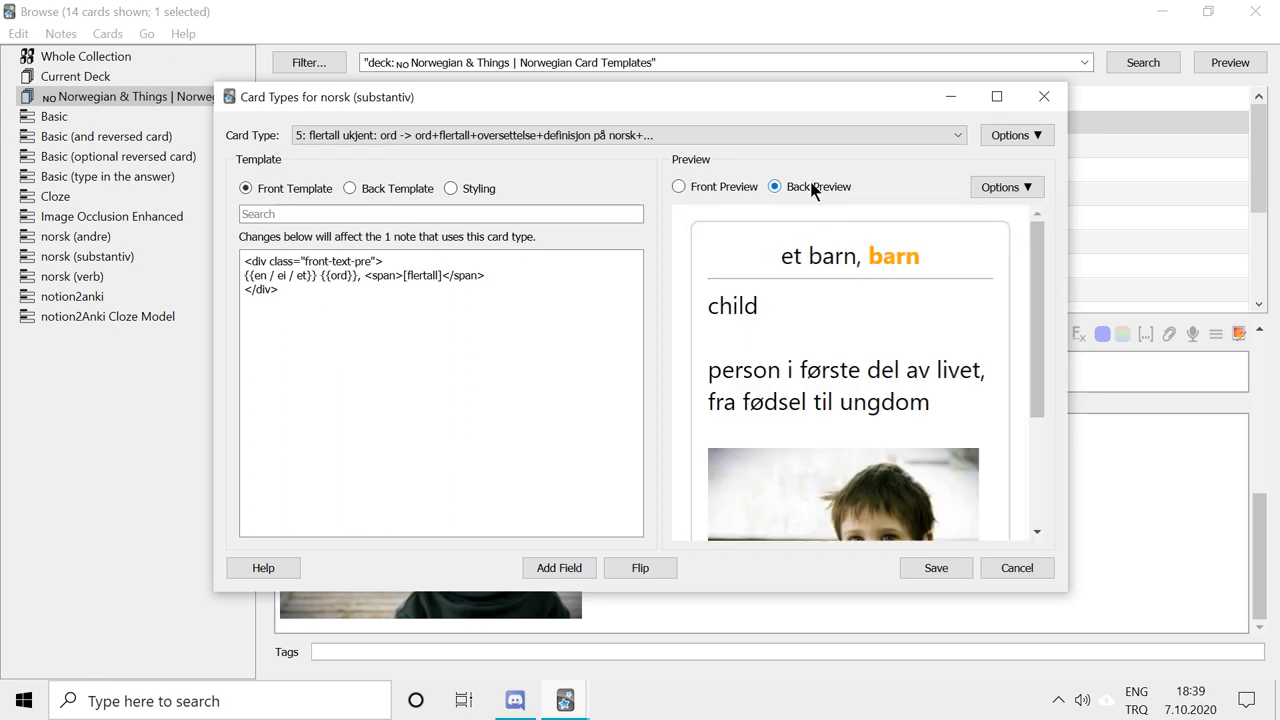
double_click(892, 256)
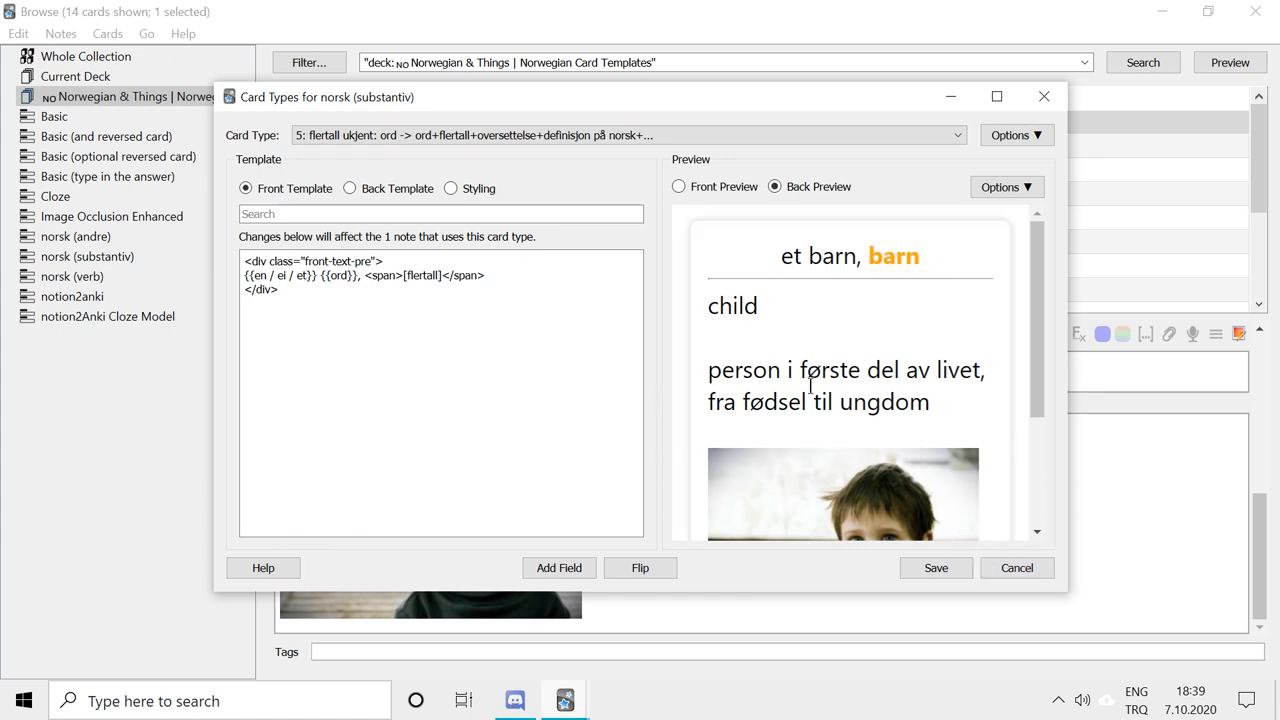
mouse_move(894, 656)
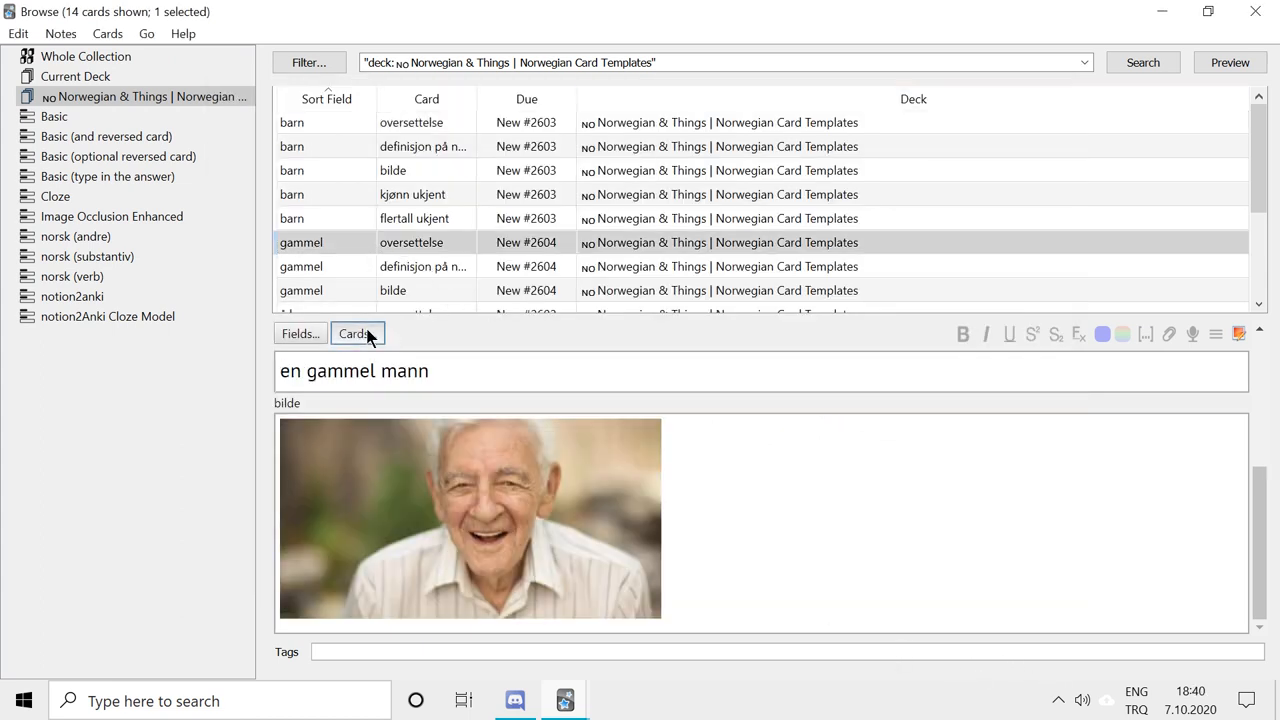
left_click(356, 332)
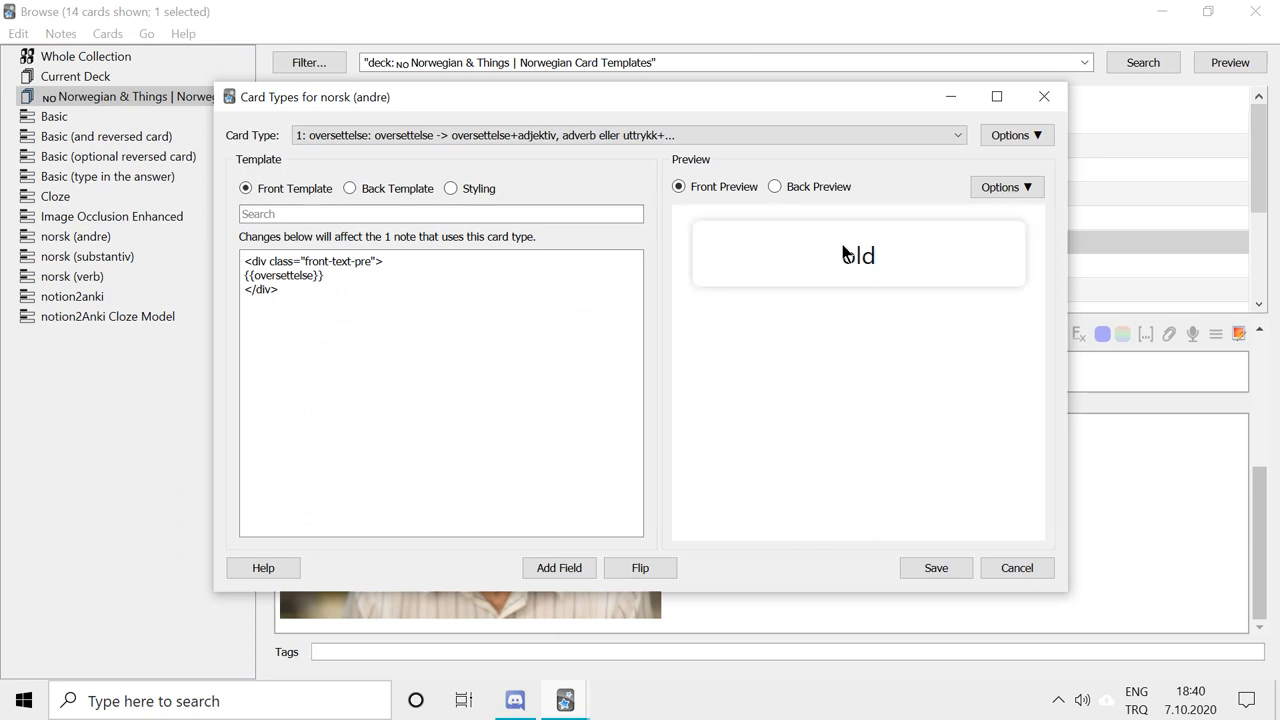
mouse_move(536, 164)
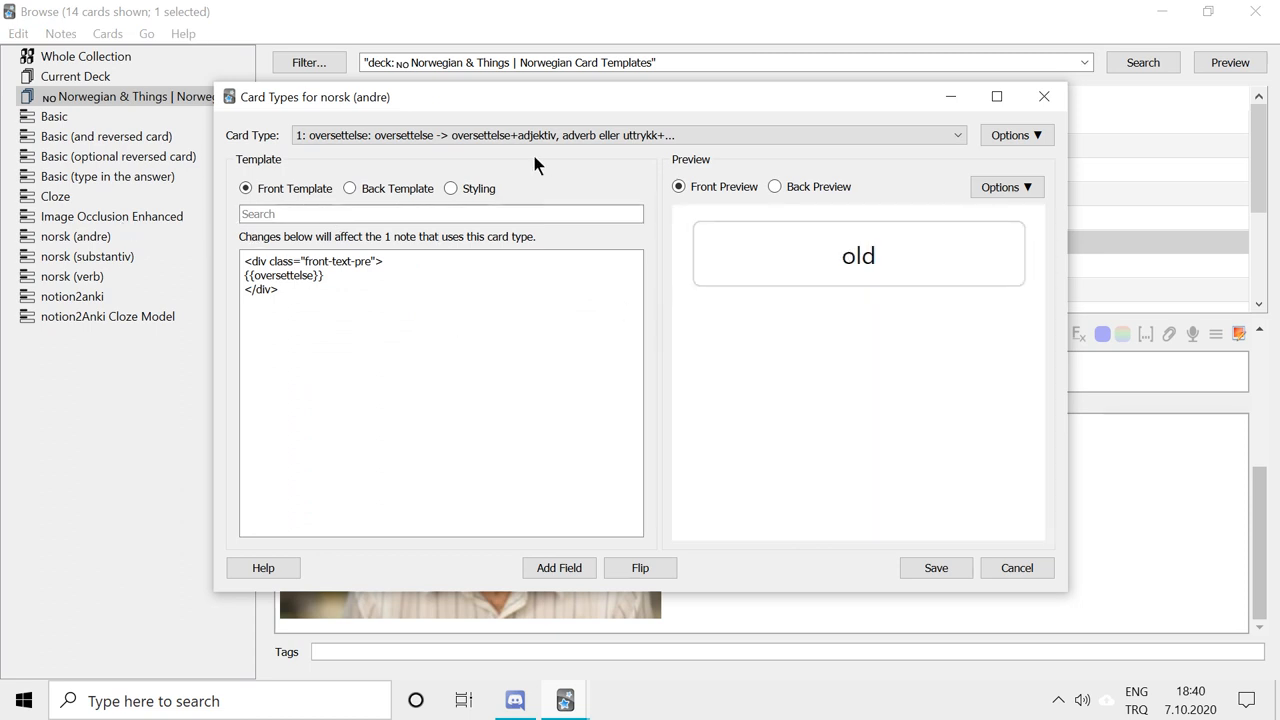
left_click(774, 186)
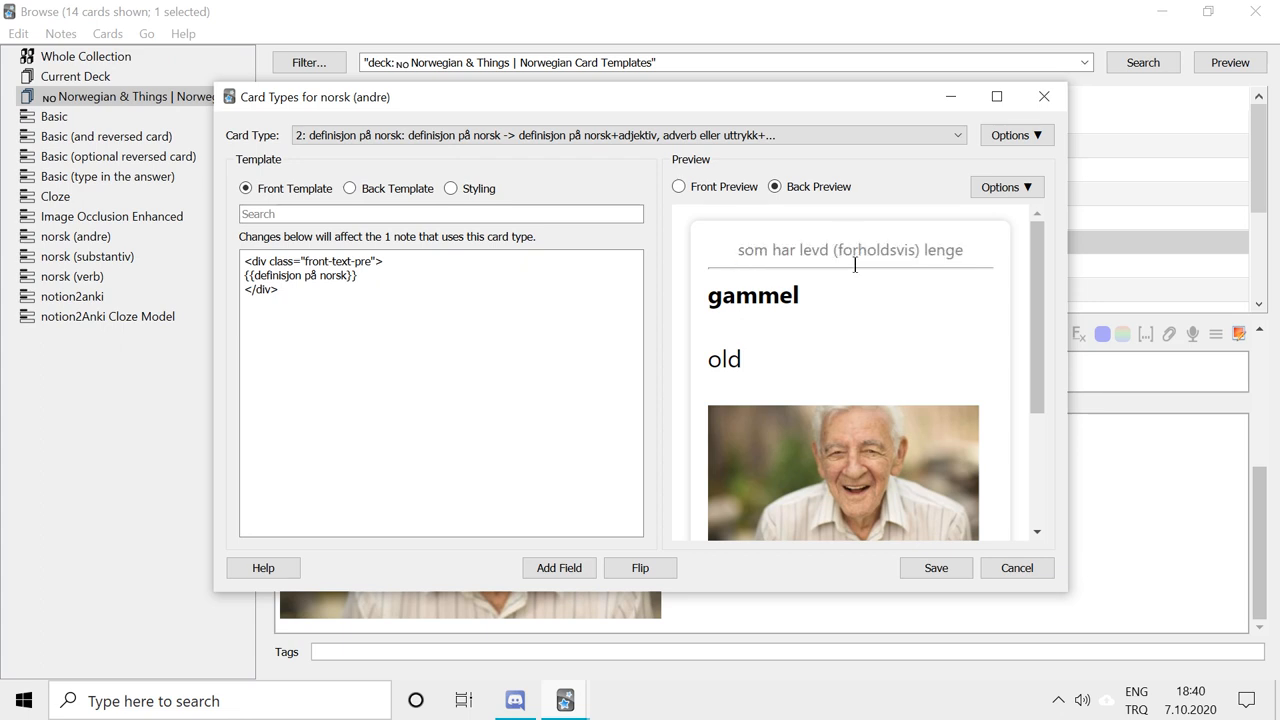
mouse_move(760, 258)
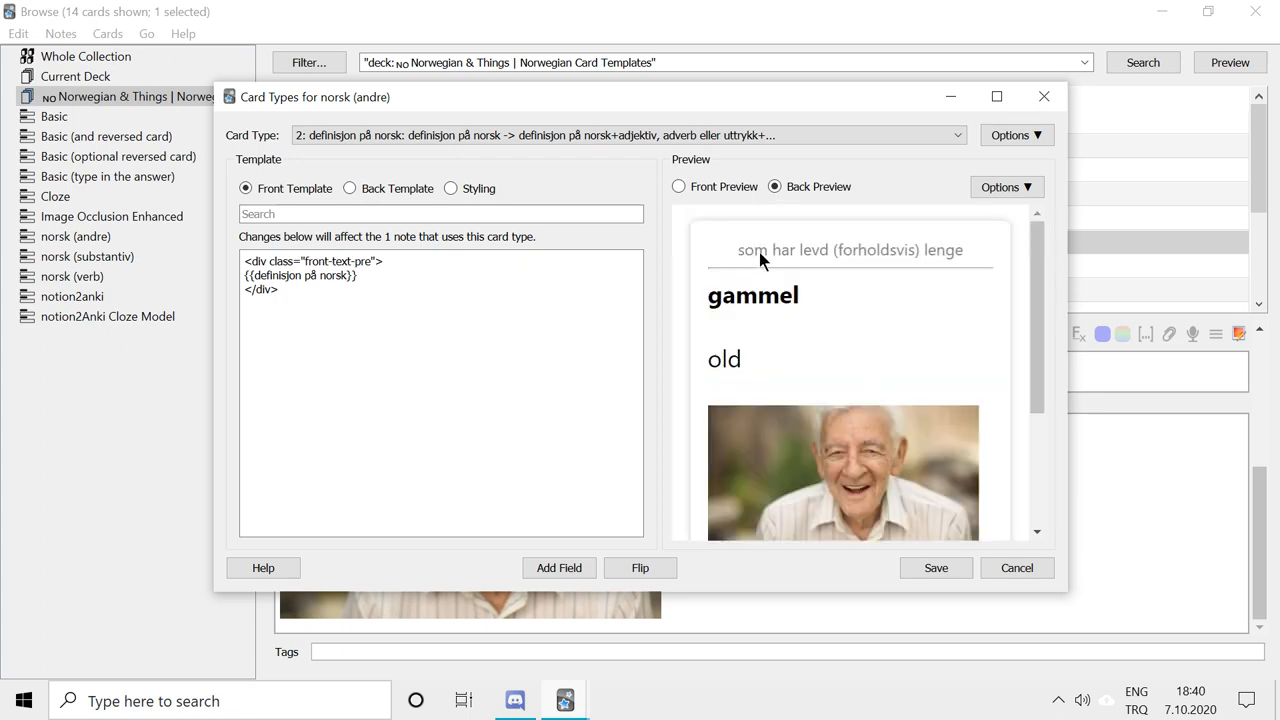
left_click(680, 186)
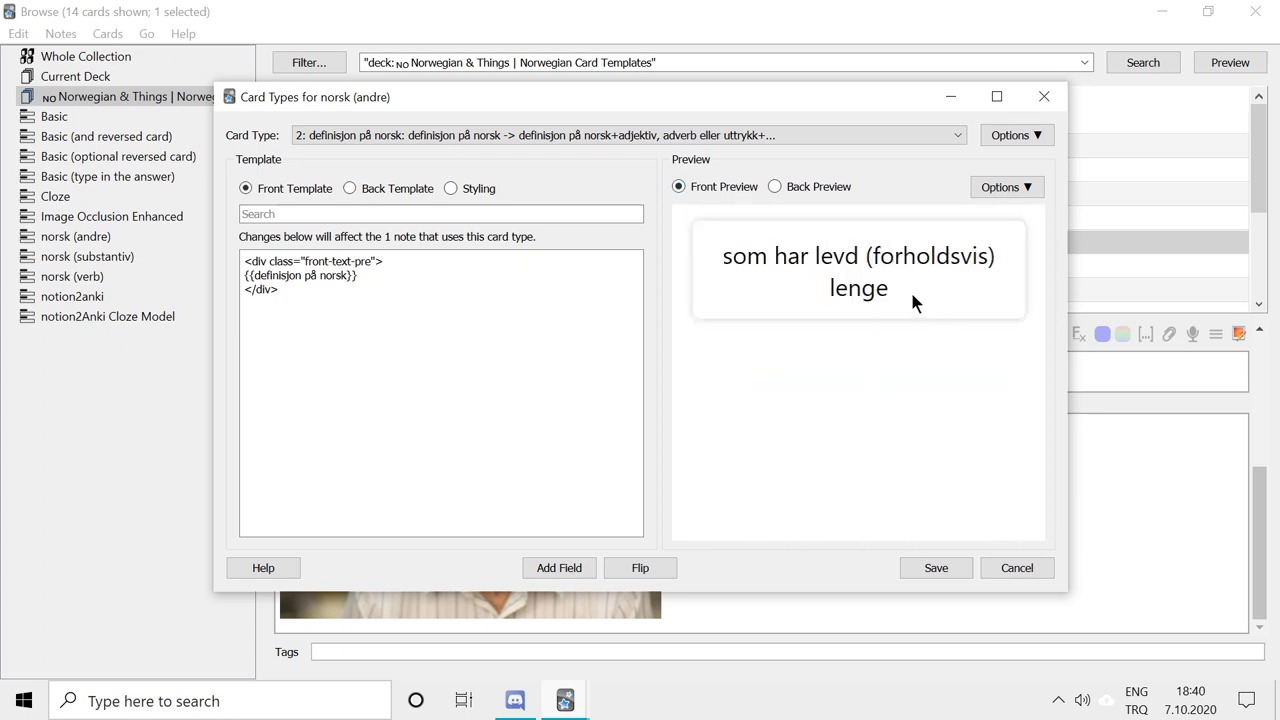
mouse_move(824, 218)
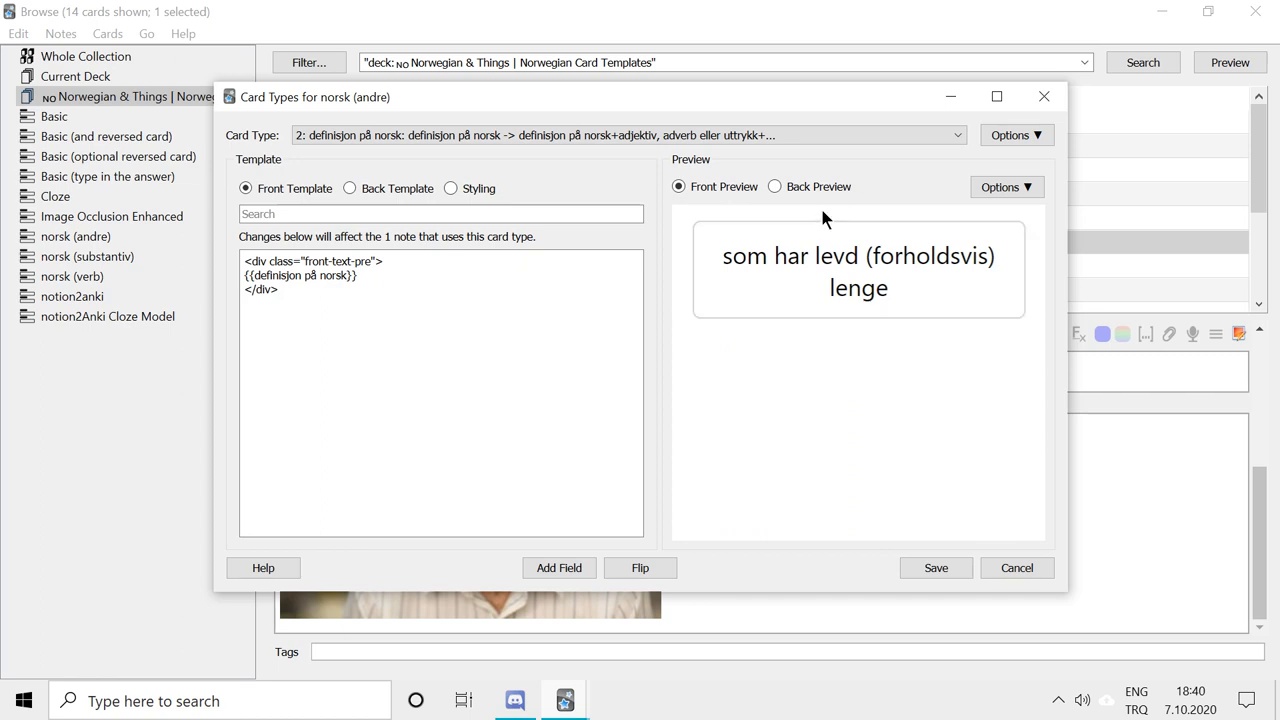
left_click(776, 186)
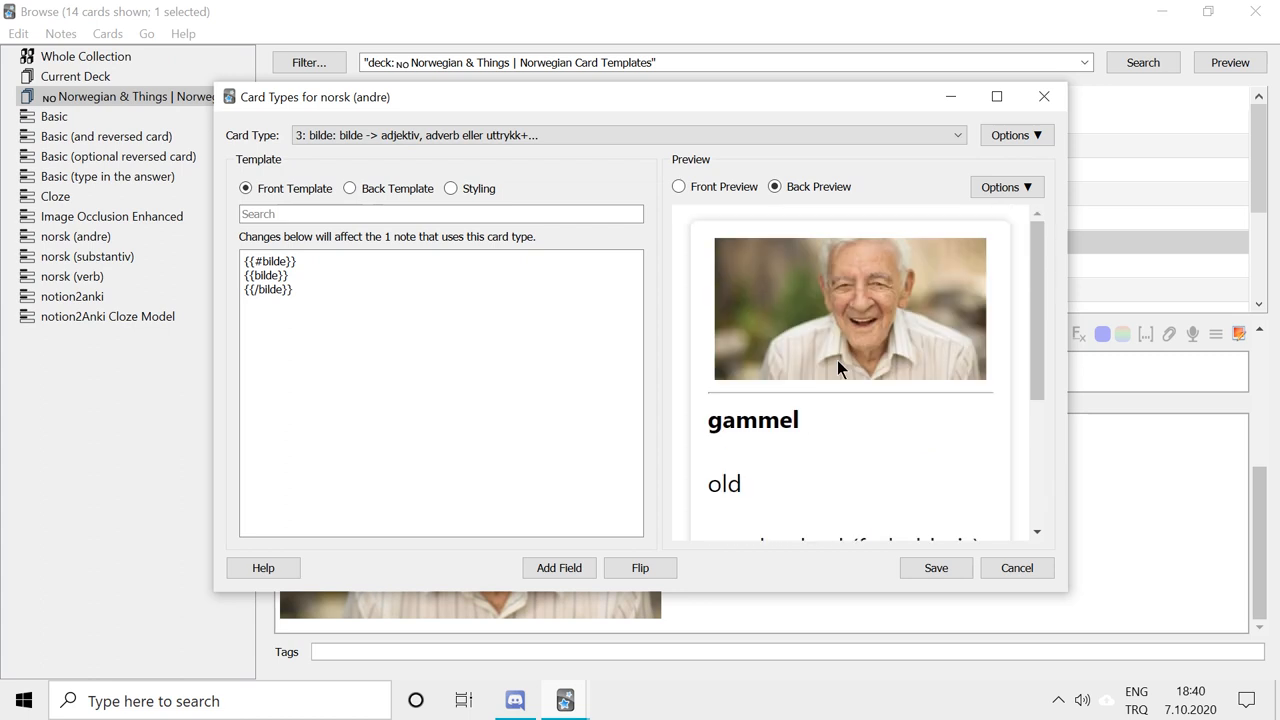
left_click(680, 186)
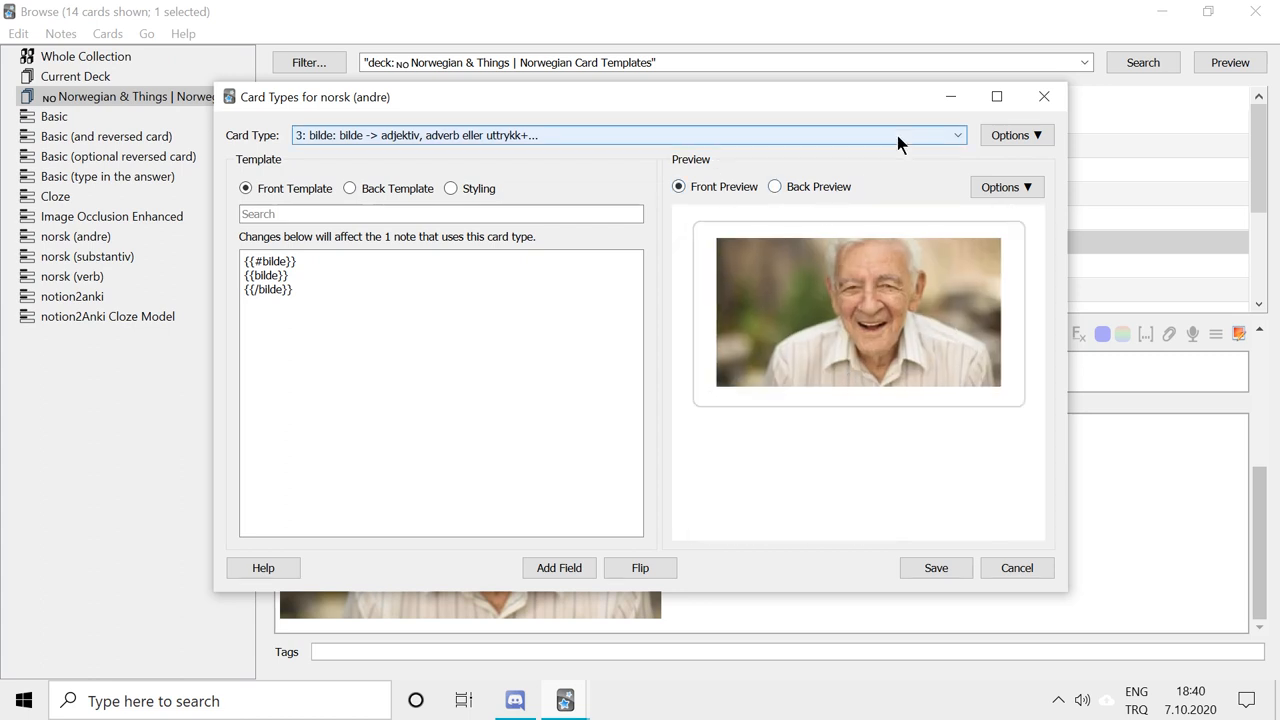
left_click(956, 136)
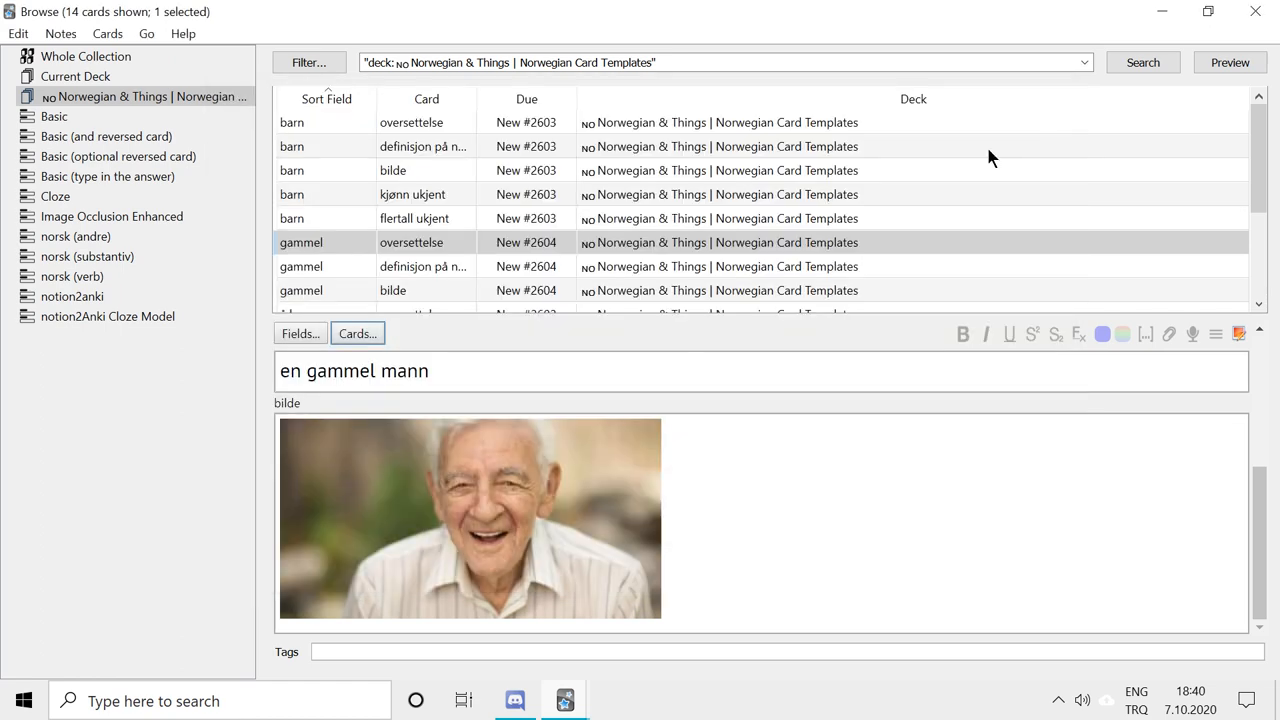
Open the card templates for the verb note å lære, showing the 'to learn' translation card
scroll("down", 3)
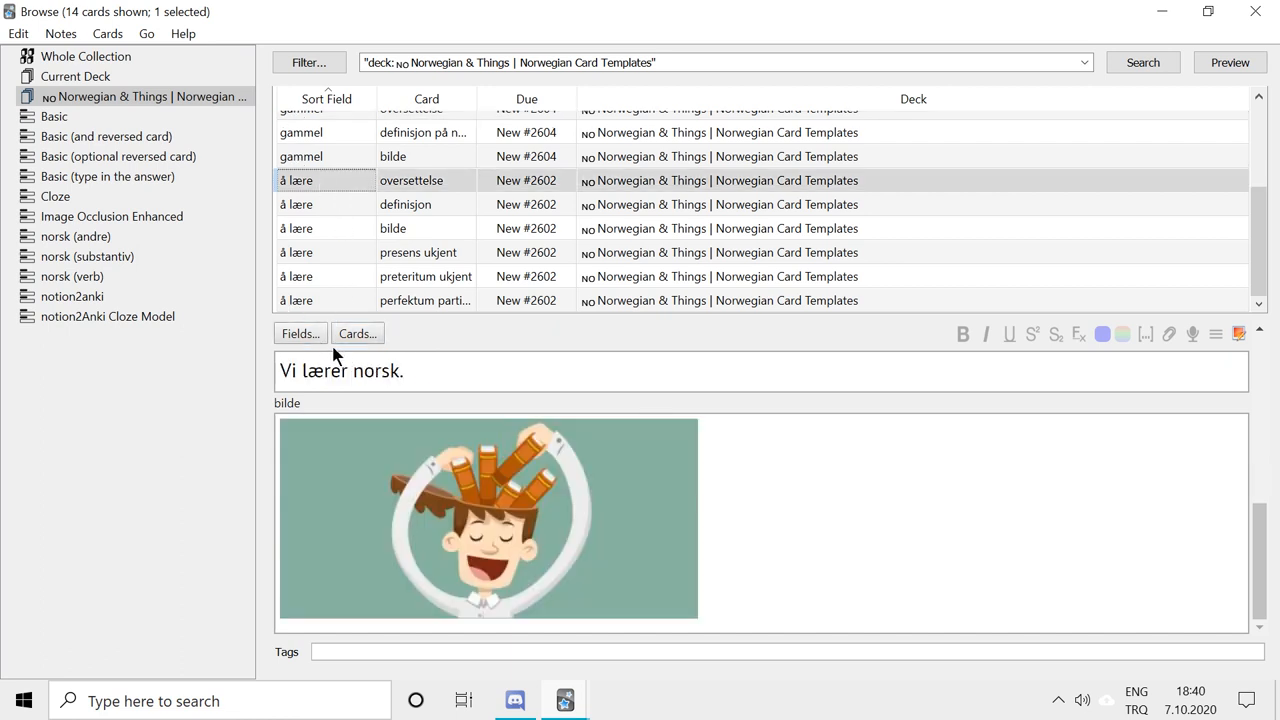
left_click(356, 332)
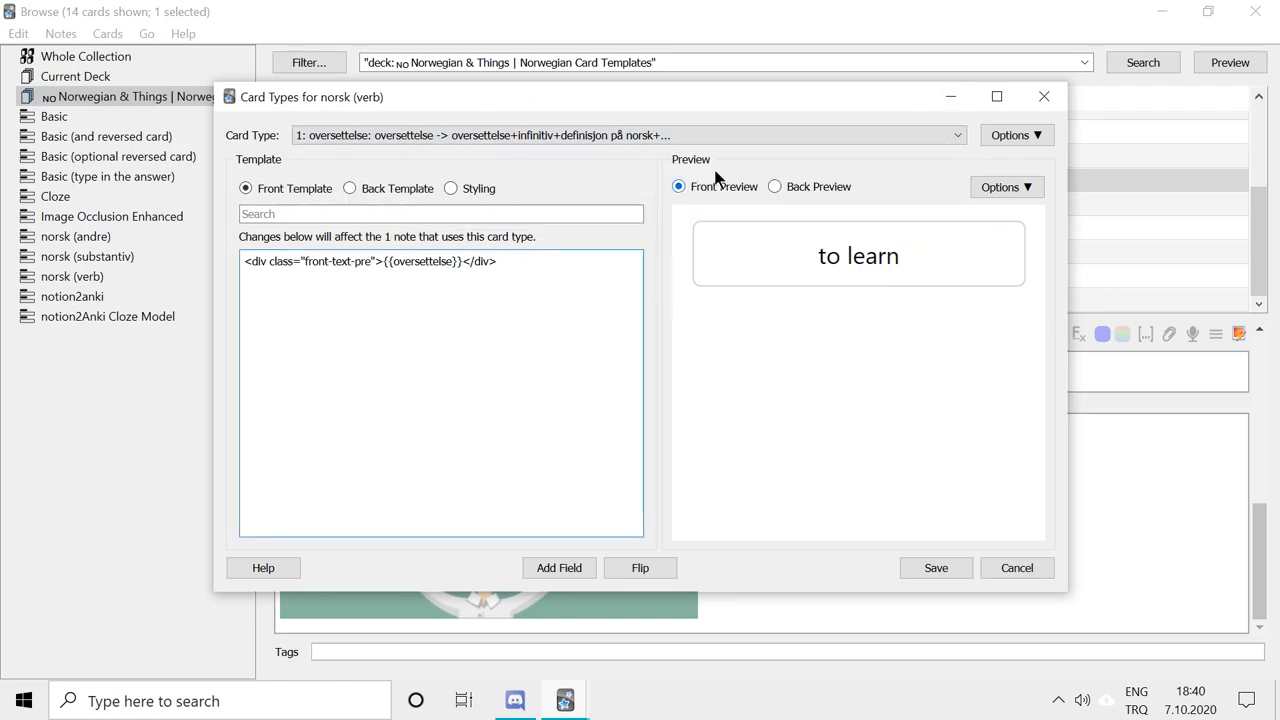
Preview the verb note's translation, definition and presens ukjent card templates
left_click(624, 136)
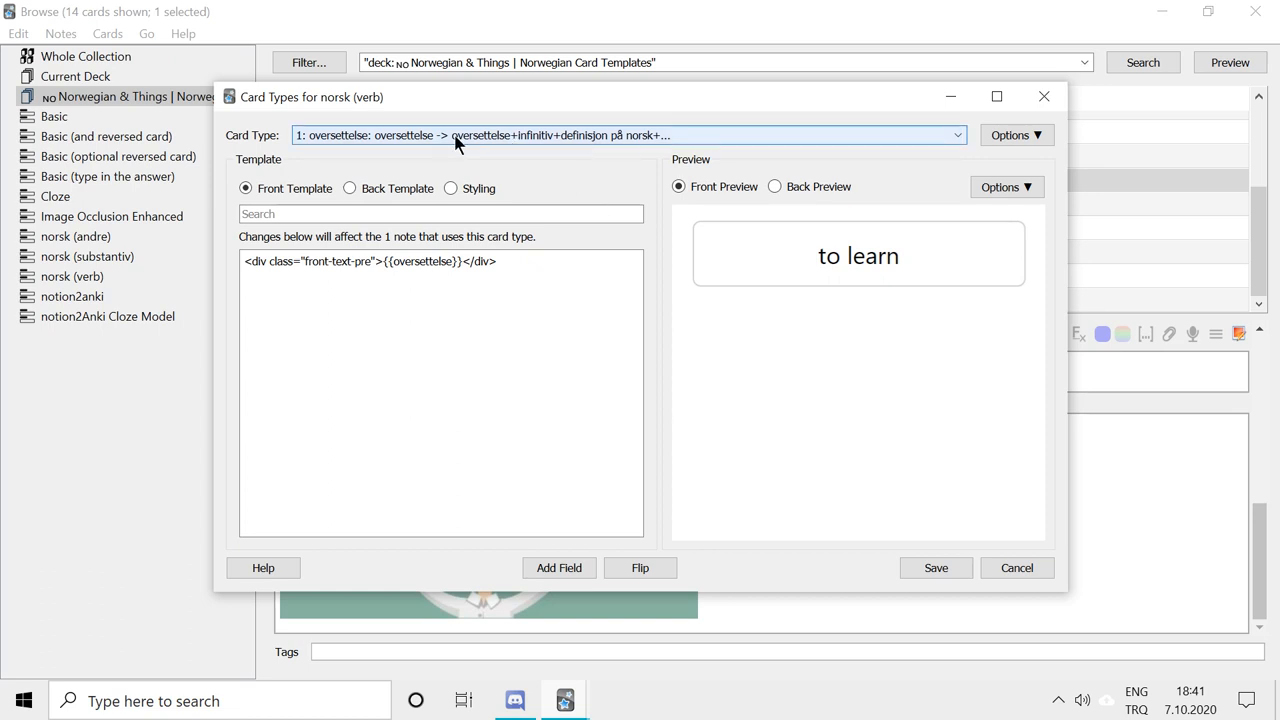
left_click(628, 136)
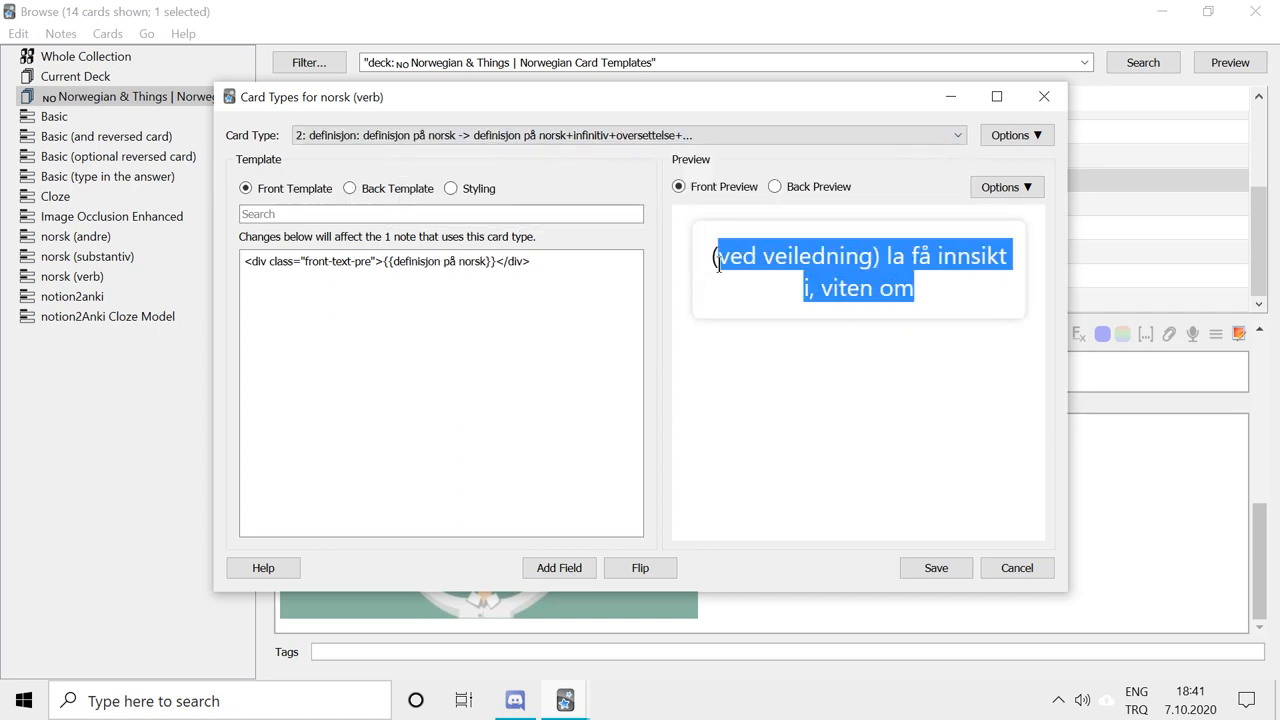
mouse_move(700, 240)
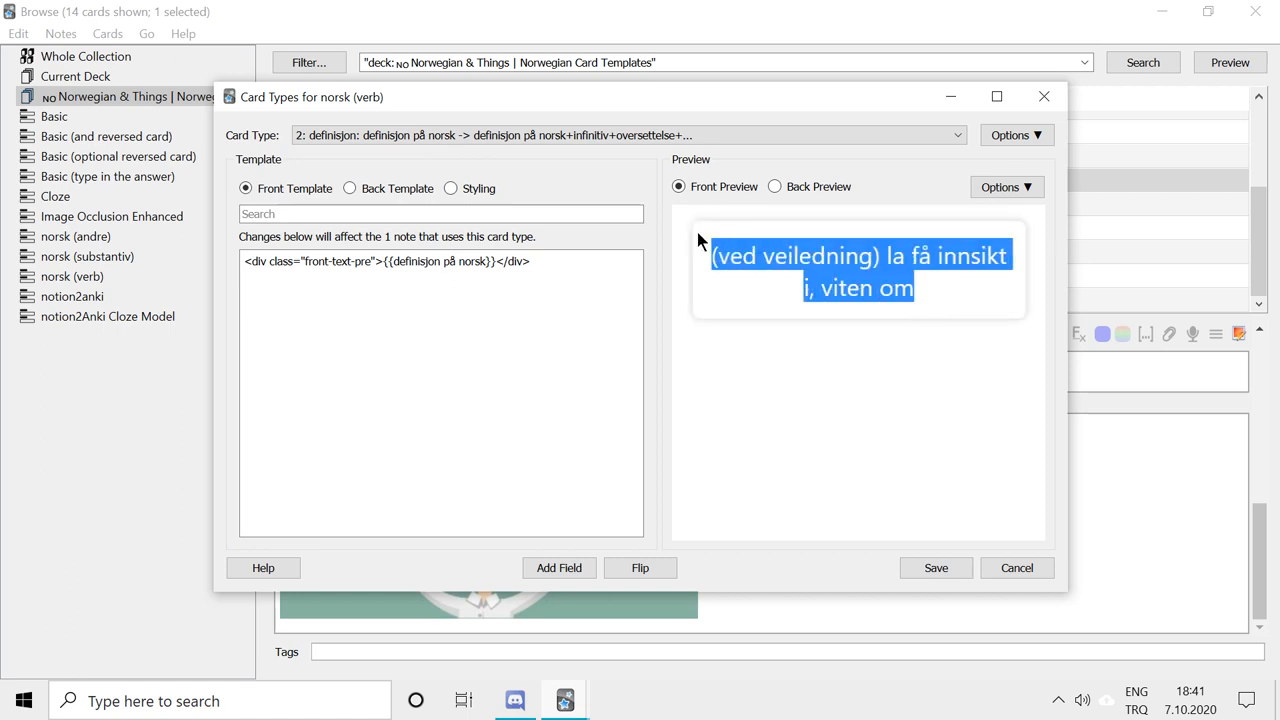
left_click(956, 136)
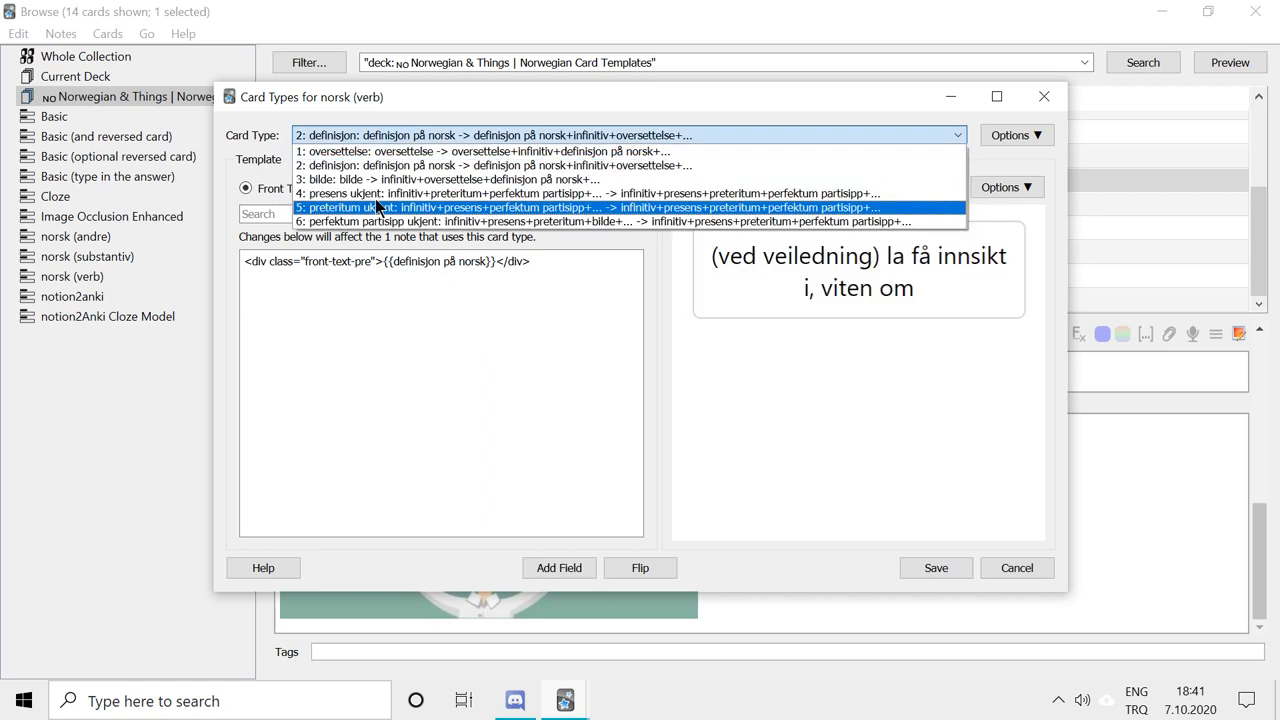
left_click(450, 180)
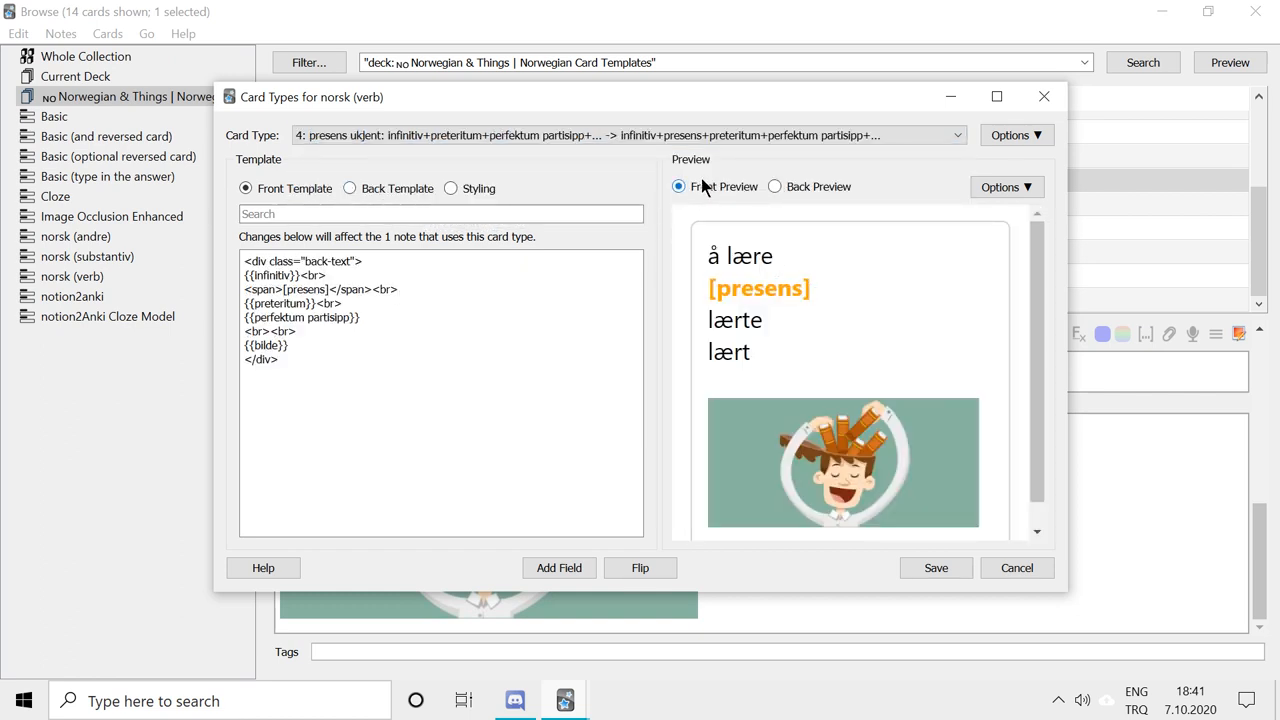
mouse_move(796, 318)
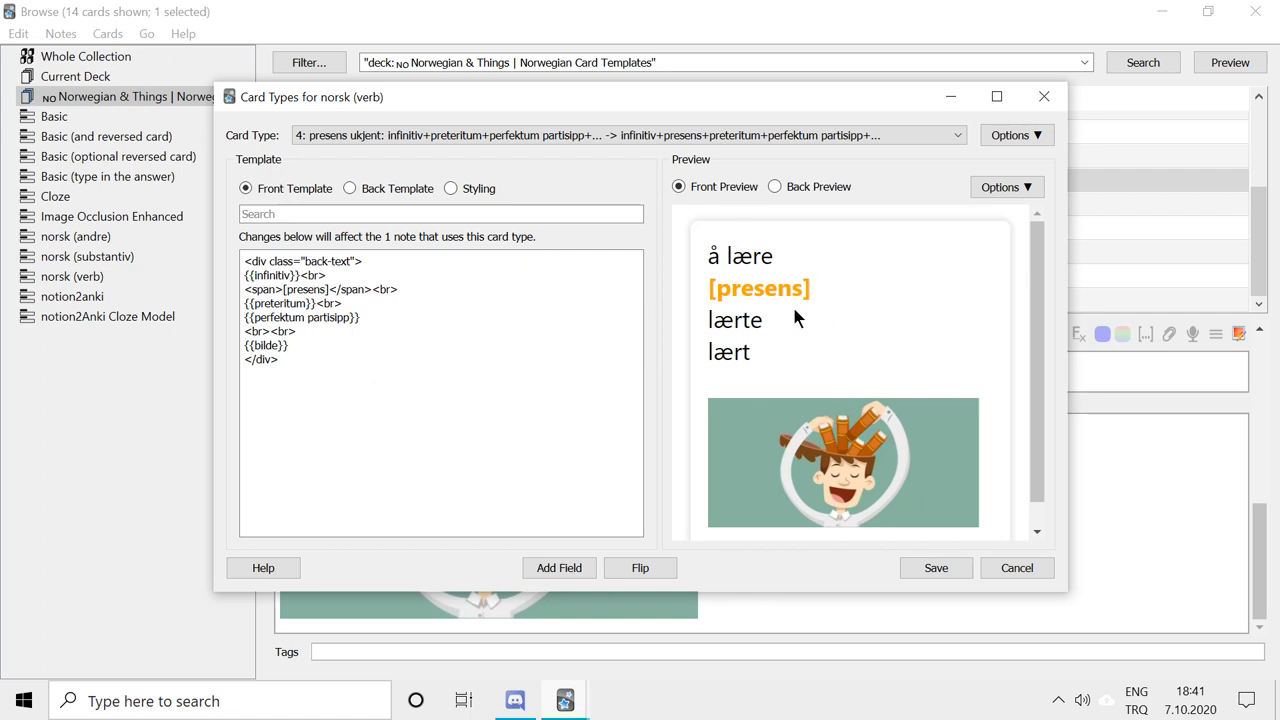
mouse_move(804, 292)
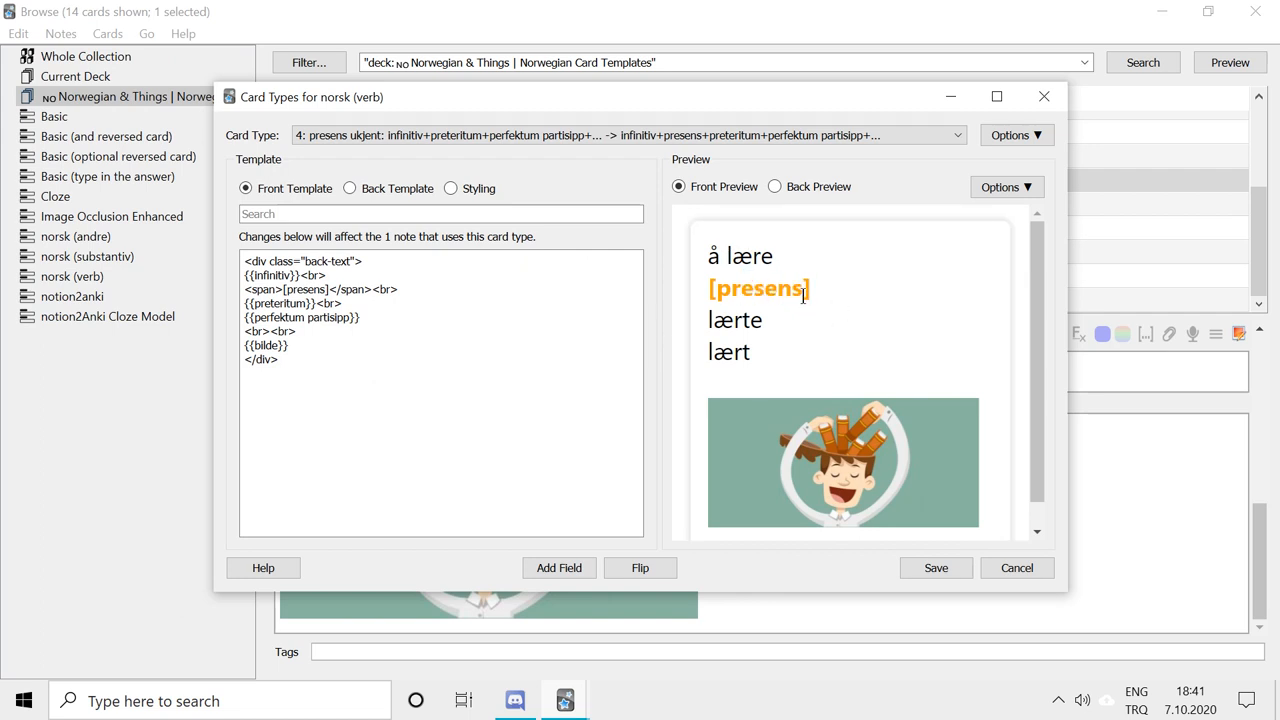
Preview front and back of the perfektum partisipp and preteritum cards, the latter showing 'lærte'
left_click(956, 136)
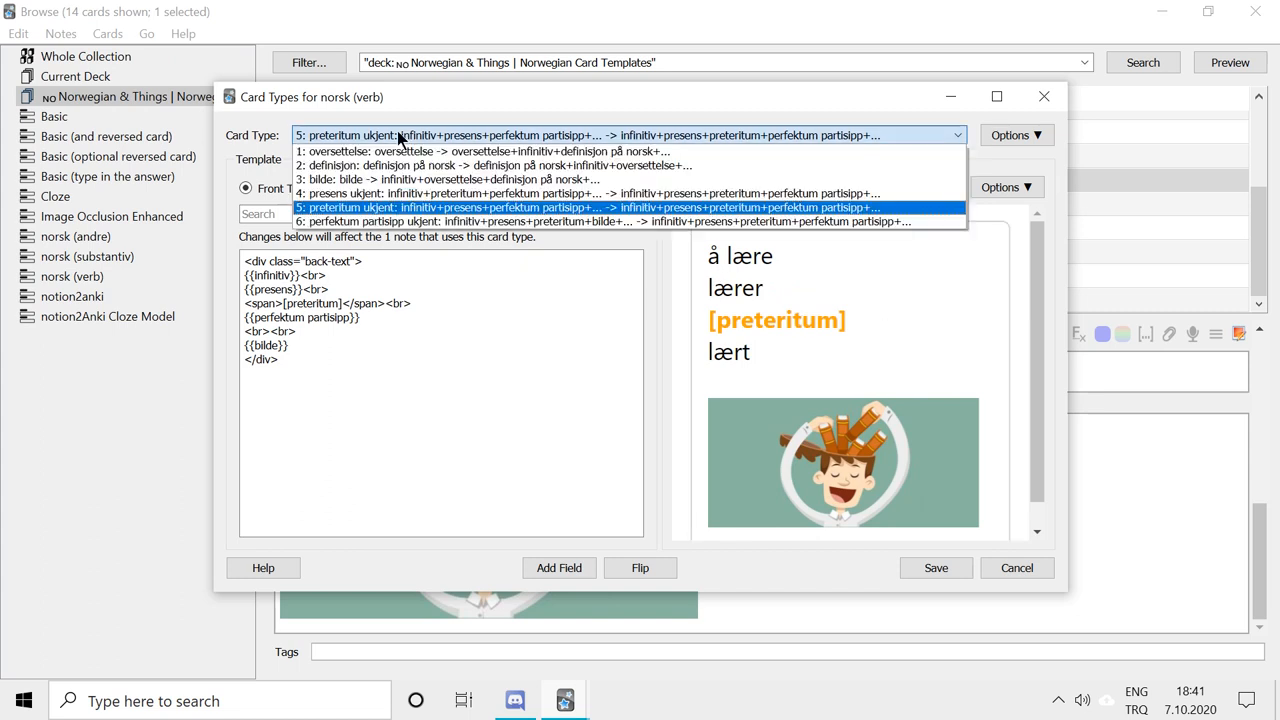
left_click(600, 220)
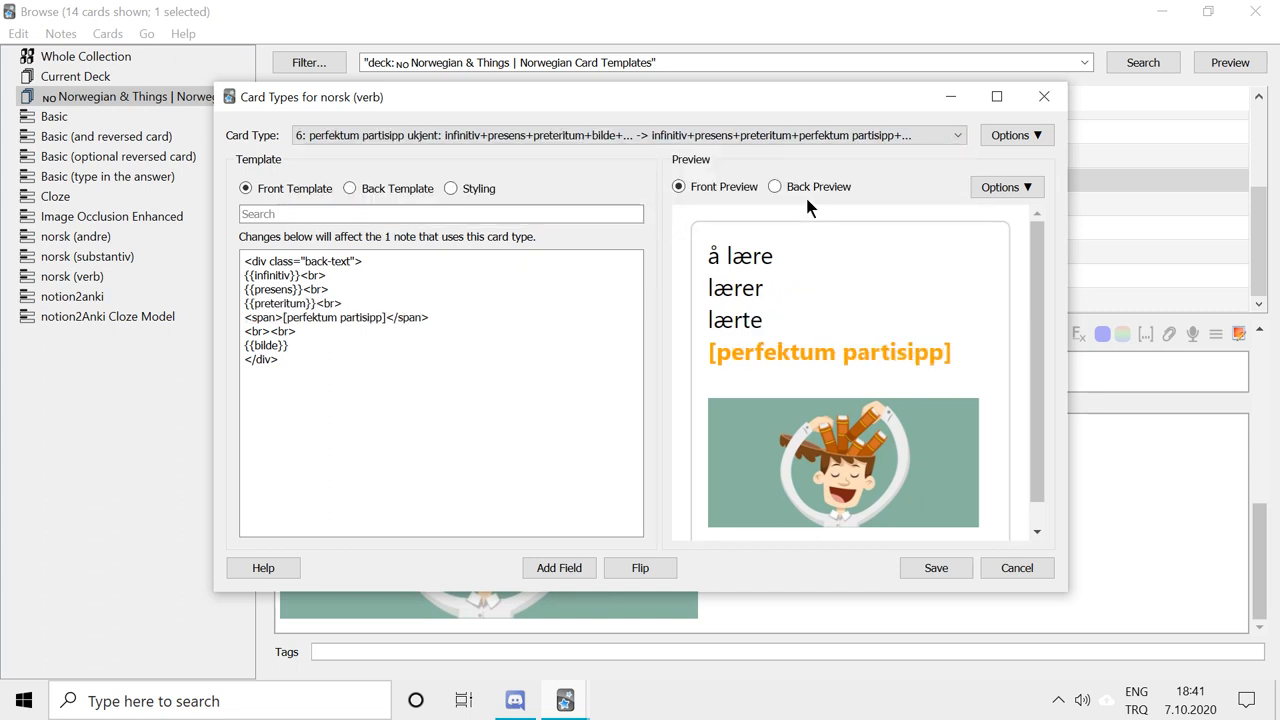
left_click(776, 186)
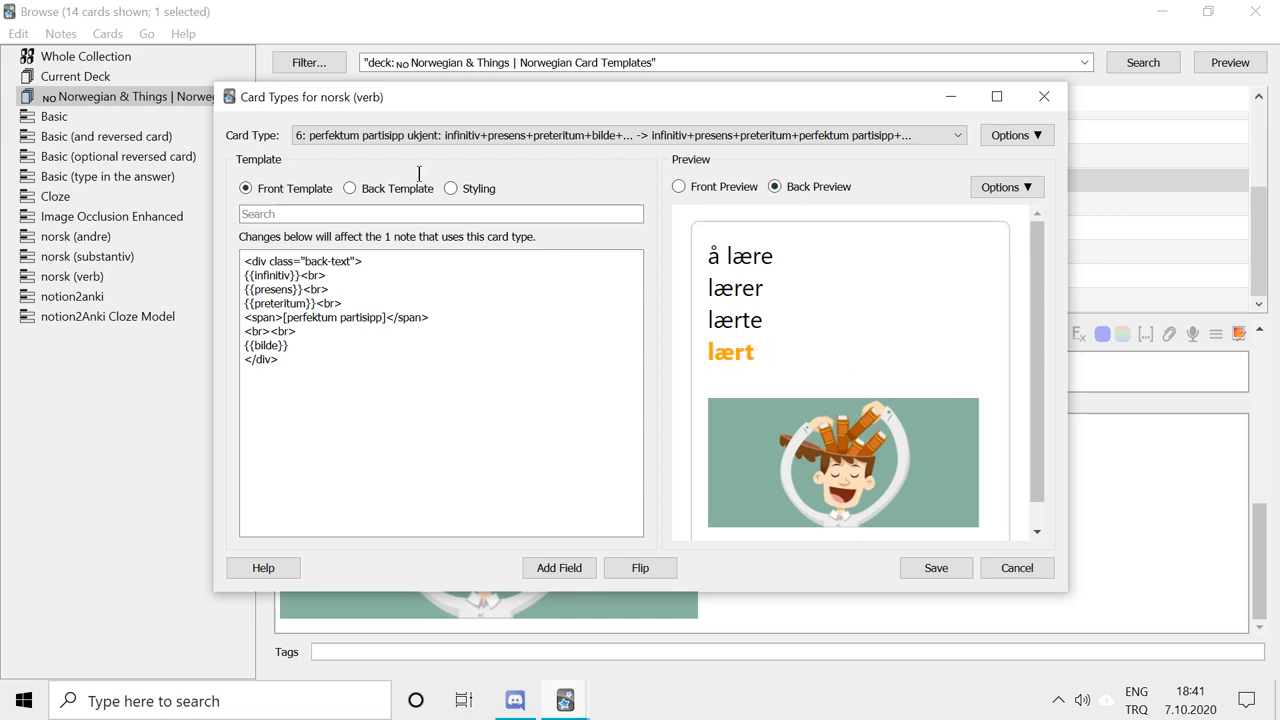
left_click(678, 186)
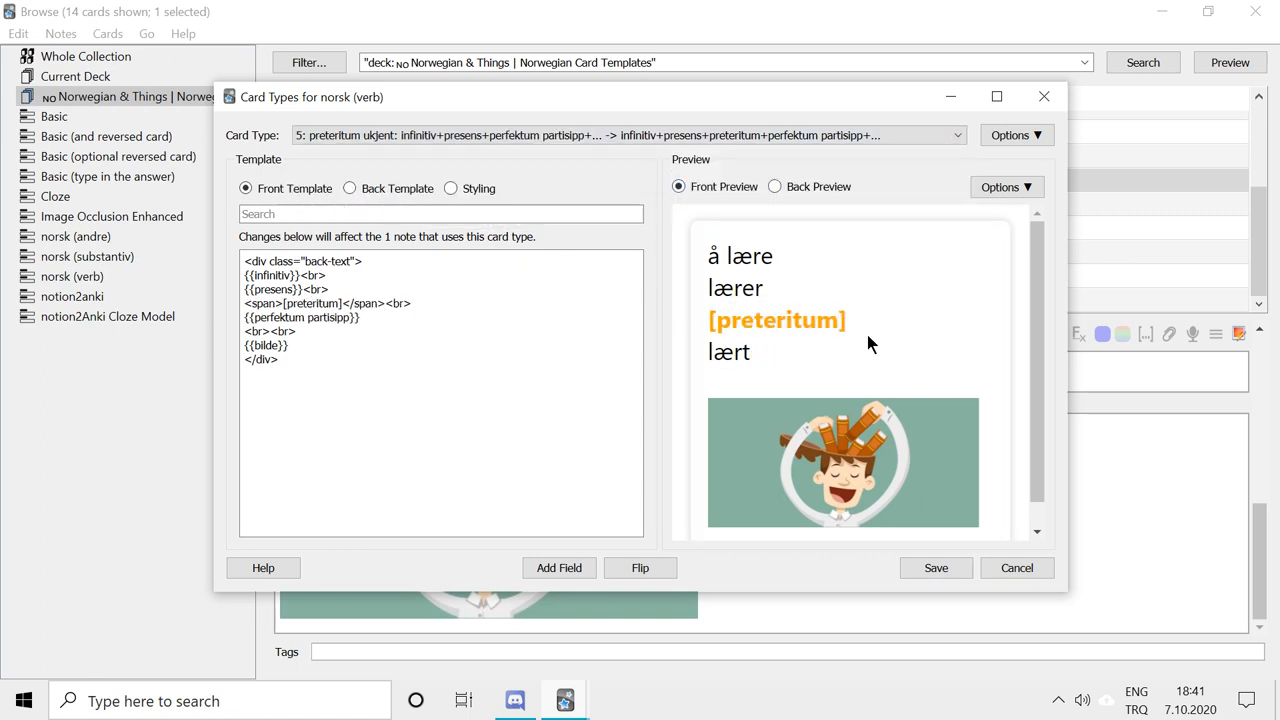
left_click(776, 186)
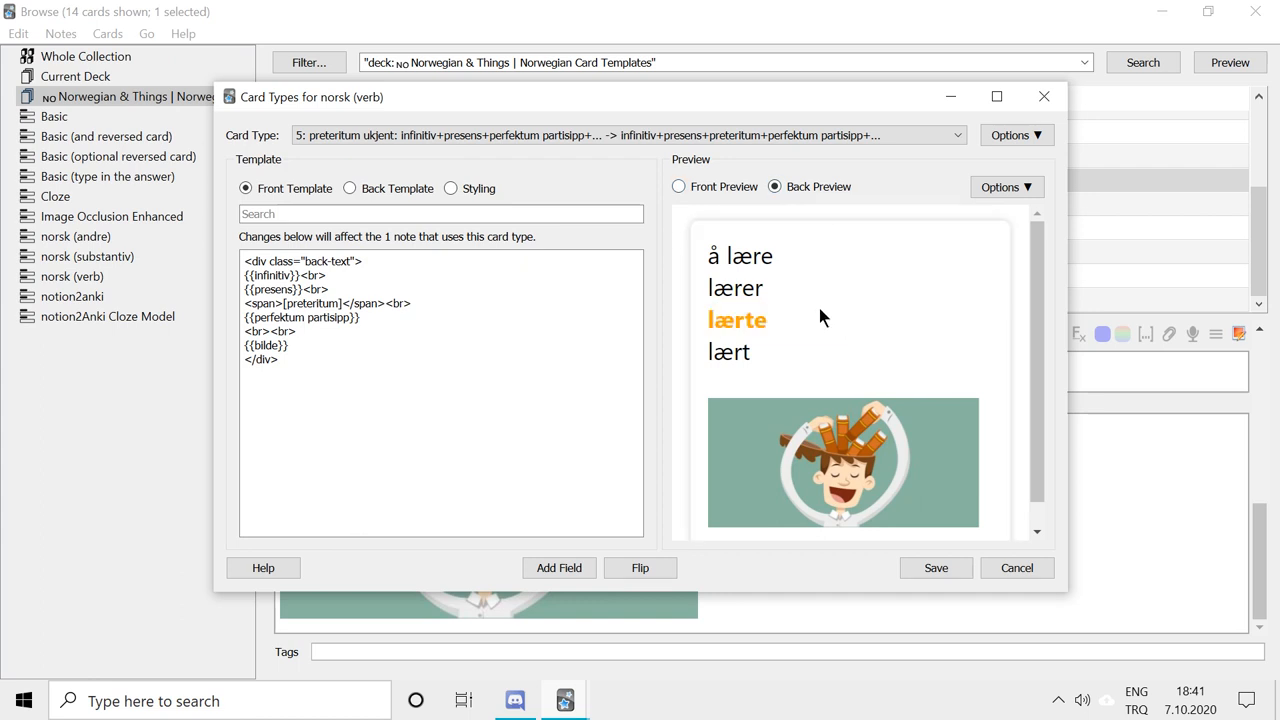
mouse_move(752, 268)
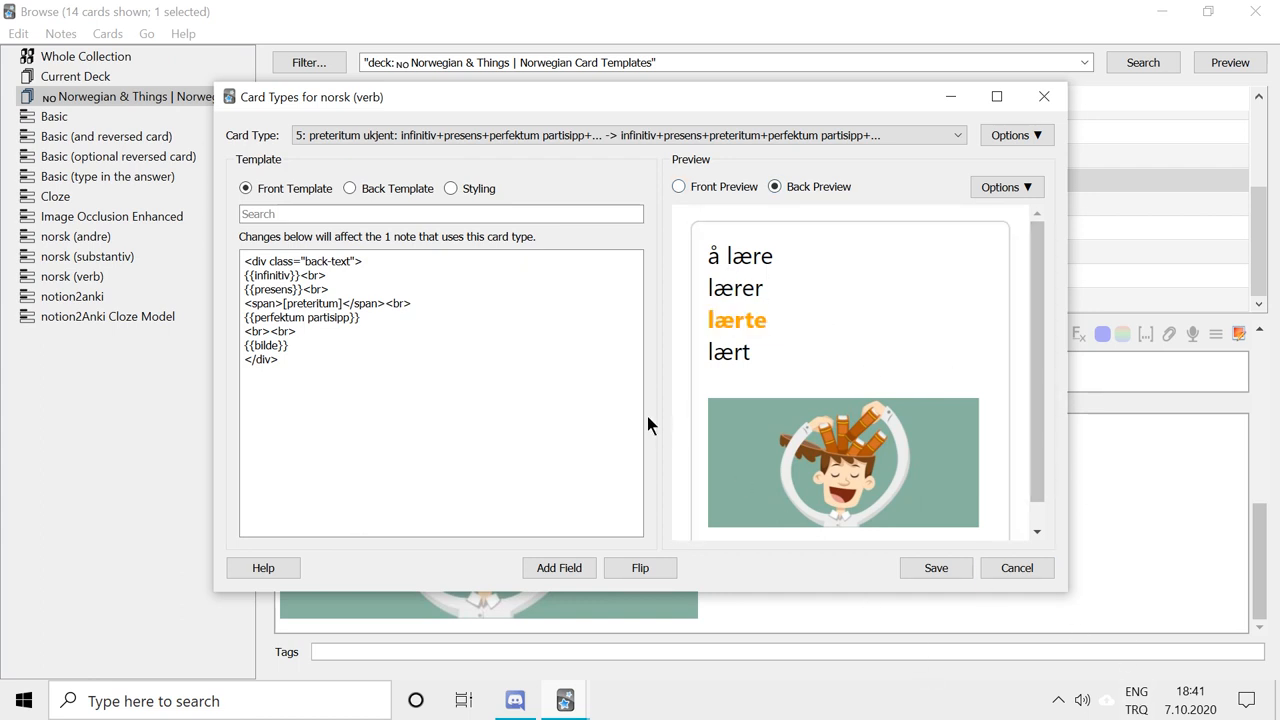
mouse_move(1044, 96)
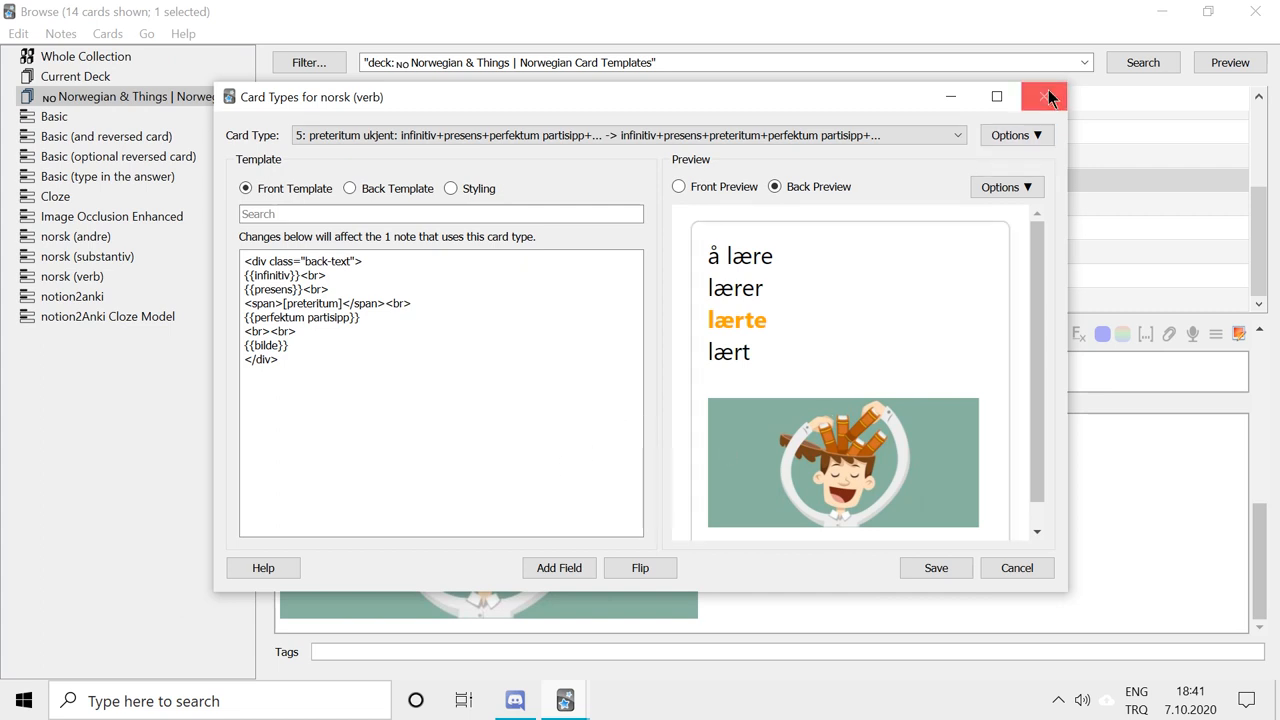
Close the card templates and start a study session of the Norwegian Card Templates deck
left_click(1044, 96)
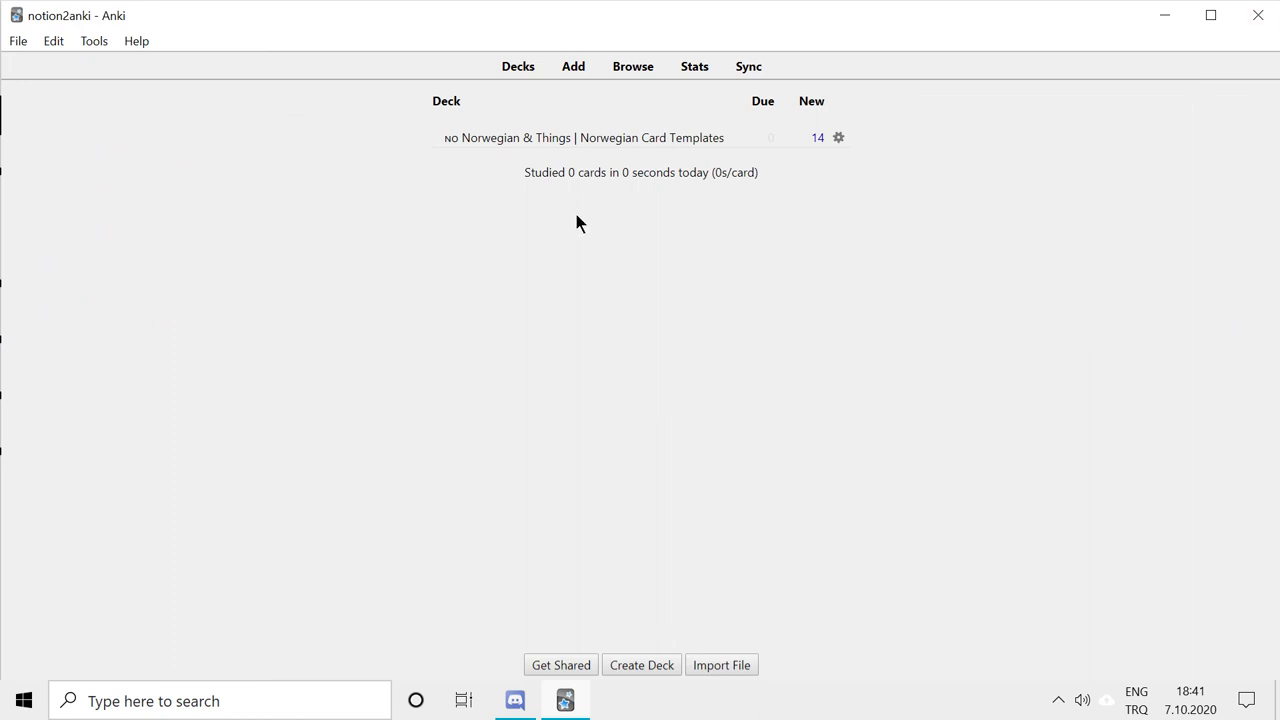
left_click(584, 136)
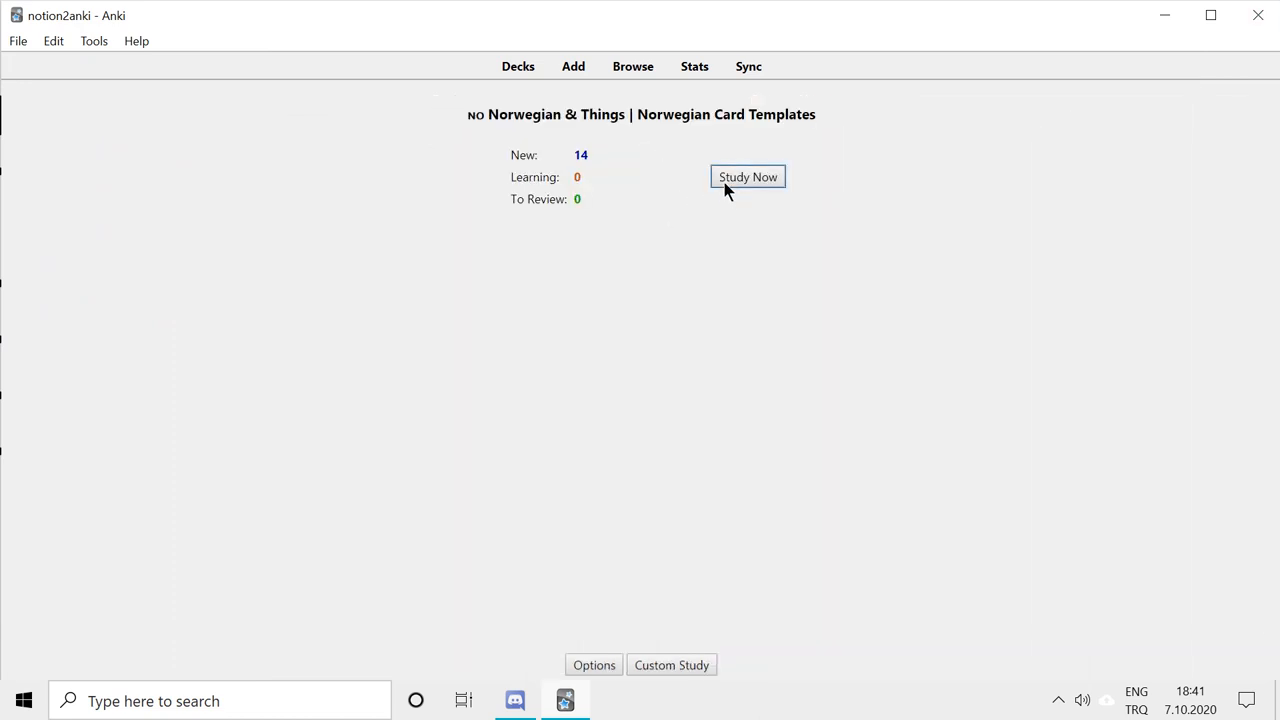
left_click(748, 176)
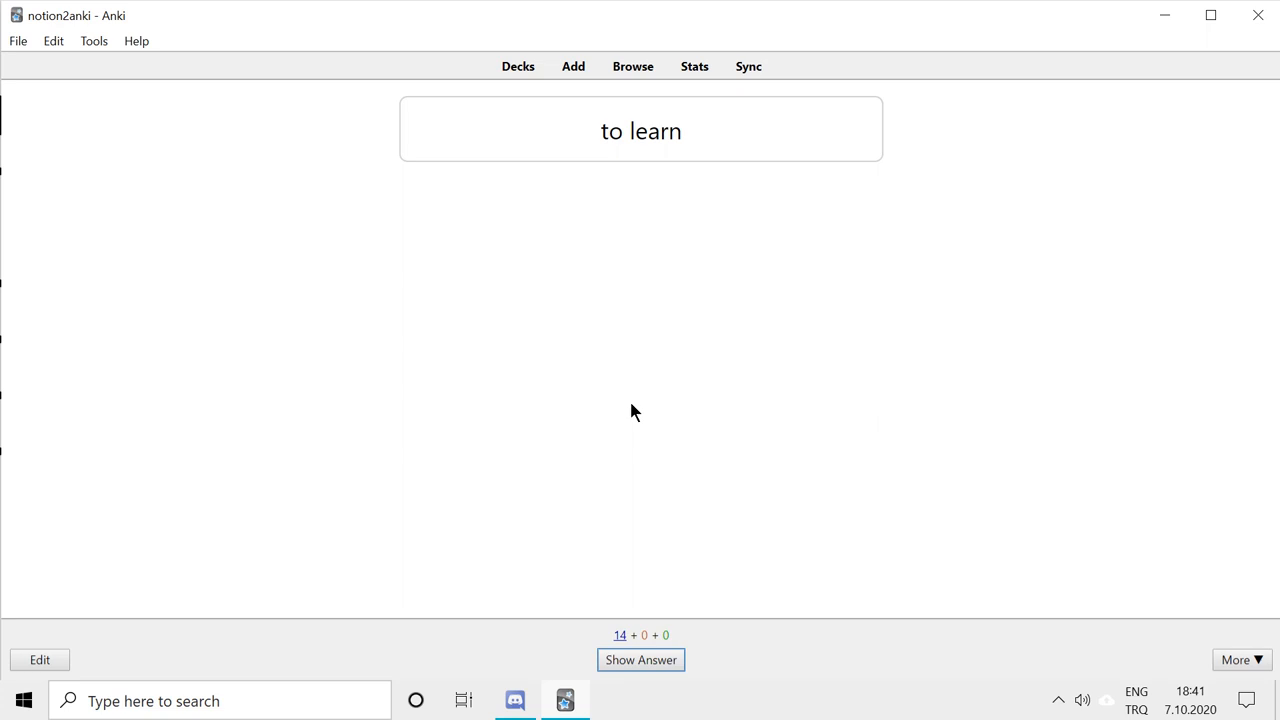
Review the to learn, barn, gammel and definition cards, revealing answers and grading each
left_click(640, 660)
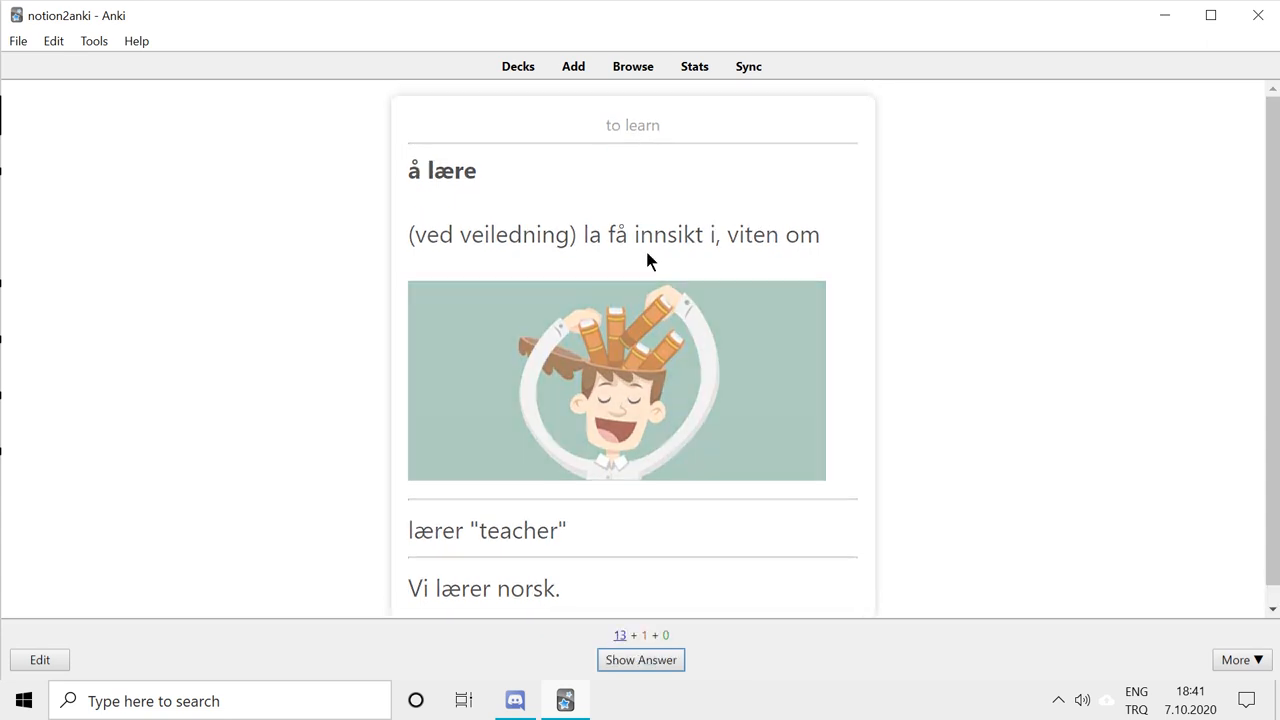
left_click(640, 660)
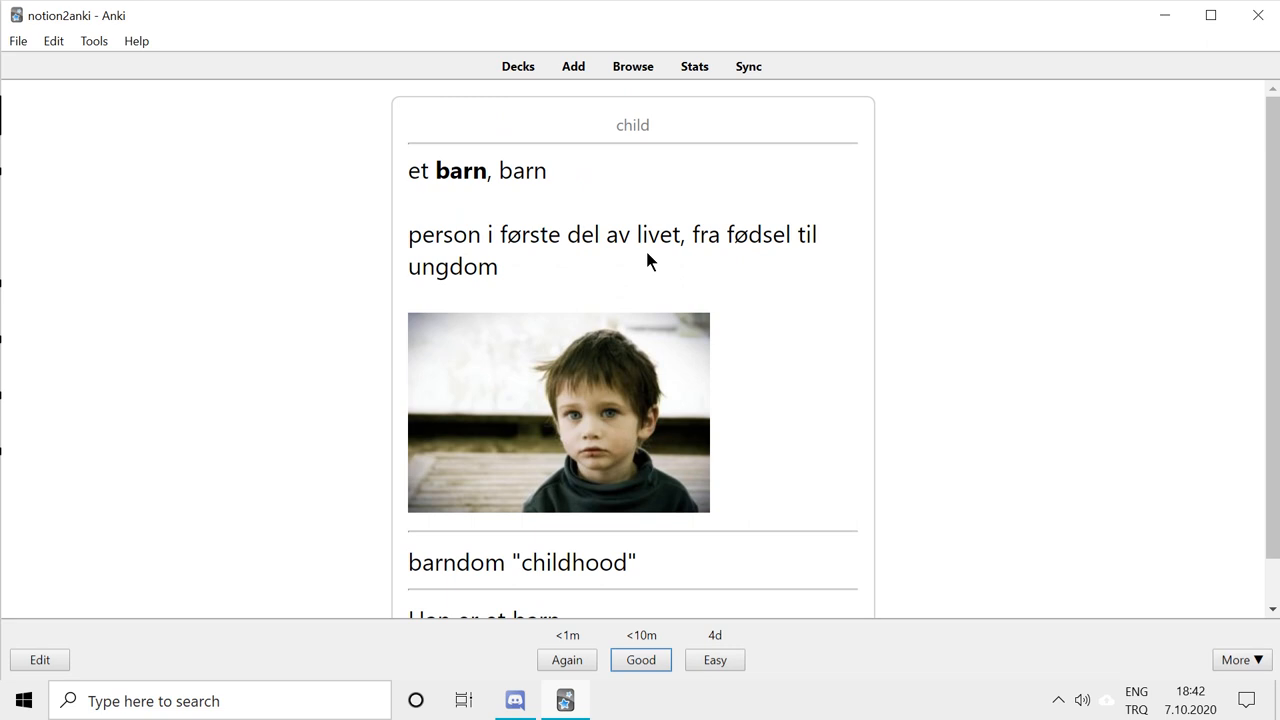
left_click(640, 660)
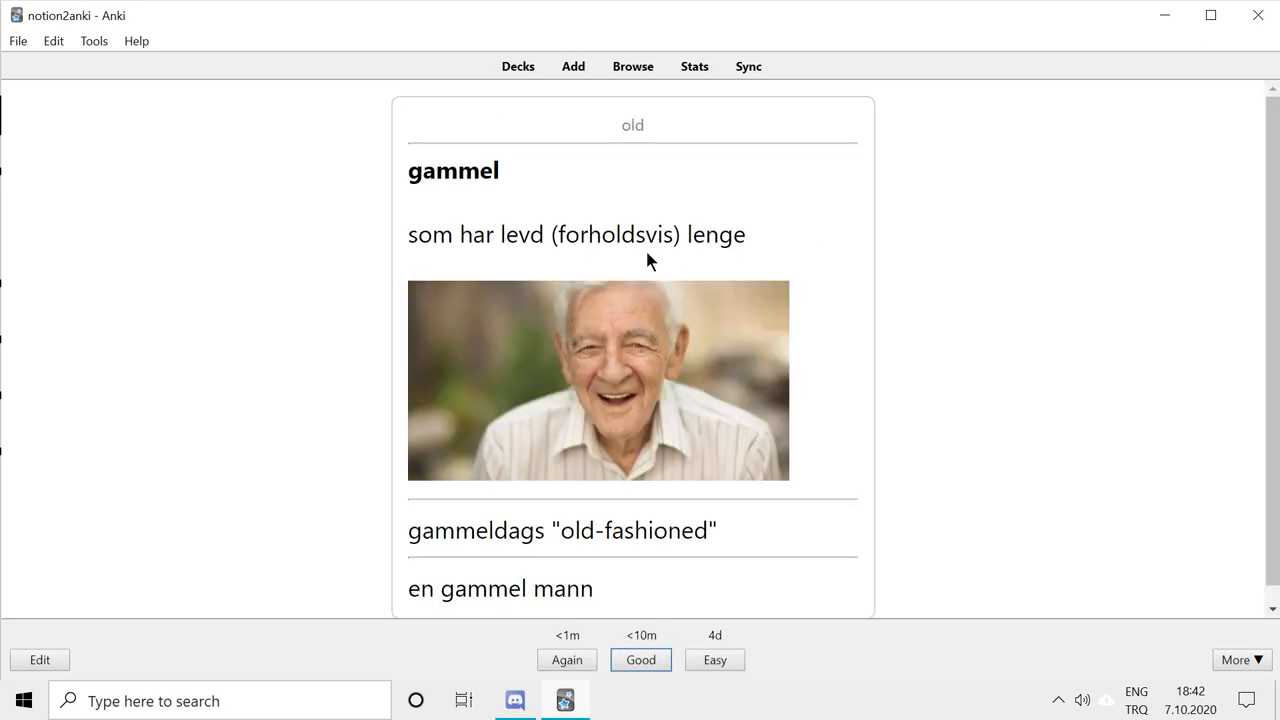
left_click(640, 660)
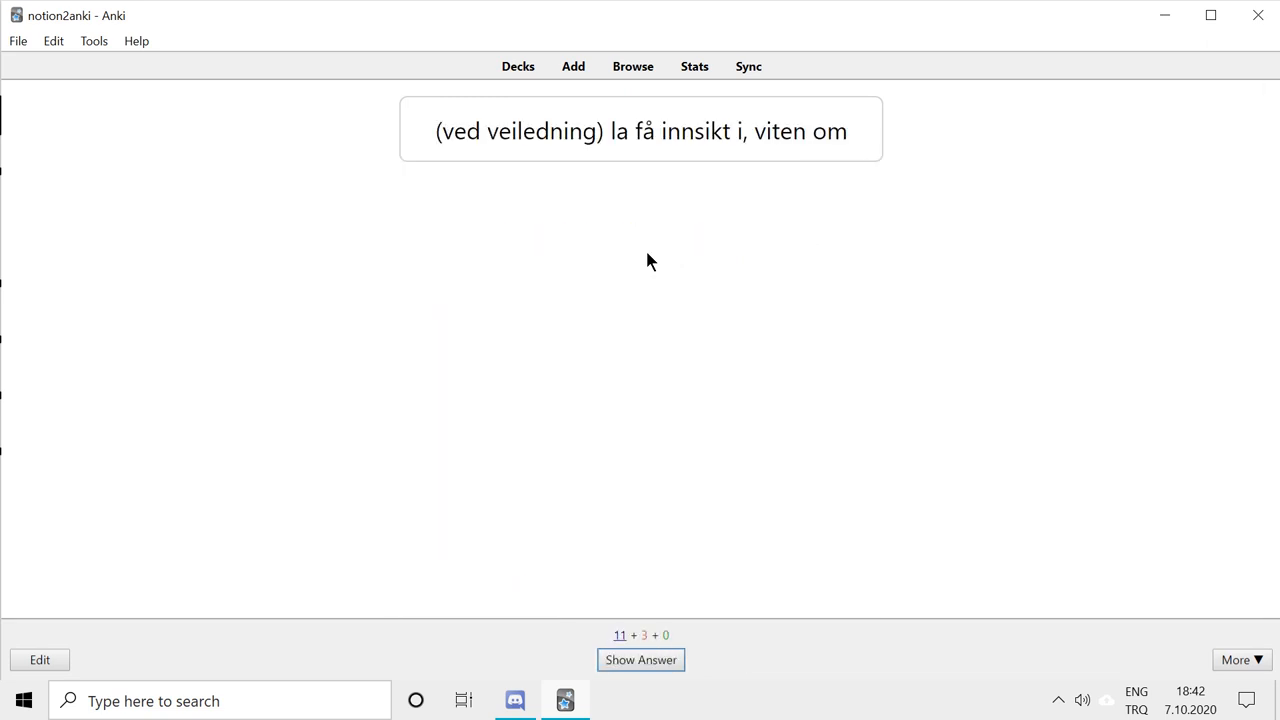
left_click(640, 660)
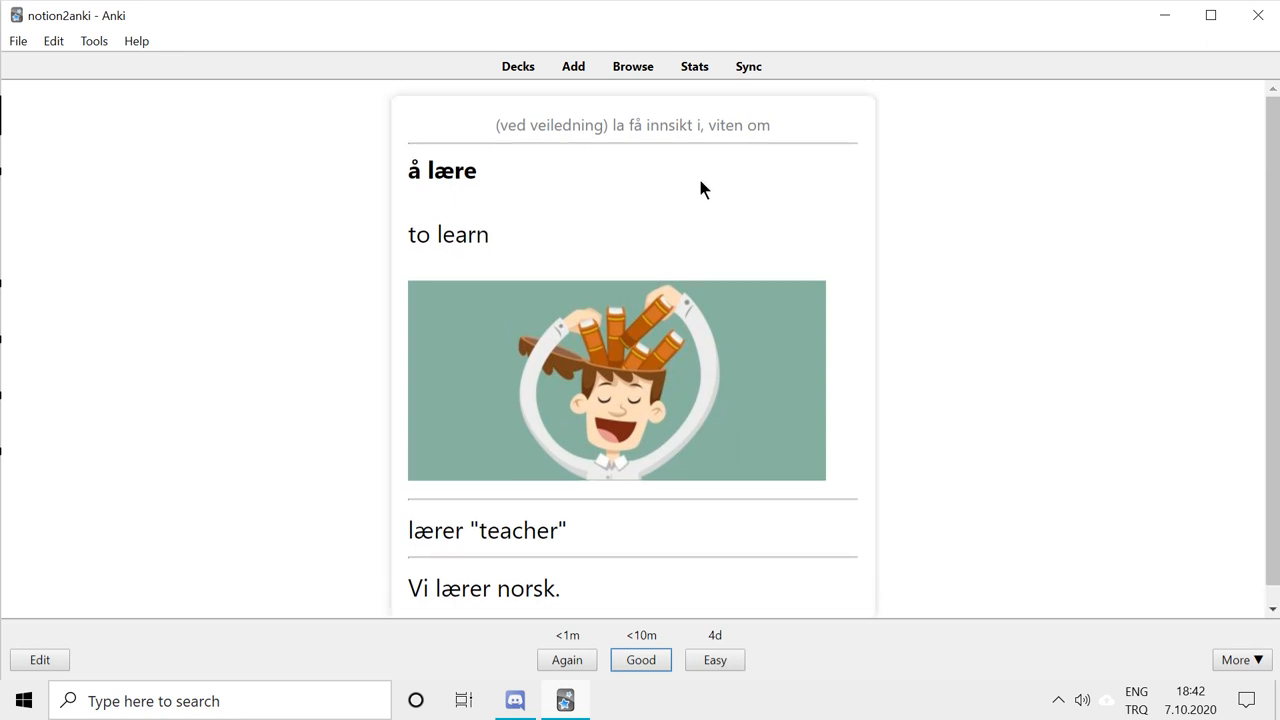
left_click(640, 660)
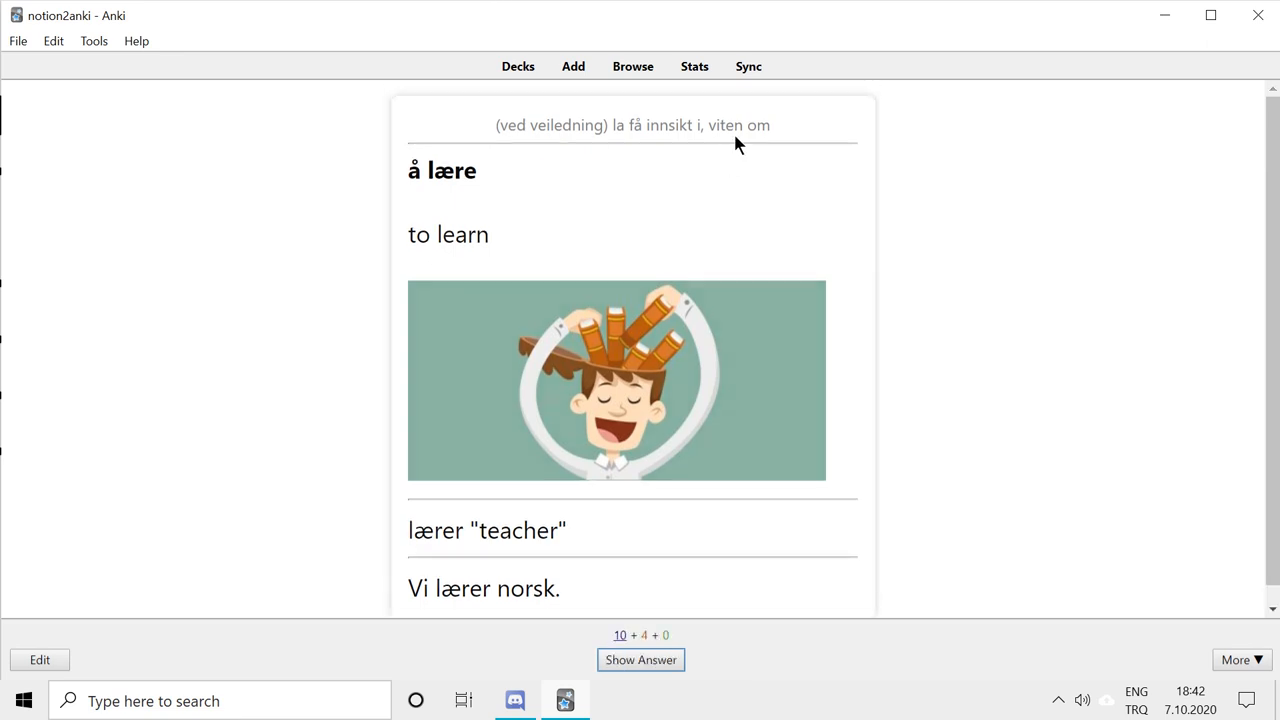
left_click(640, 660)
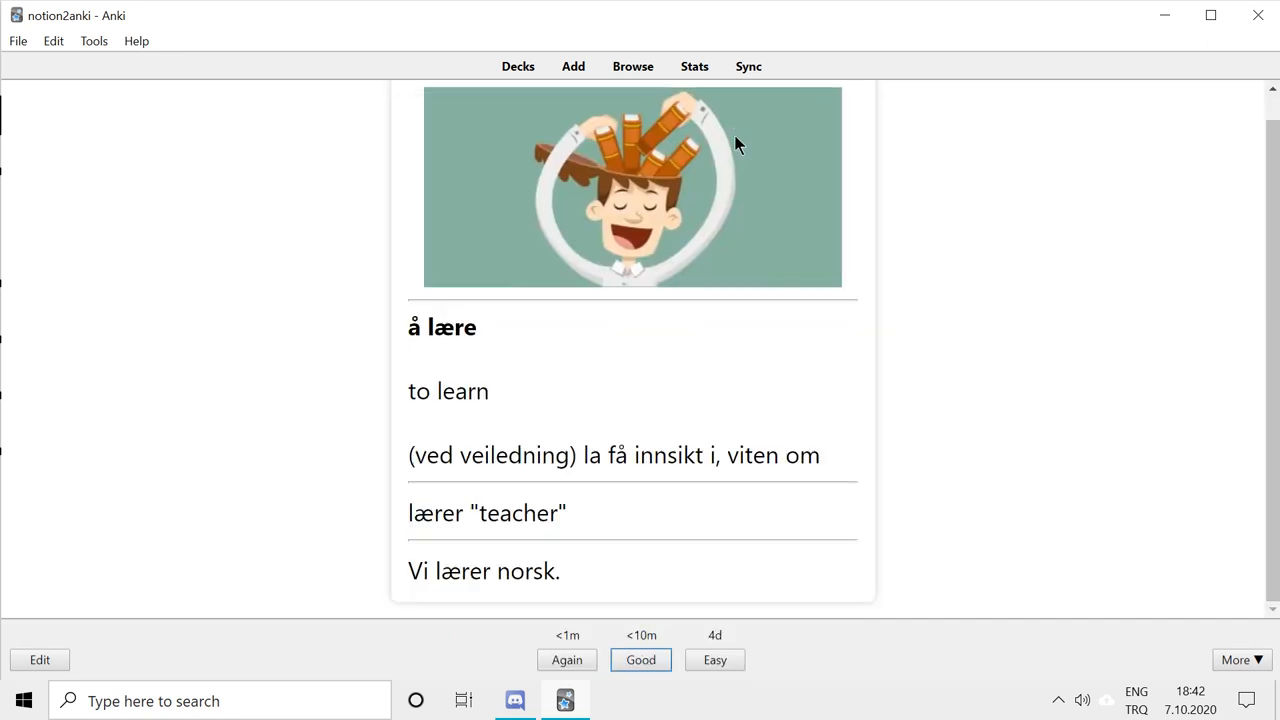
scroll("up", 3)
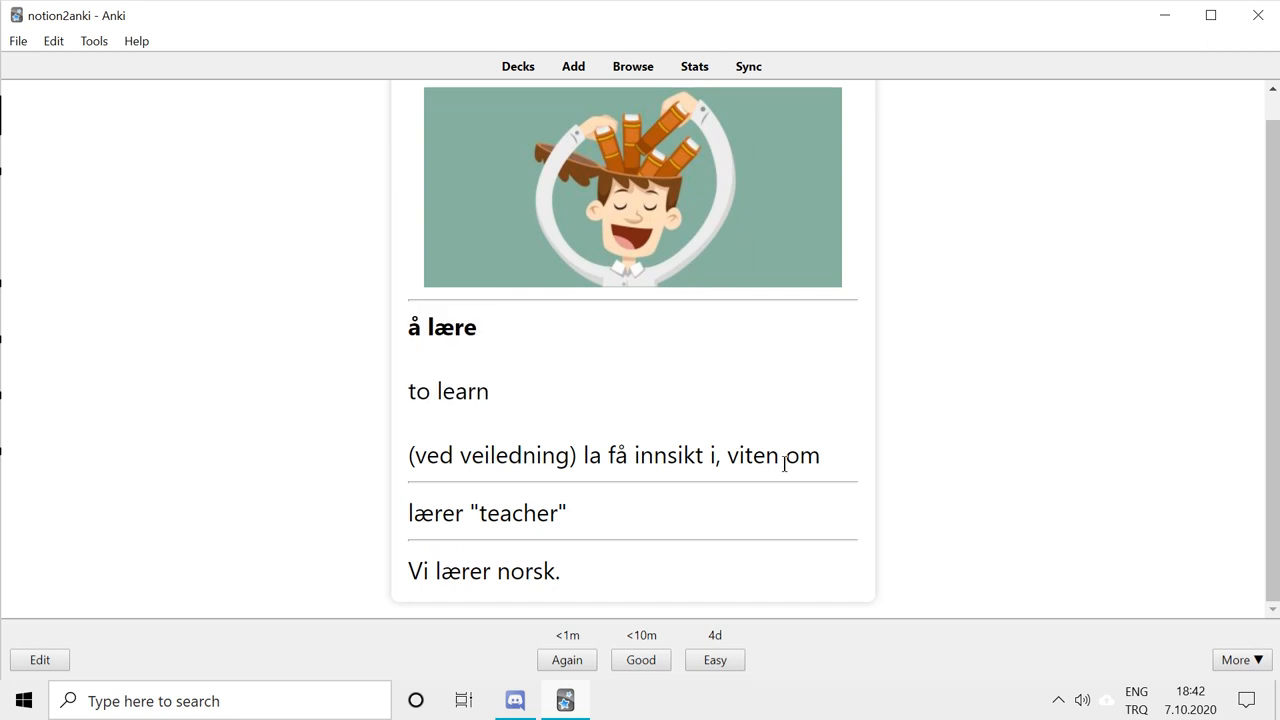
mouse_move(536, 374)
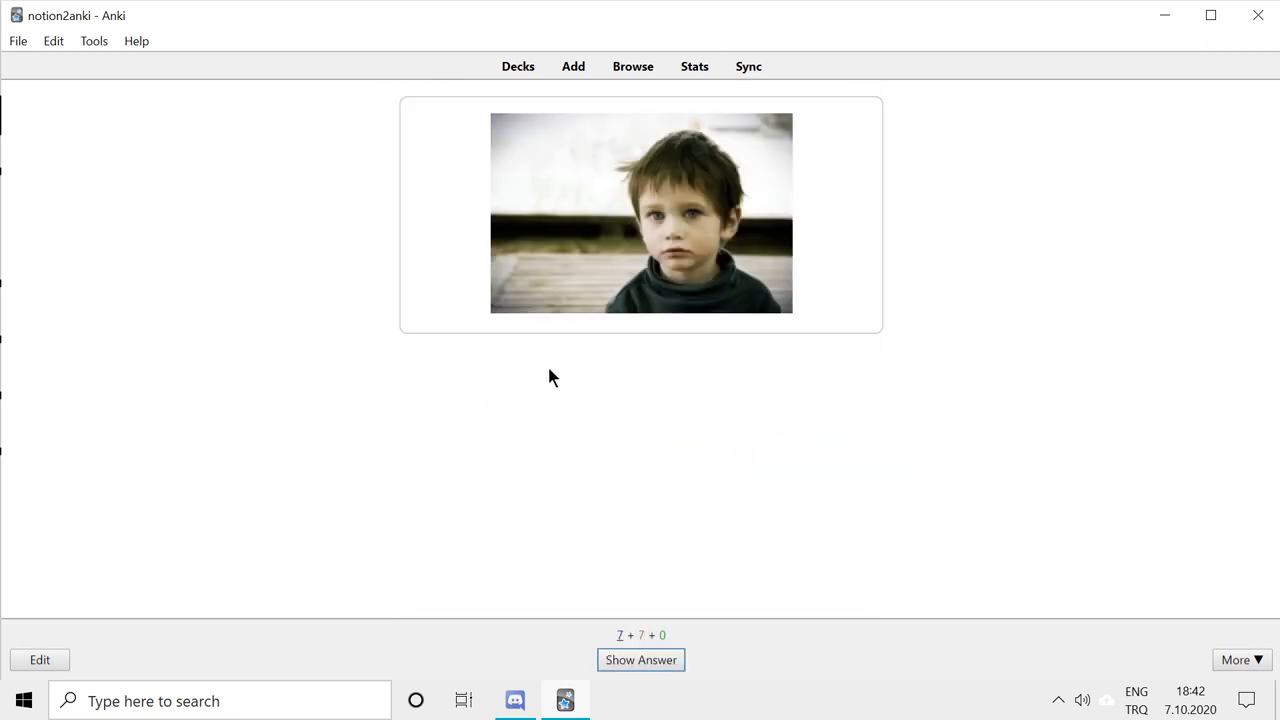
Review the presens conjugation and noun cards until no new cards remain and 'to learn' returns
left_click(640, 660)
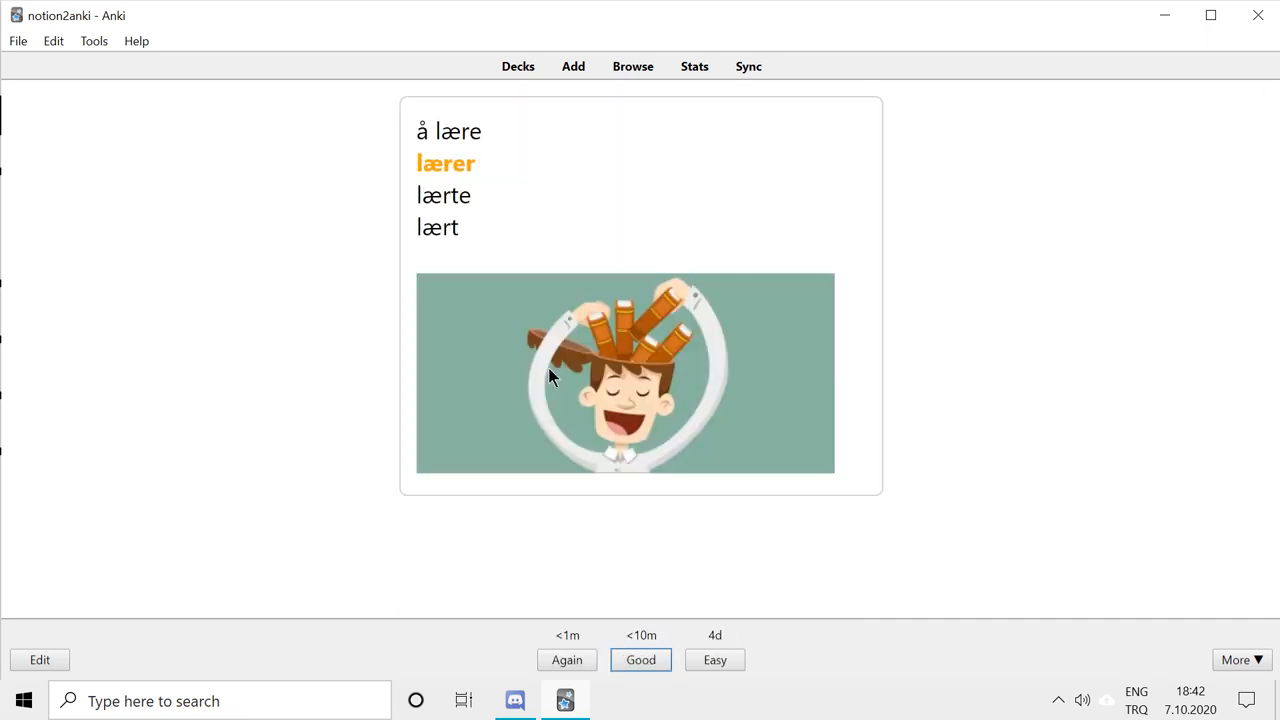
left_click(640, 660)
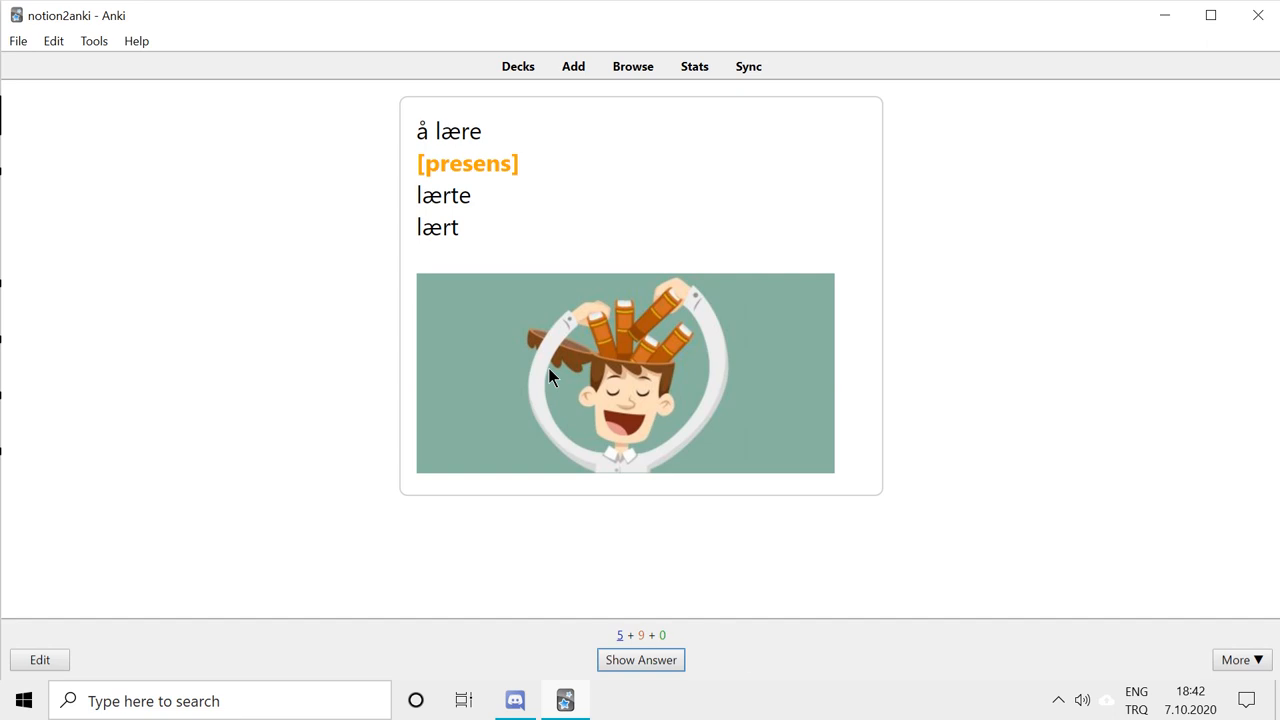
left_click(640, 660)
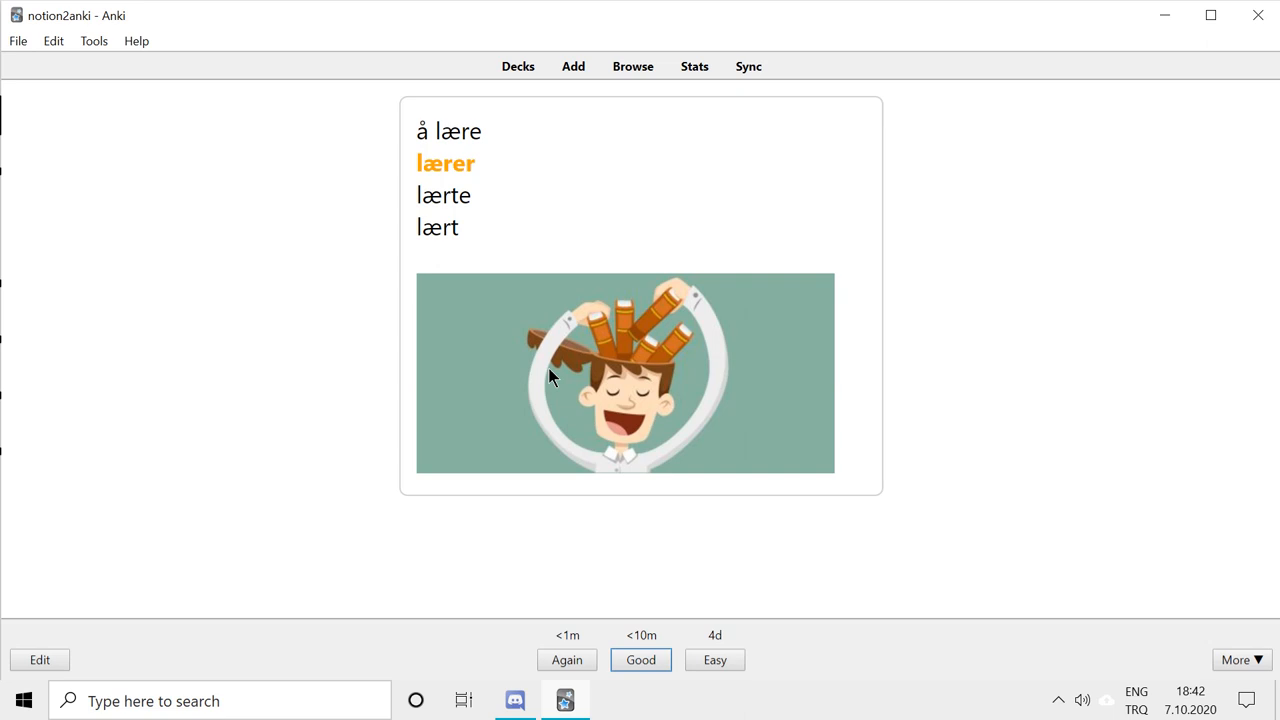
left_click(640, 660)
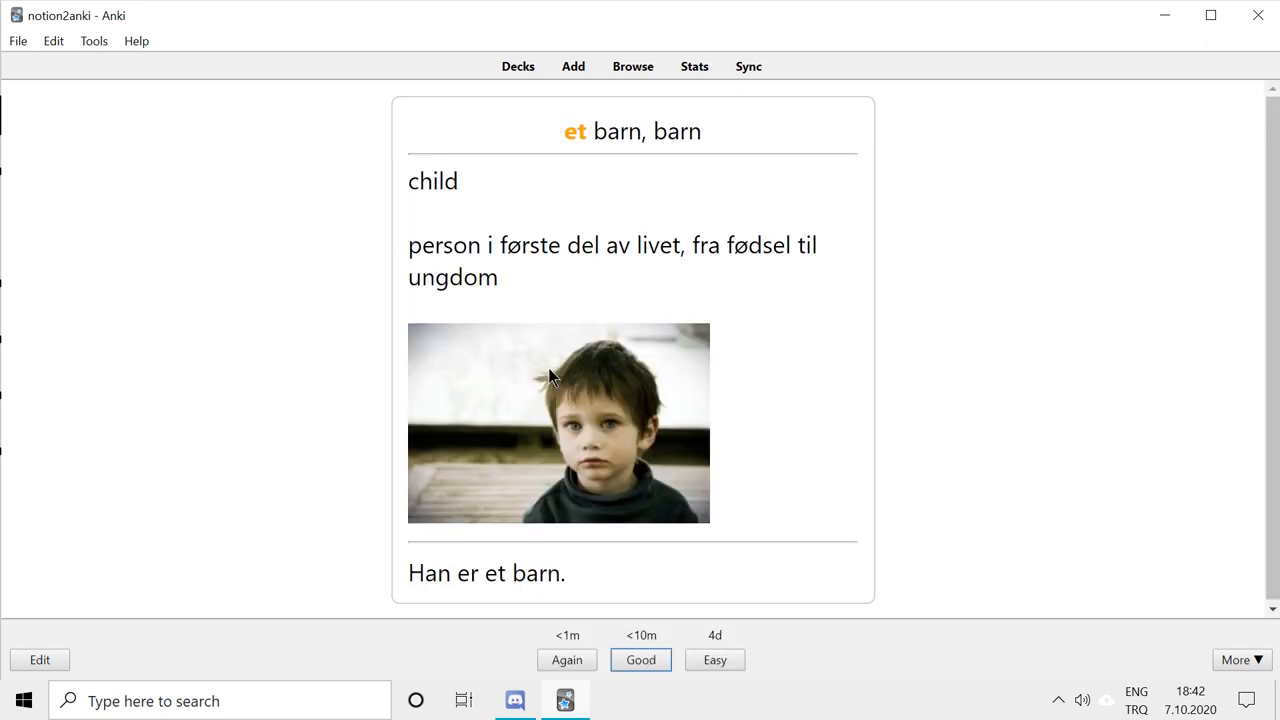
left_click(640, 660)
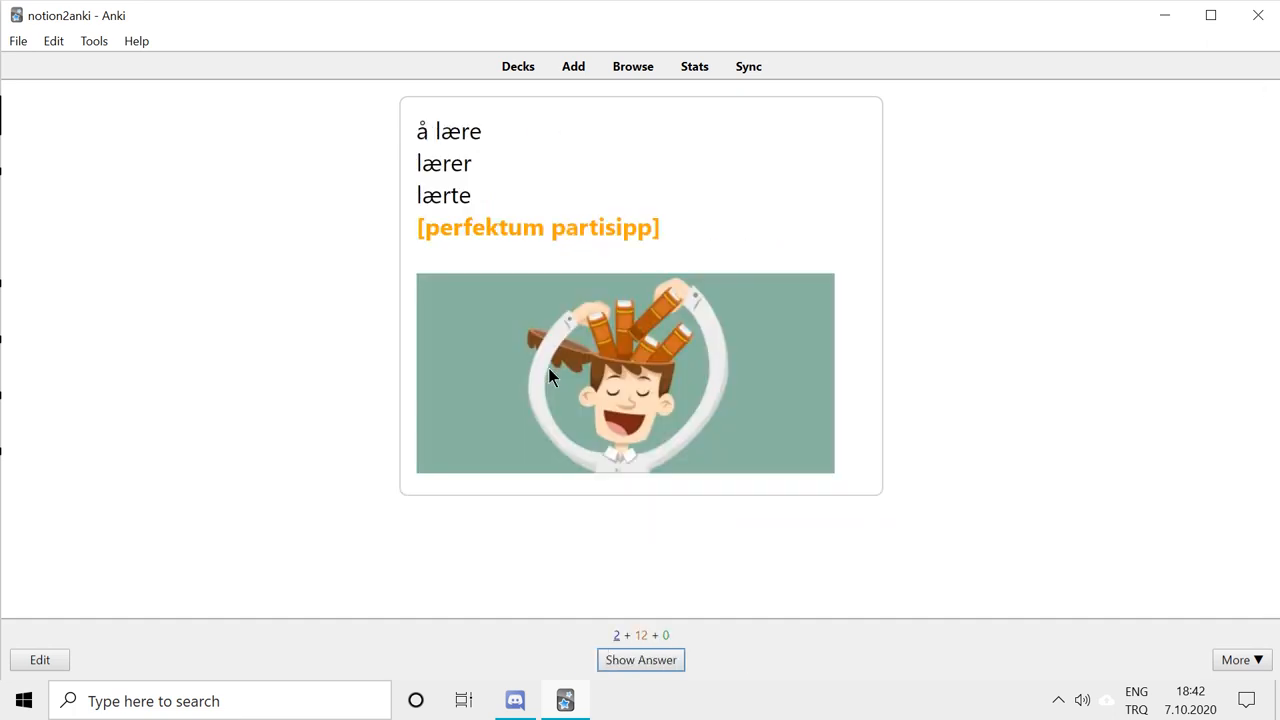
left_click(640, 660)
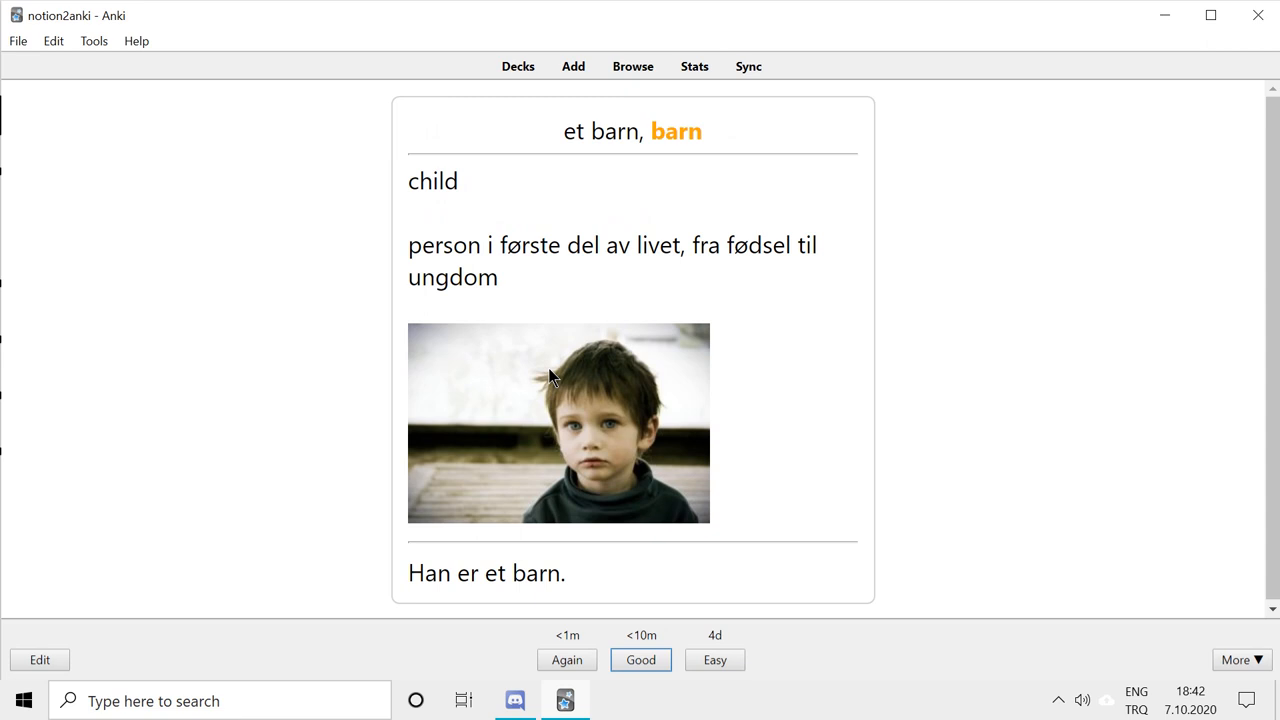
left_click(640, 660)
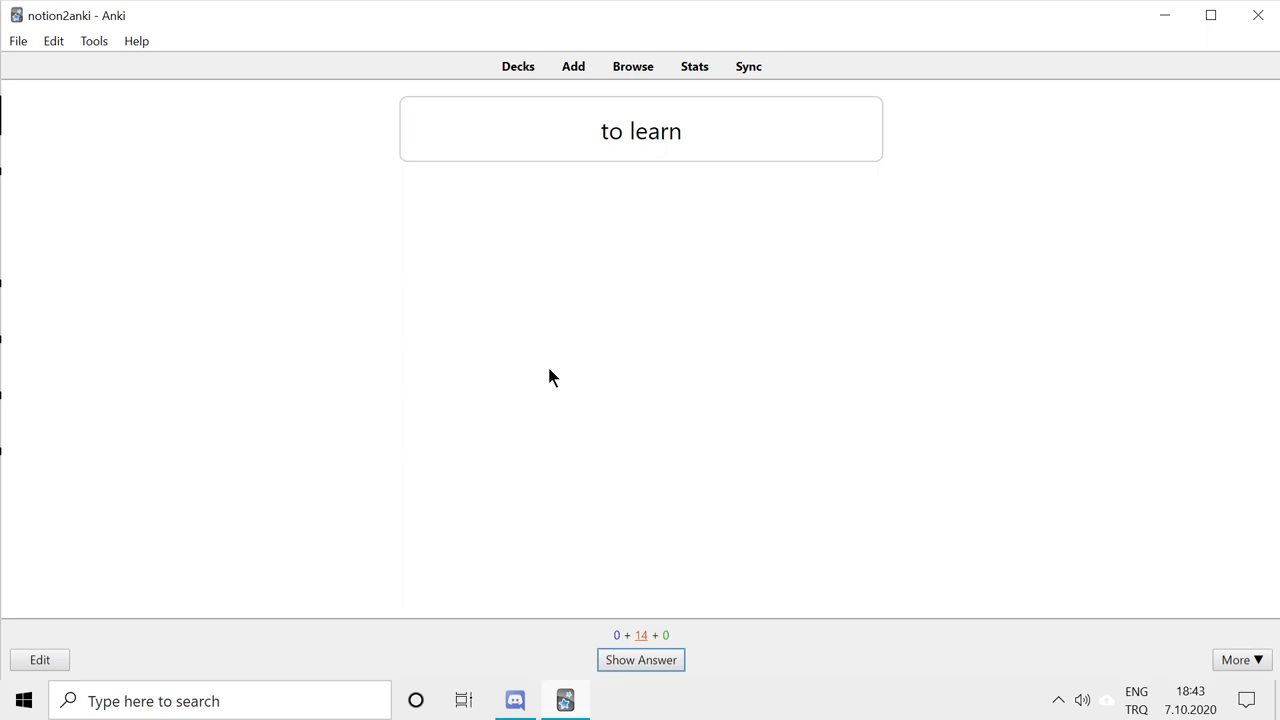
mouse_move(712, 430)
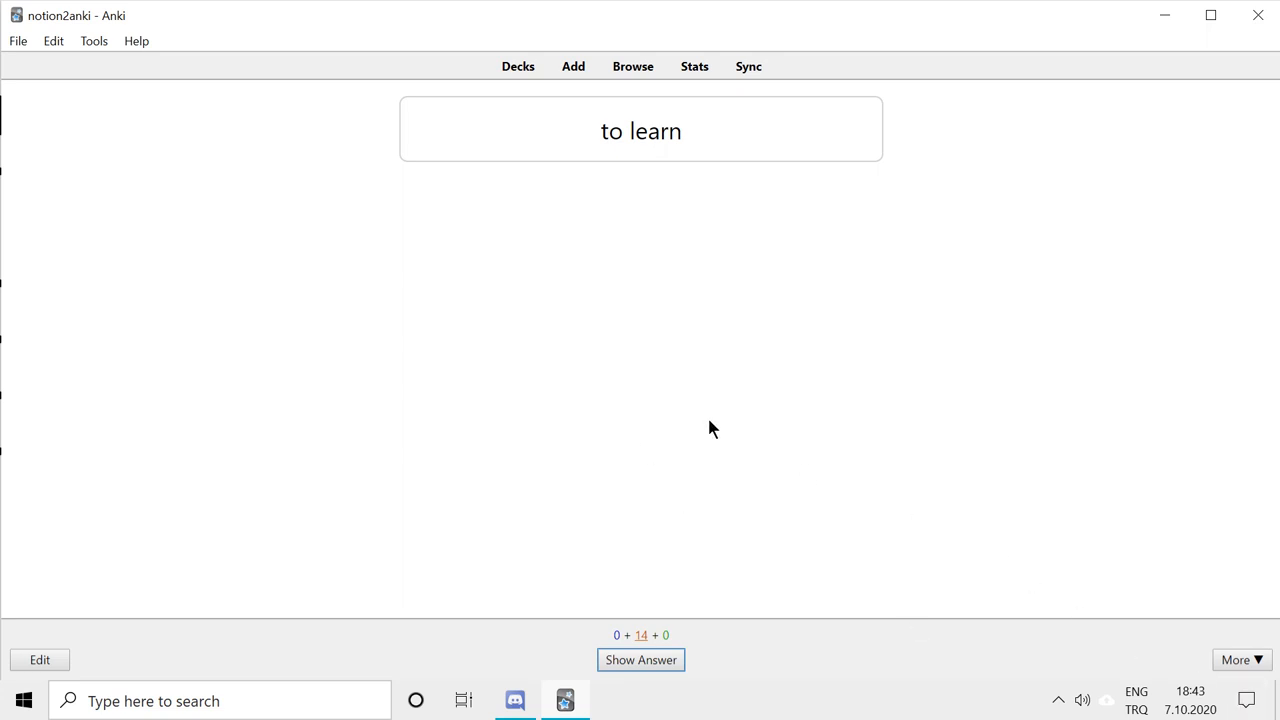
mouse_move(696, 614)
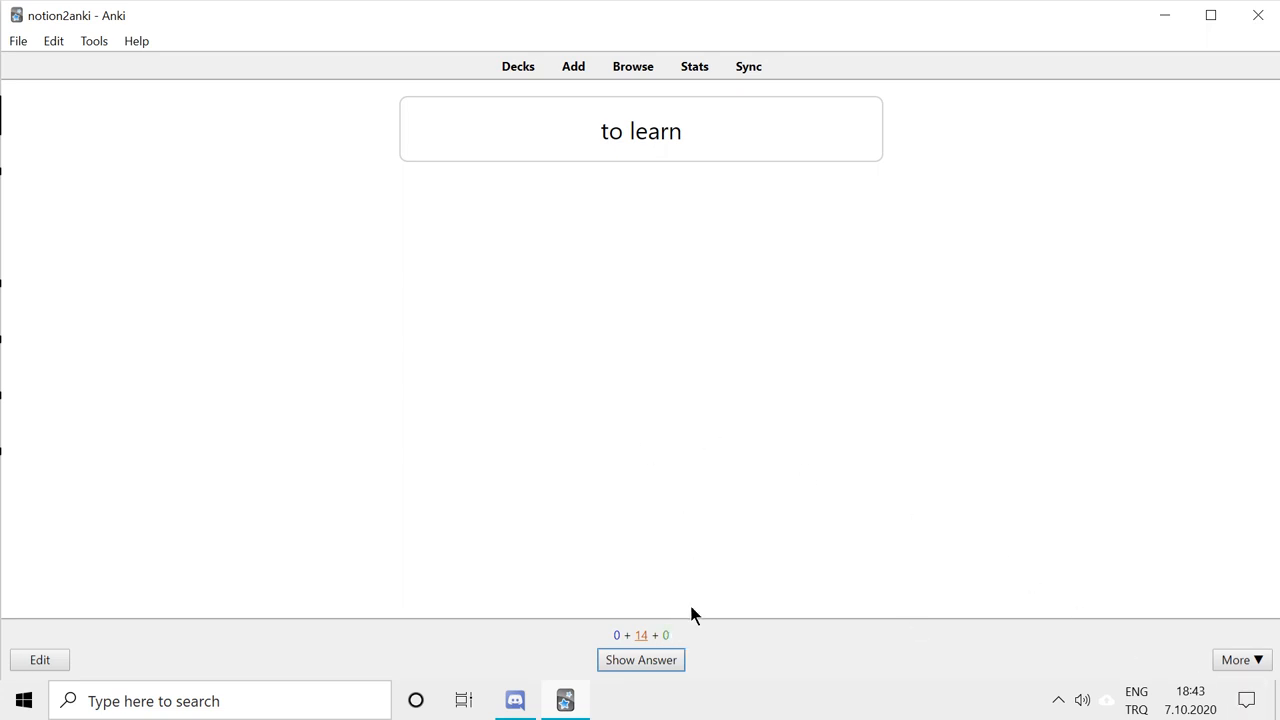